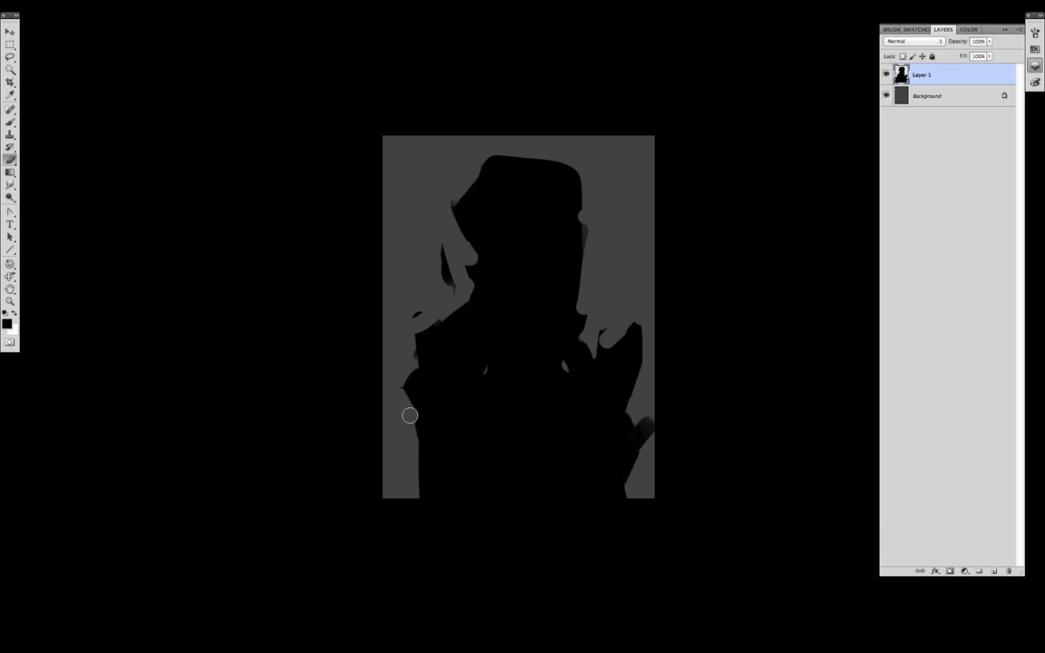
# Step: Paint a grey gradient backdrop behind the dark hooded silhouette
pyautogui.moveTo(409, 415); pyautogui.dragTo(581, 167)
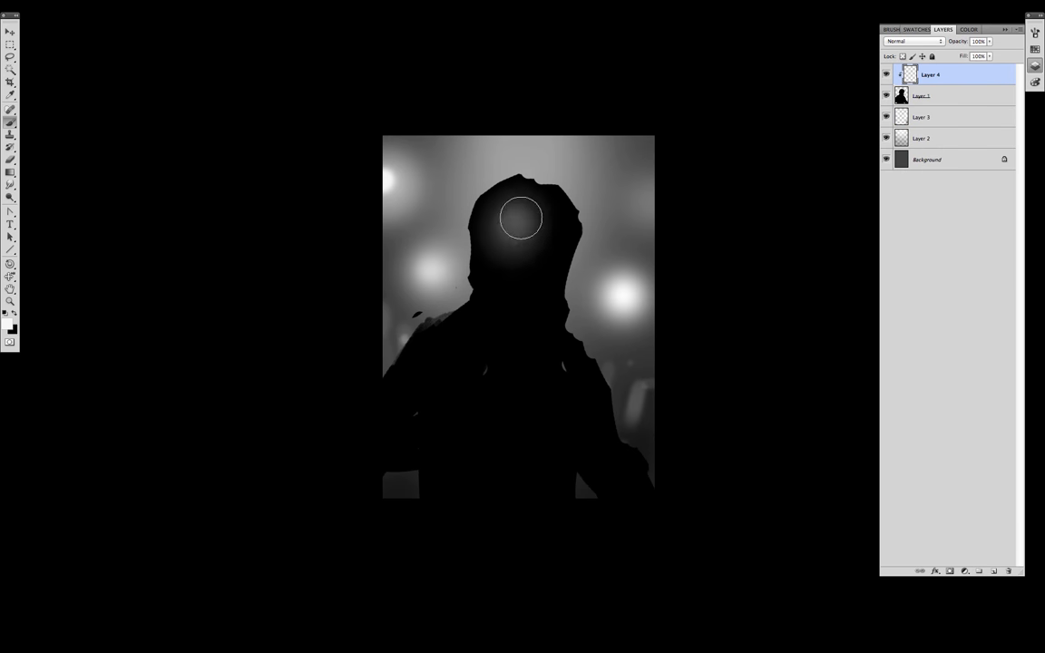
# Step: Paint soft grey light forms onto the creature's head and torso
pyautogui.moveTo(520, 218); pyautogui.dragTo(574, 385)
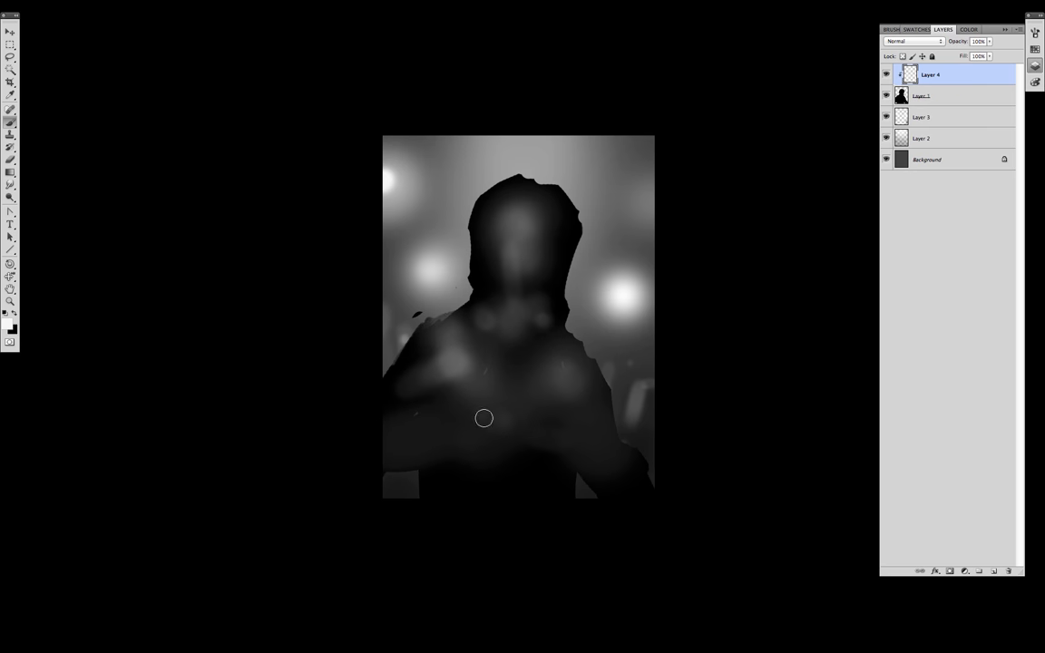
pyautogui.moveTo(483, 418); pyautogui.dragTo(435, 364)
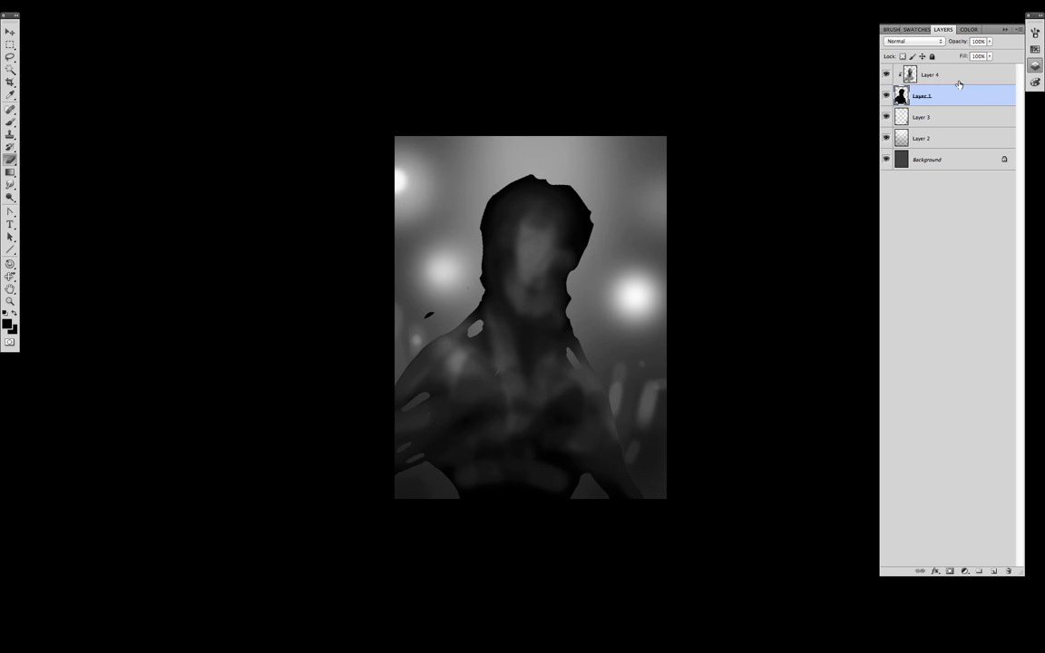
# Step: On Layer 4, paint shadows into the lower torso and chest
pyautogui.click(929, 75)
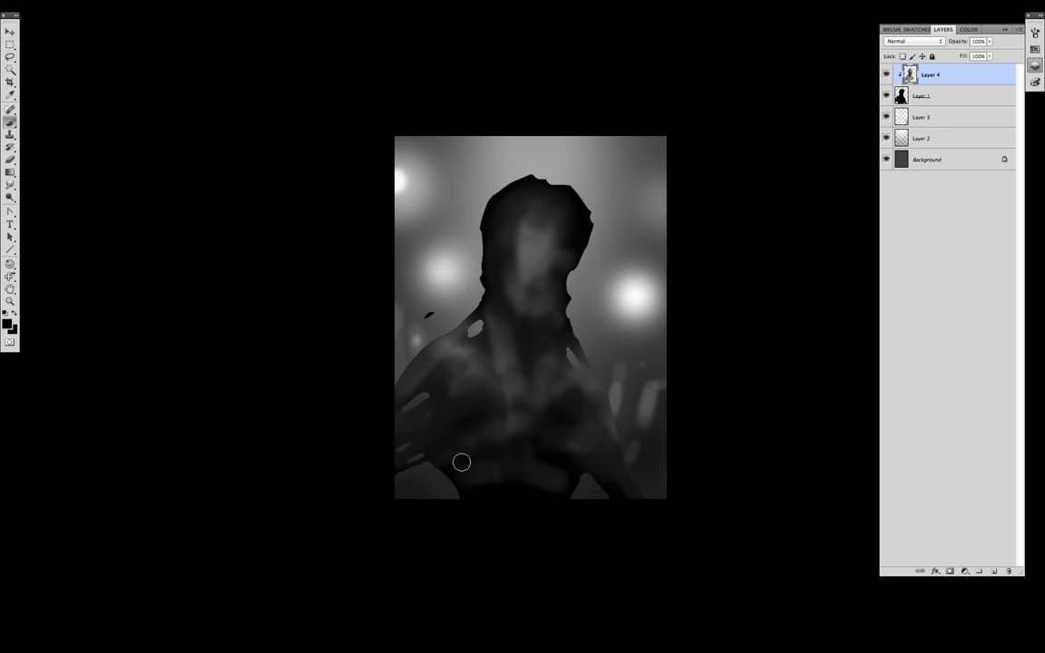
pyautogui.moveTo(461, 462); pyautogui.dragTo(506, 442)
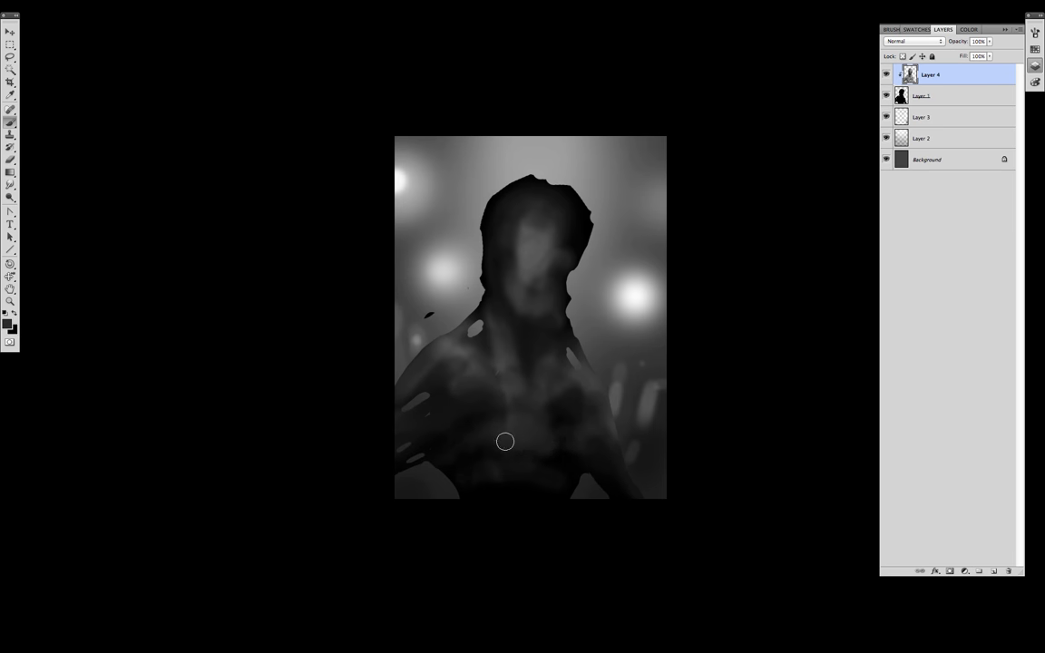
pyautogui.moveTo(505, 442); pyautogui.dragTo(513, 288)
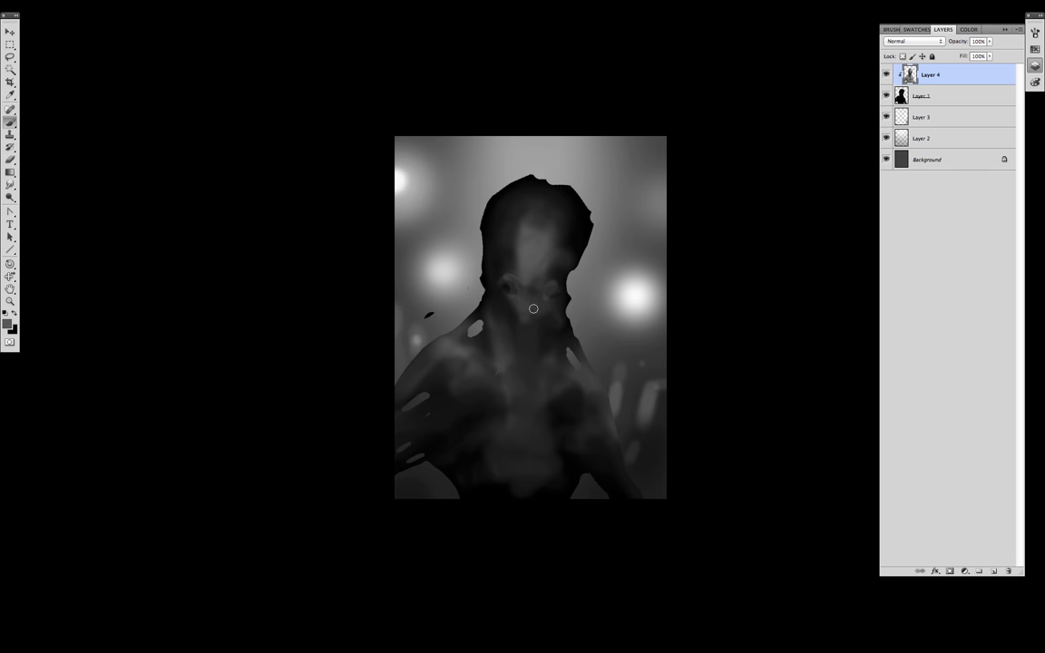
# Step: Paint the nose, mouth and neck details, dark chest spots and left body shading
pyautogui.moveTo(534, 308); pyautogui.dragTo(561, 232)
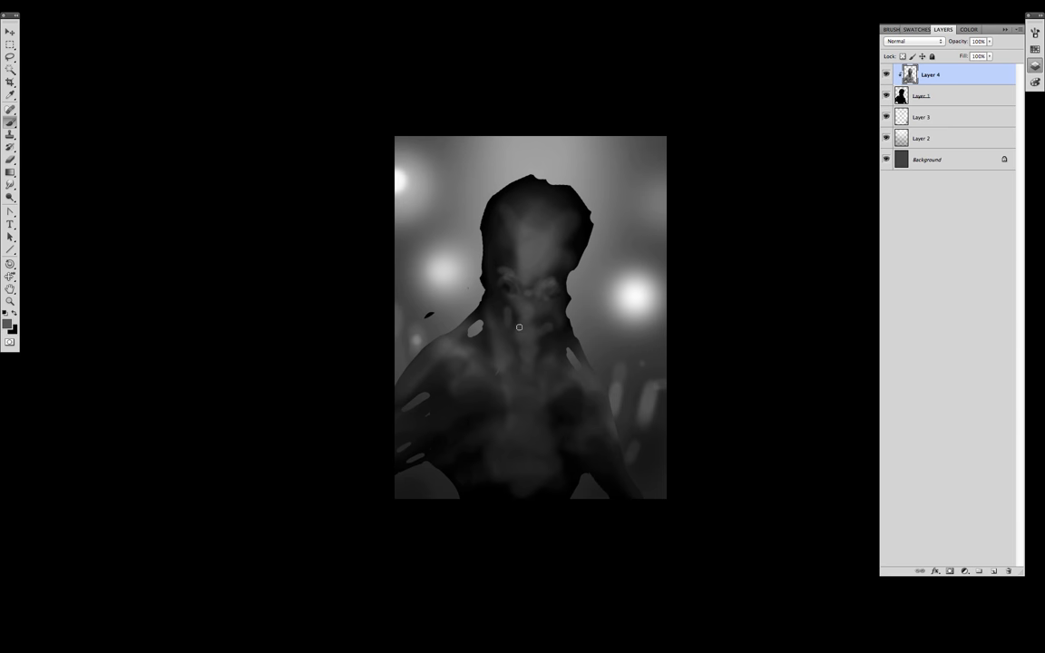
pyautogui.moveTo(519, 327); pyautogui.dragTo(493, 315)
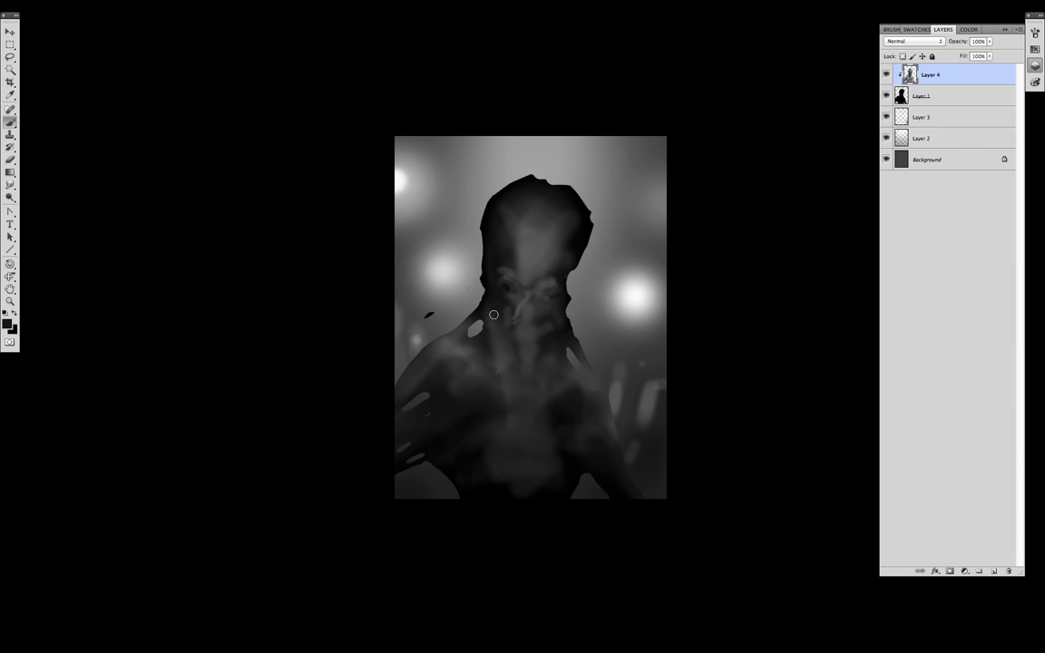
pyautogui.moveTo(494, 315); pyautogui.dragTo(544, 421)
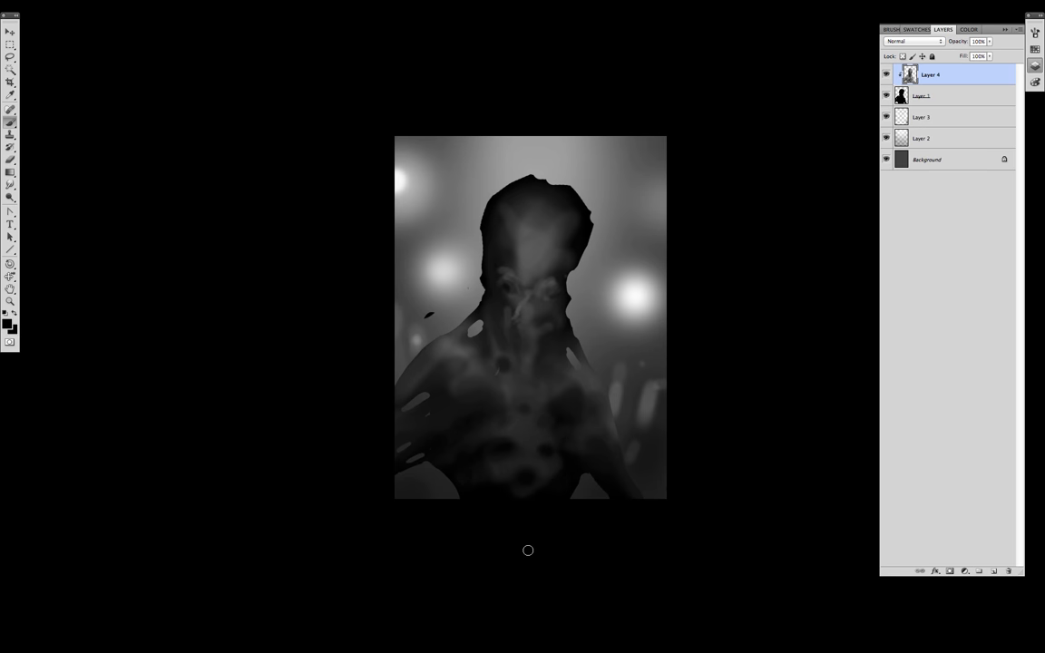
pyautogui.moveTo(527, 550); pyautogui.dragTo(405, 409)
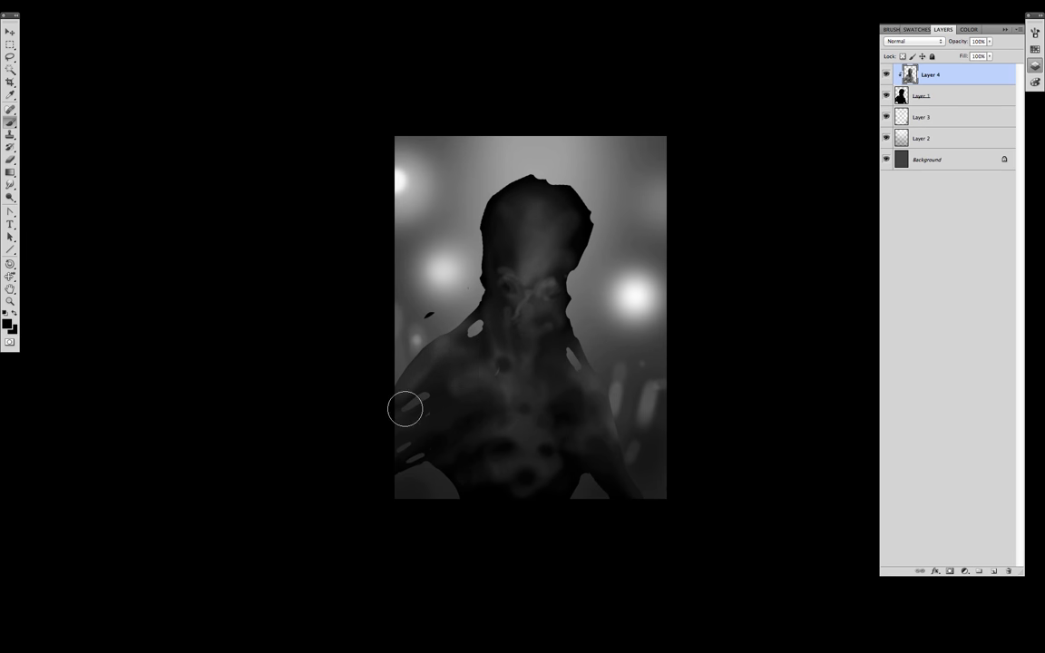
pyautogui.moveTo(405, 409); pyautogui.dragTo(558, 482)
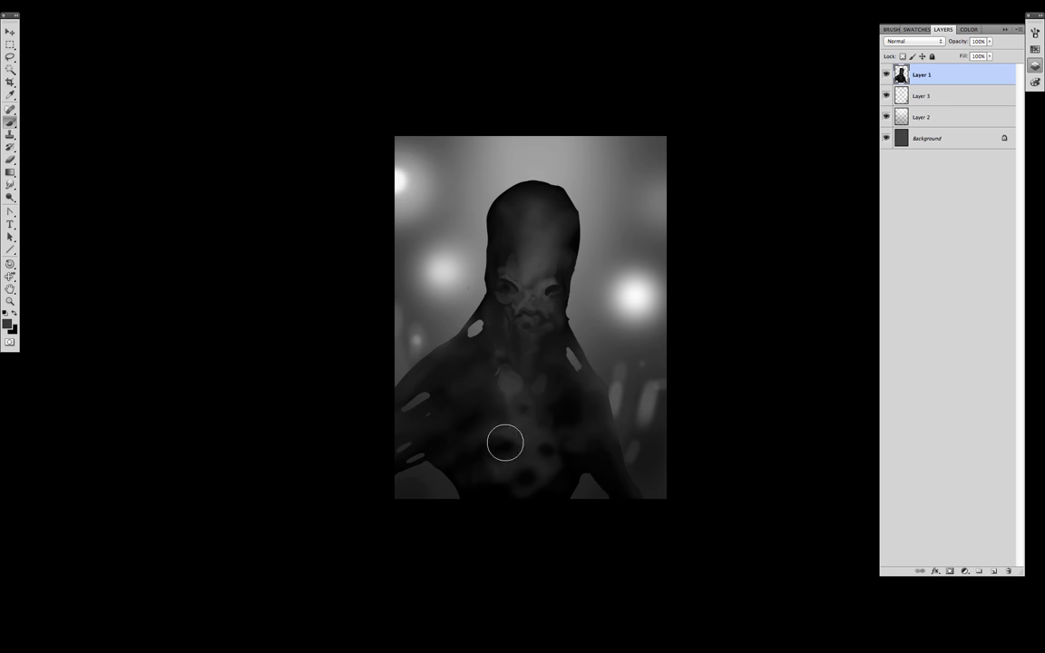
# Step: Paint left and right horns, blacken the eye sockets and shape the jagged crest
pyautogui.moveTo(506, 443); pyautogui.dragTo(487, 246)
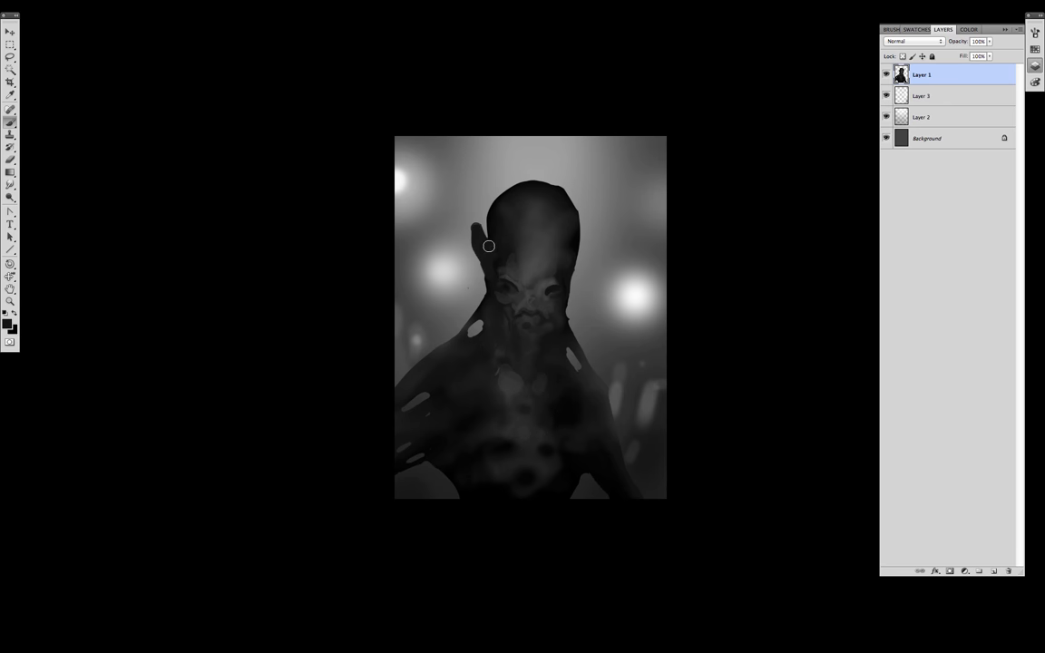
pyautogui.moveTo(487, 246); pyautogui.dragTo(595, 232)
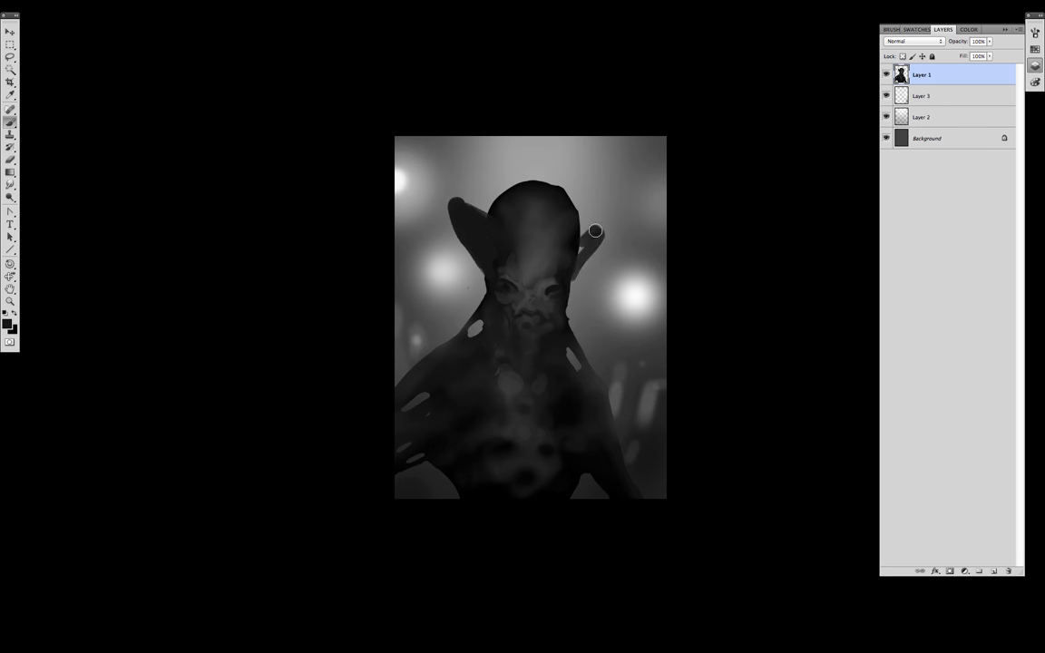
pyautogui.moveTo(596, 231); pyautogui.dragTo(562, 293)
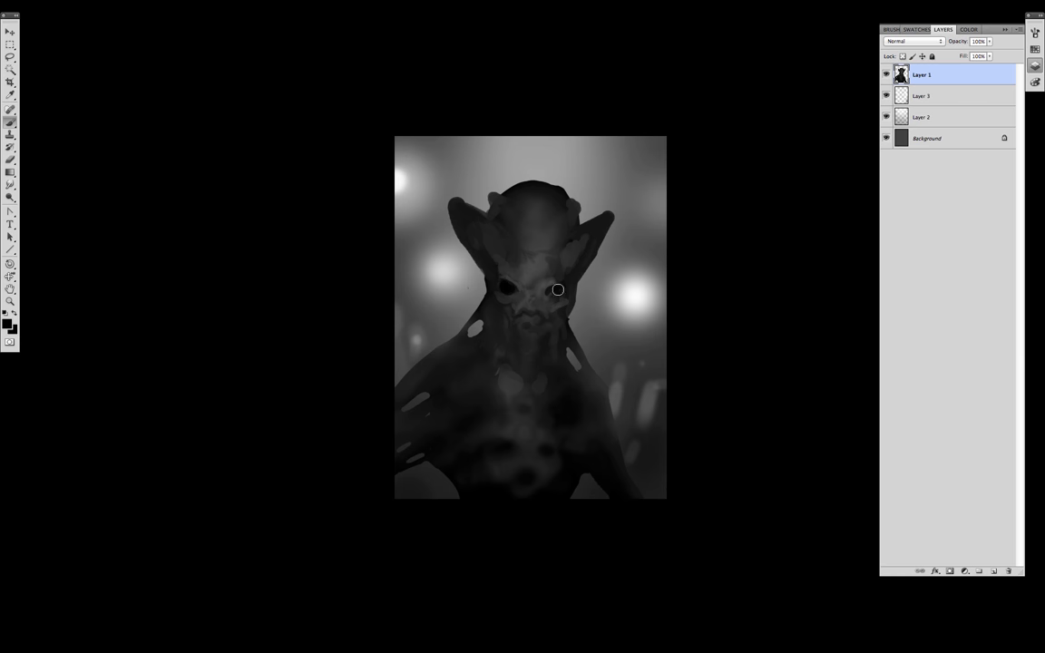
pyautogui.moveTo(558, 289); pyautogui.dragTo(527, 310)
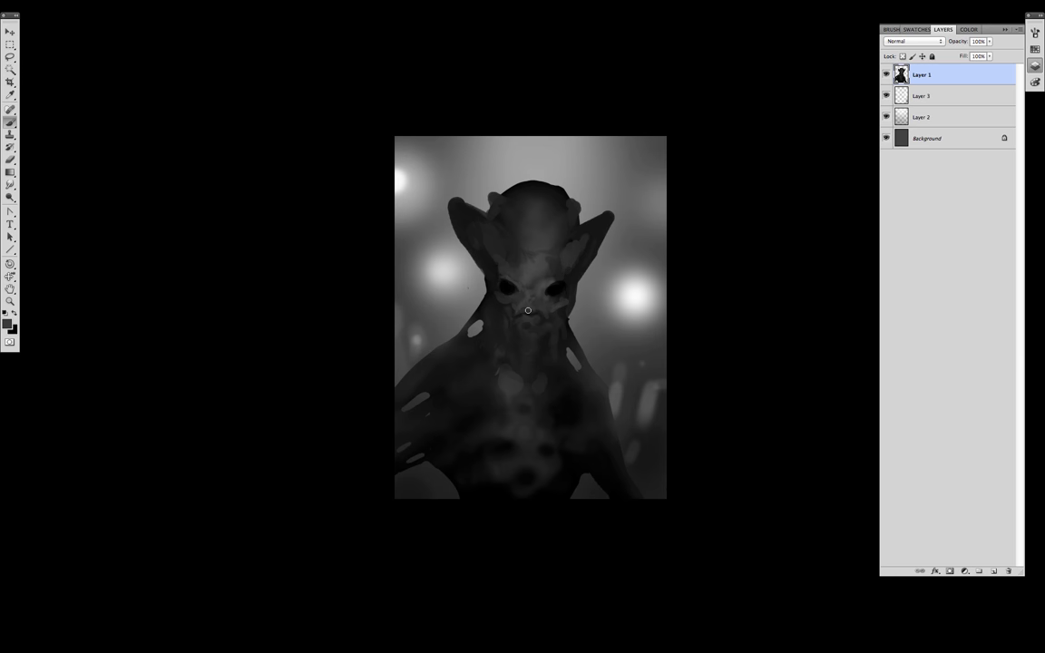
pyautogui.moveTo(524, 318)
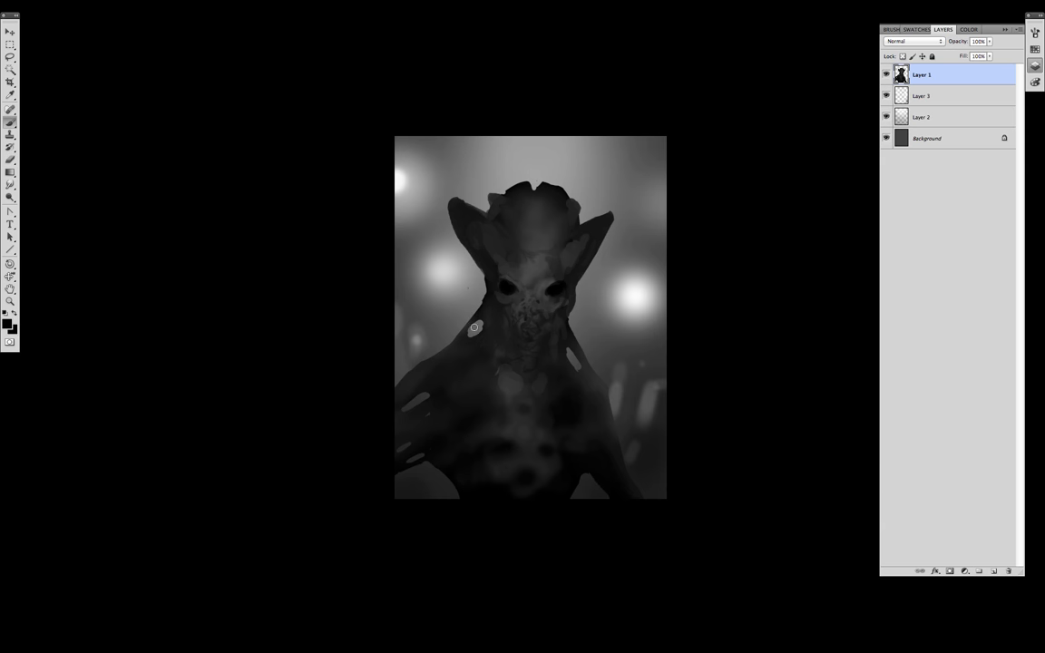
pyautogui.moveTo(475, 328); pyautogui.dragTo(567, 342)
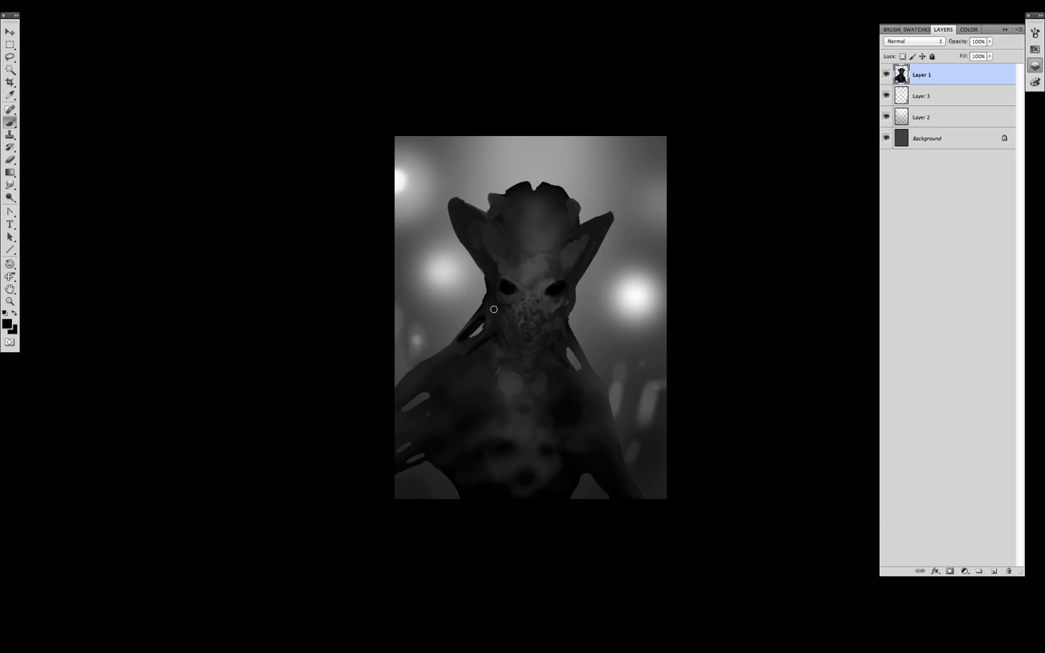
# Step: Pick a new brush preset, then Warp the copied face into a longer shape
pyautogui.rightClick(493, 309)
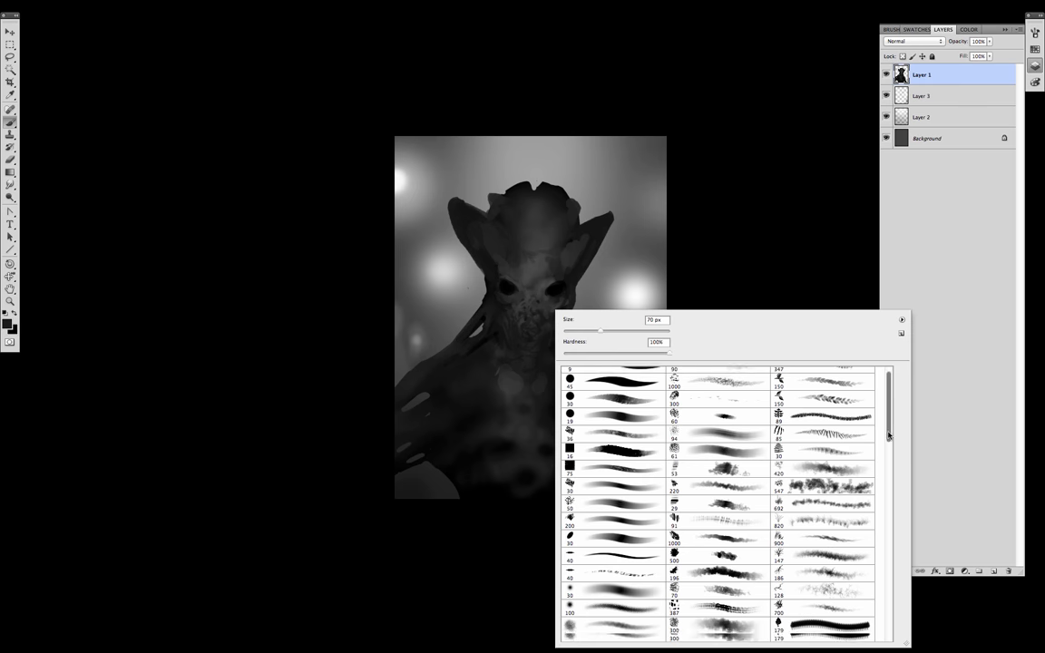
pyautogui.click(509, 426)
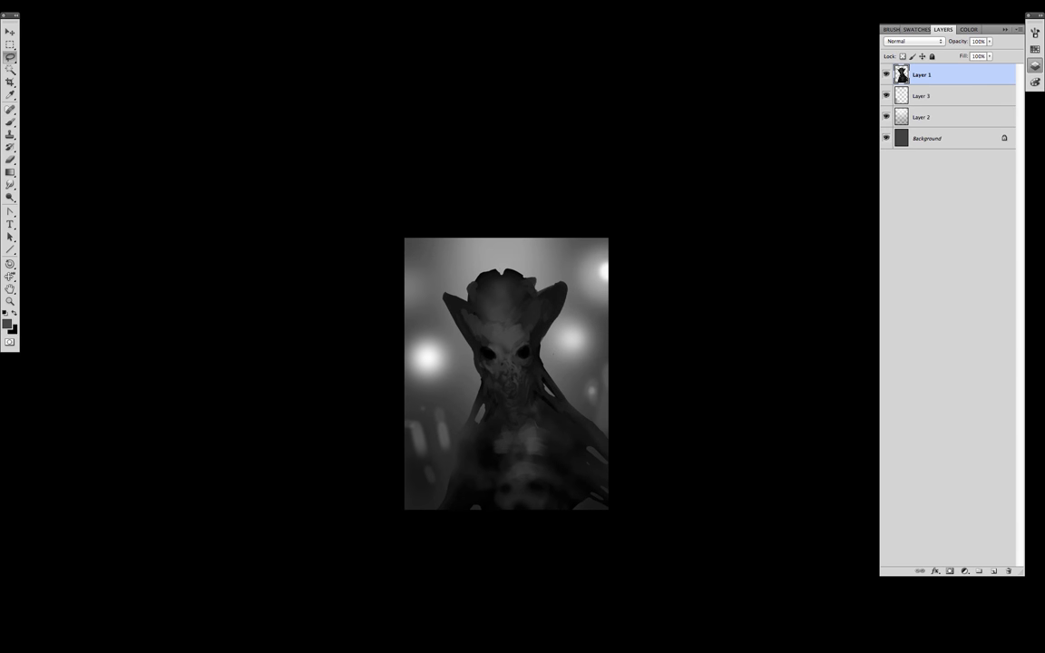
pyautogui.rightClick(506, 353)
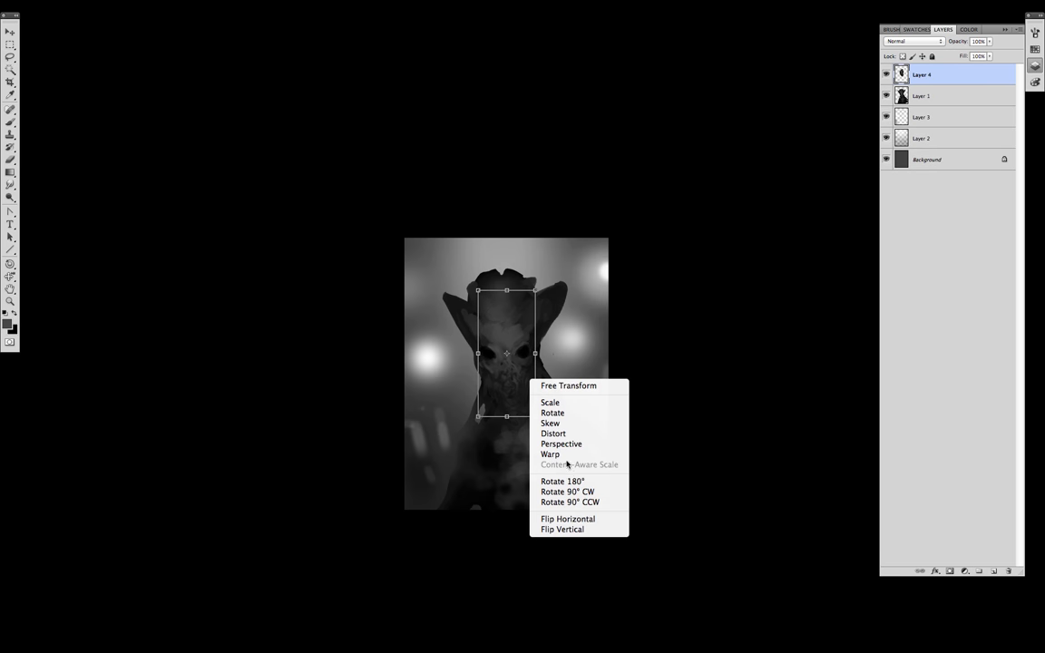
pyautogui.click(550, 455)
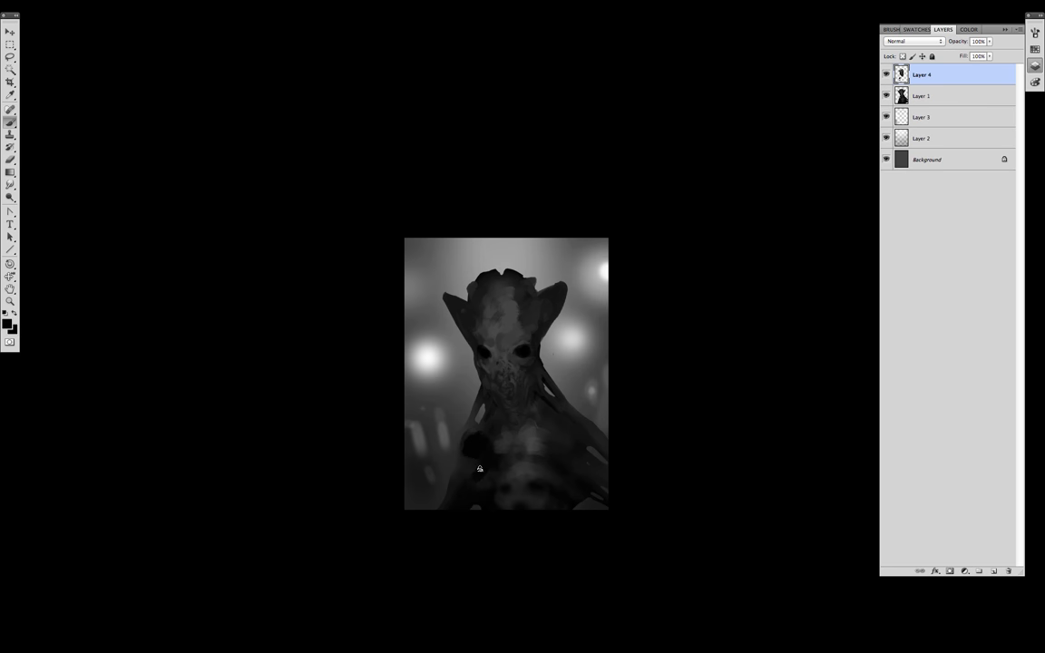
# Step: Paint textured strokes over the lower body, chest, torso and face
pyautogui.moveTo(479, 468); pyautogui.dragTo(547, 445)
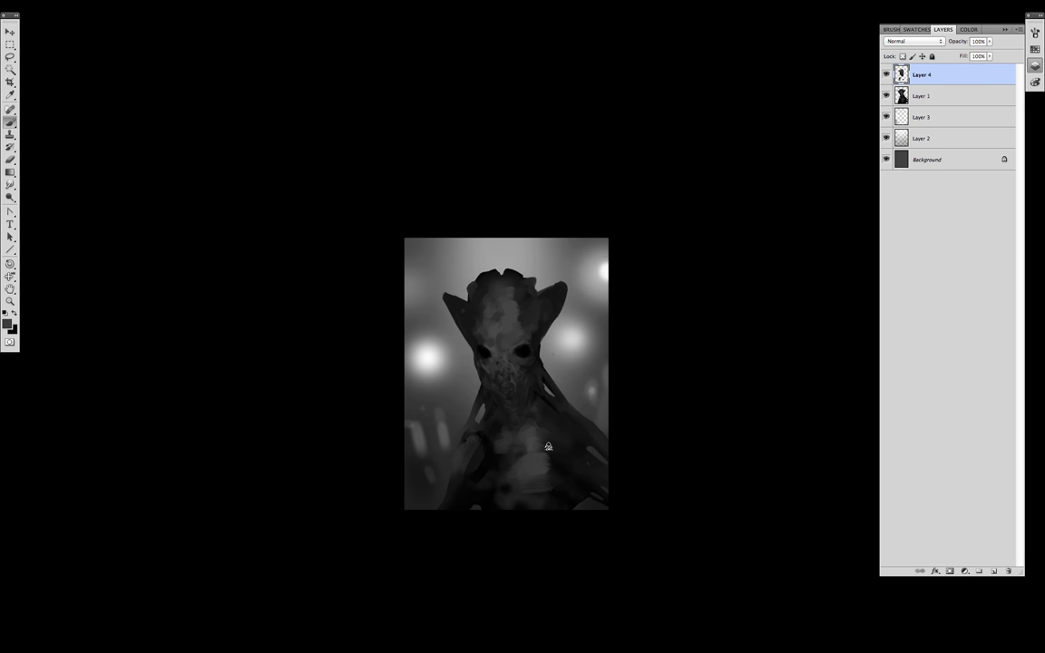
pyautogui.moveTo(548, 445); pyautogui.dragTo(523, 407)
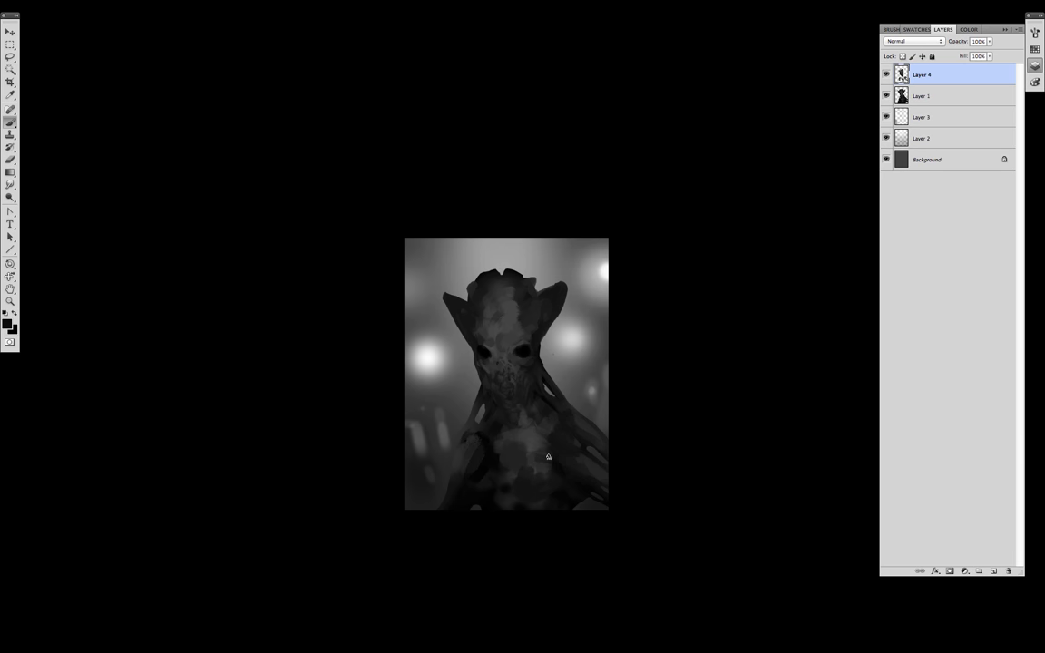
pyautogui.moveTo(544, 456); pyautogui.dragTo(562, 490)
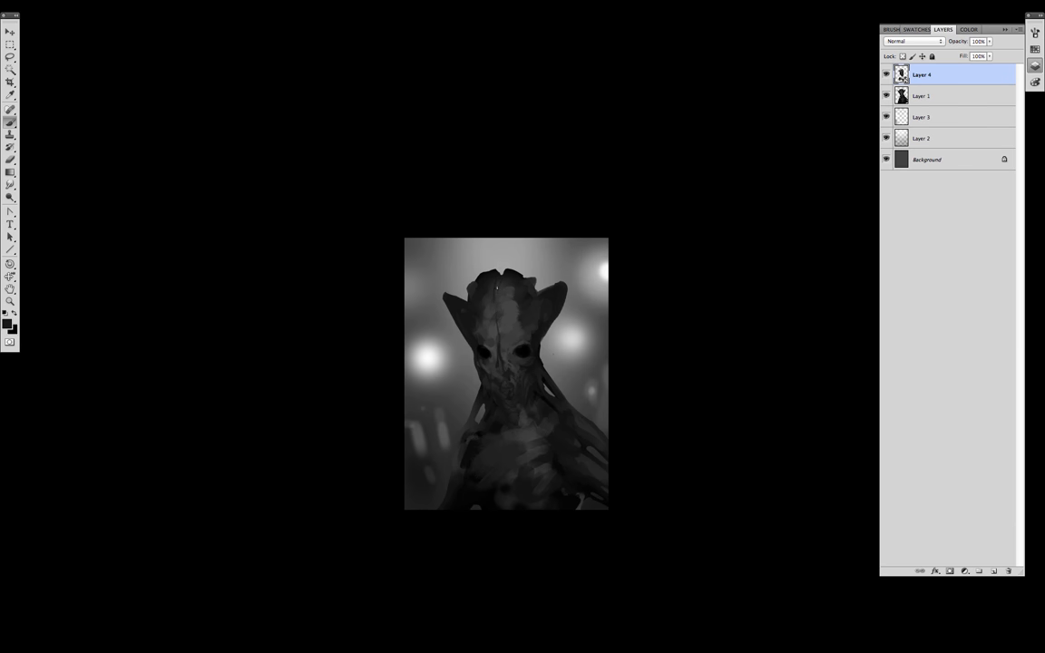
pyautogui.moveTo(496, 291); pyautogui.dragTo(499, 381)
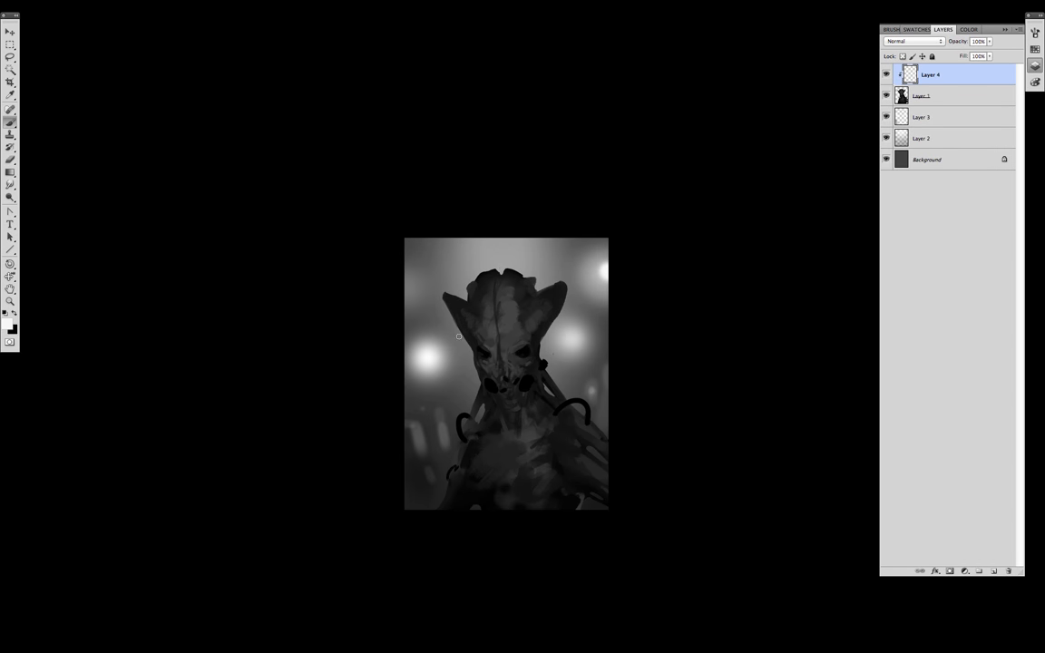
# Step: Paint highlights on the shoulders and rim light along the head's edges
pyautogui.moveTo(444, 295); pyautogui.dragTo(483, 355)
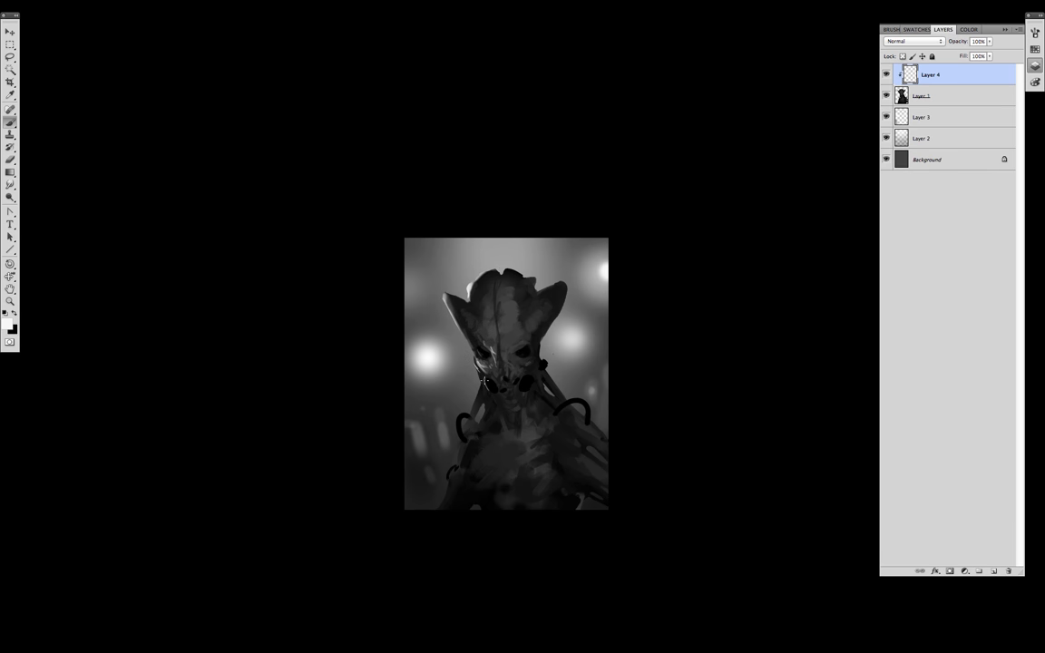
pyautogui.moveTo(485, 381); pyautogui.dragTo(463, 426)
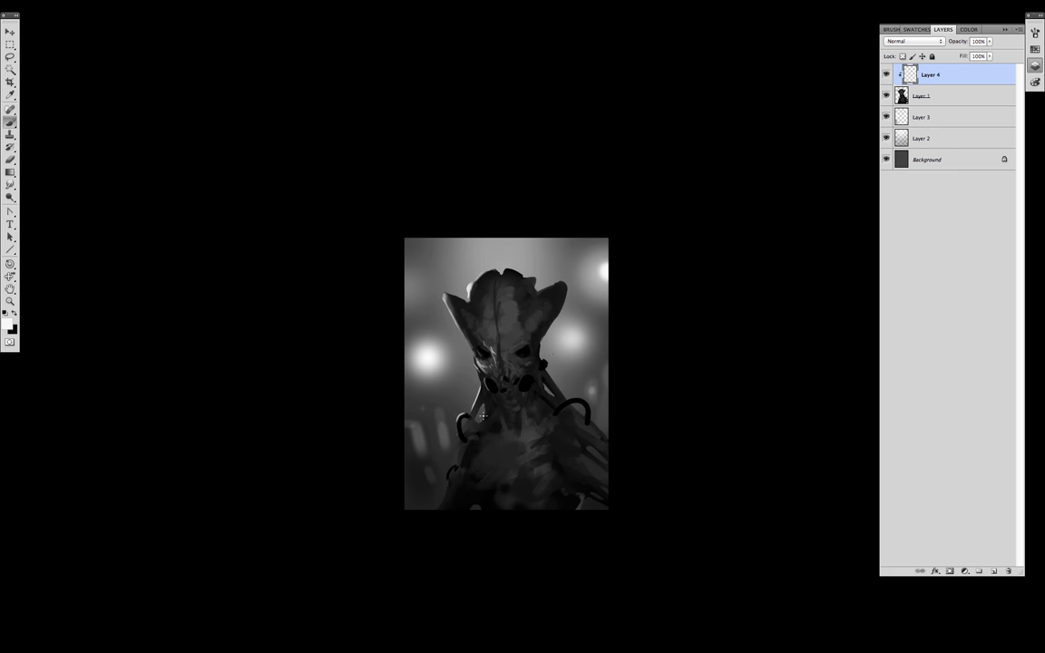
pyautogui.moveTo(483, 415); pyautogui.dragTo(560, 304)
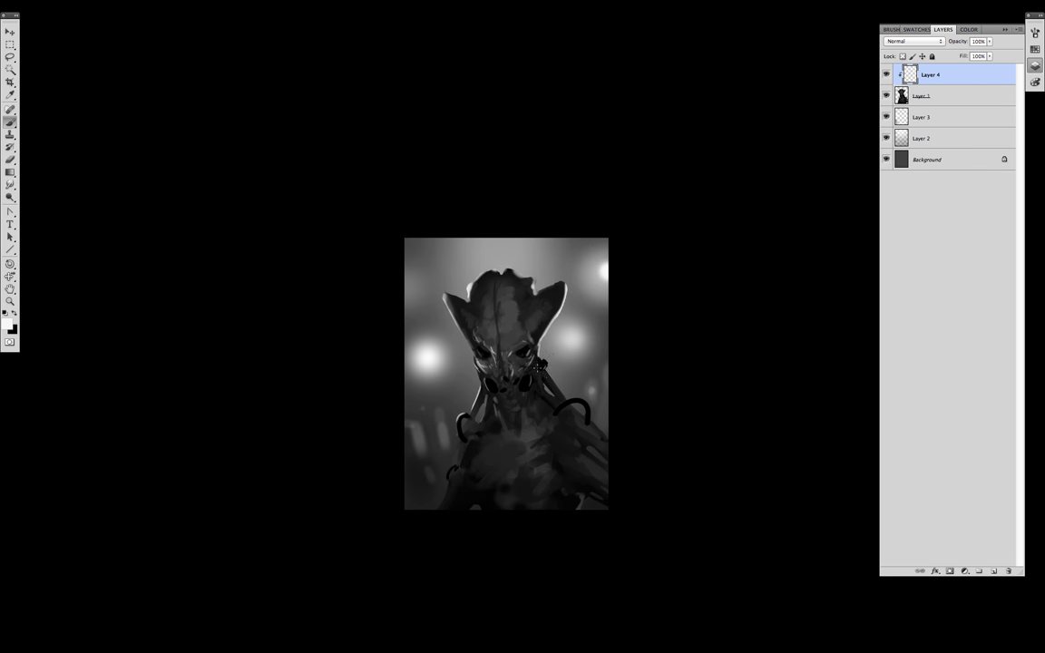
pyautogui.moveTo(540, 368); pyautogui.dragTo(585, 406)
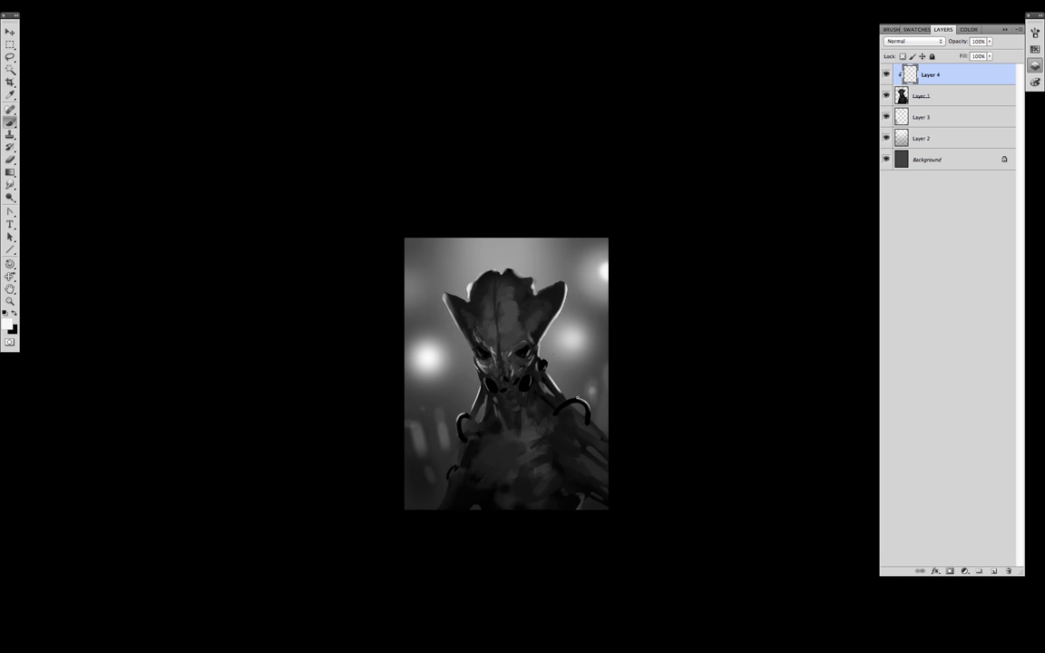
pyautogui.moveTo(458, 444); pyautogui.dragTo(467, 472)
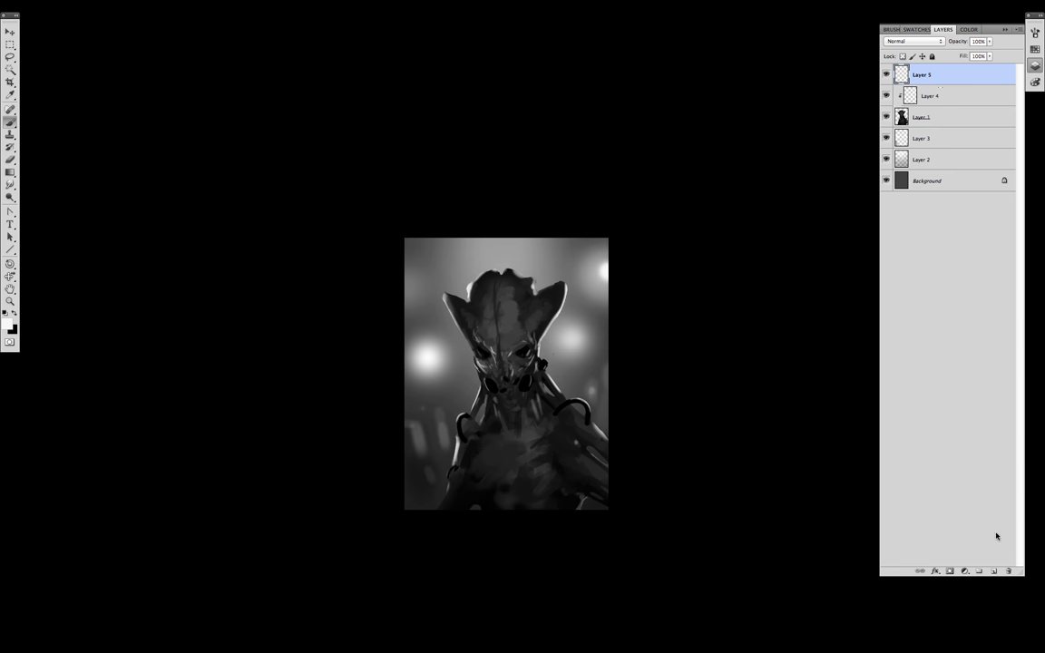
# Step: Clip the new overlay layer to the creature and lighten the eyes and face
pyautogui.click(909, 41)
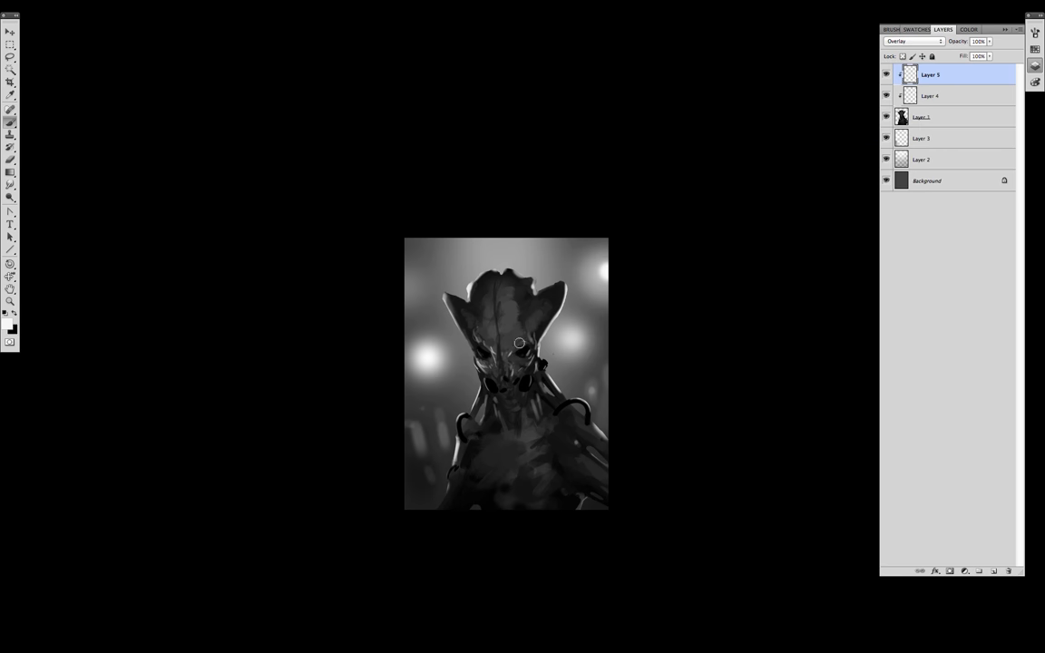
pyautogui.moveTo(517, 343); pyautogui.dragTo(514, 367)
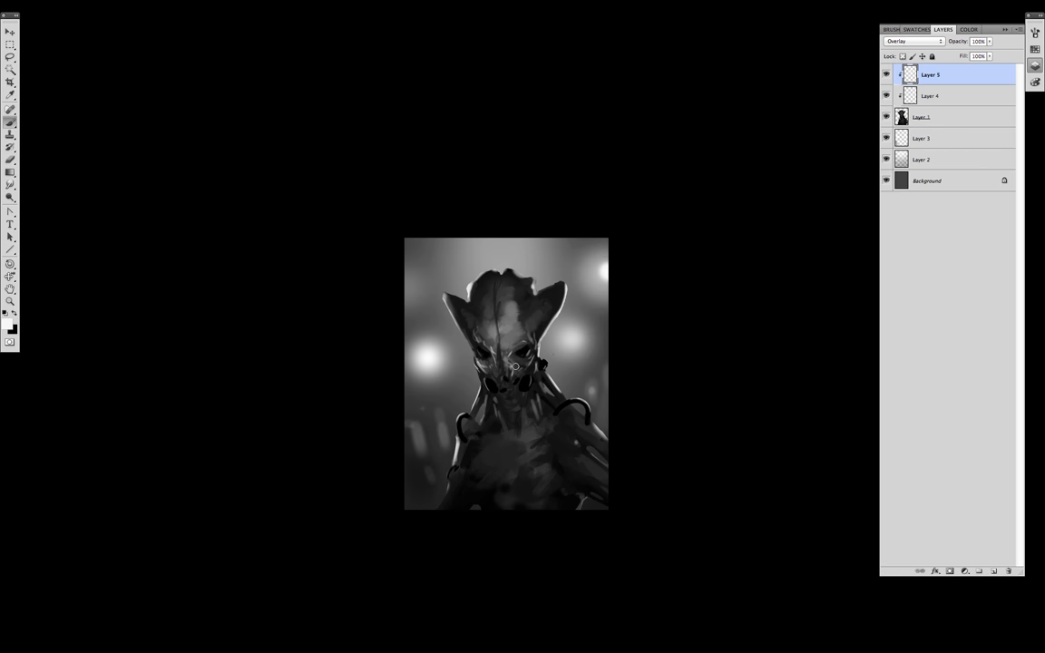
pyautogui.moveTo(512, 368); pyautogui.dragTo(514, 492)
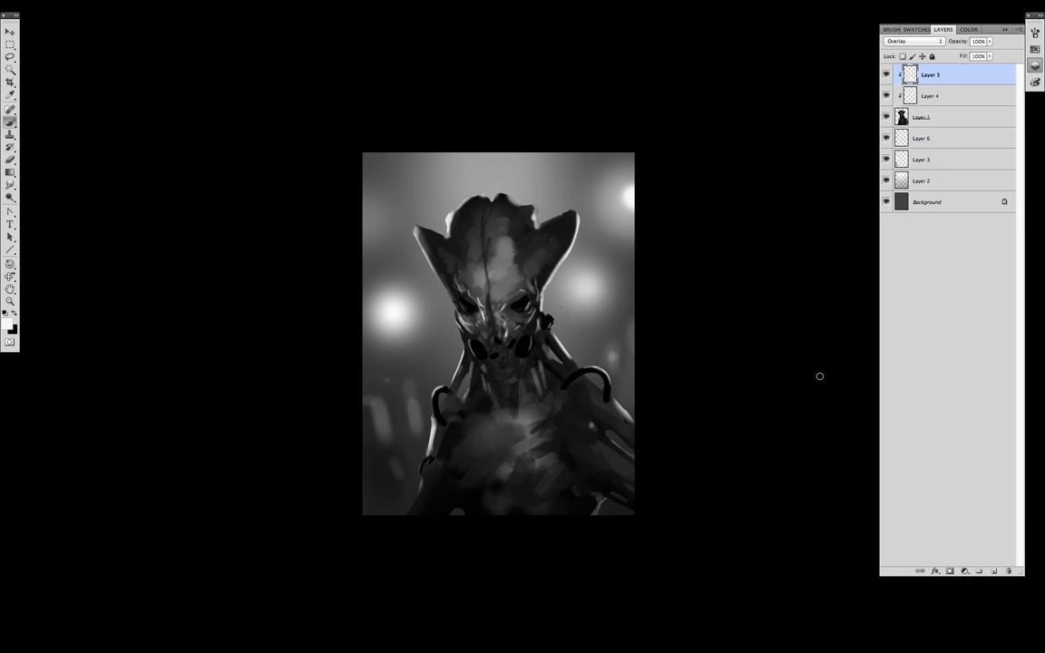
# Step: Flip the painting horizontally, then show and select the creature layer
pyautogui.rightClick(501, 342)
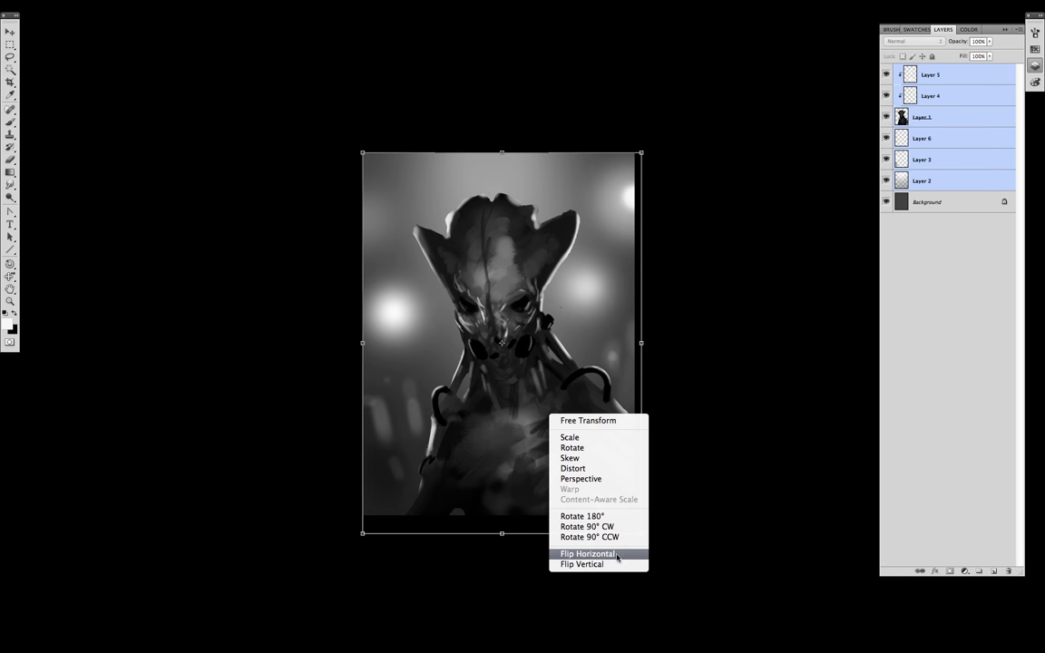
pyautogui.click(588, 554)
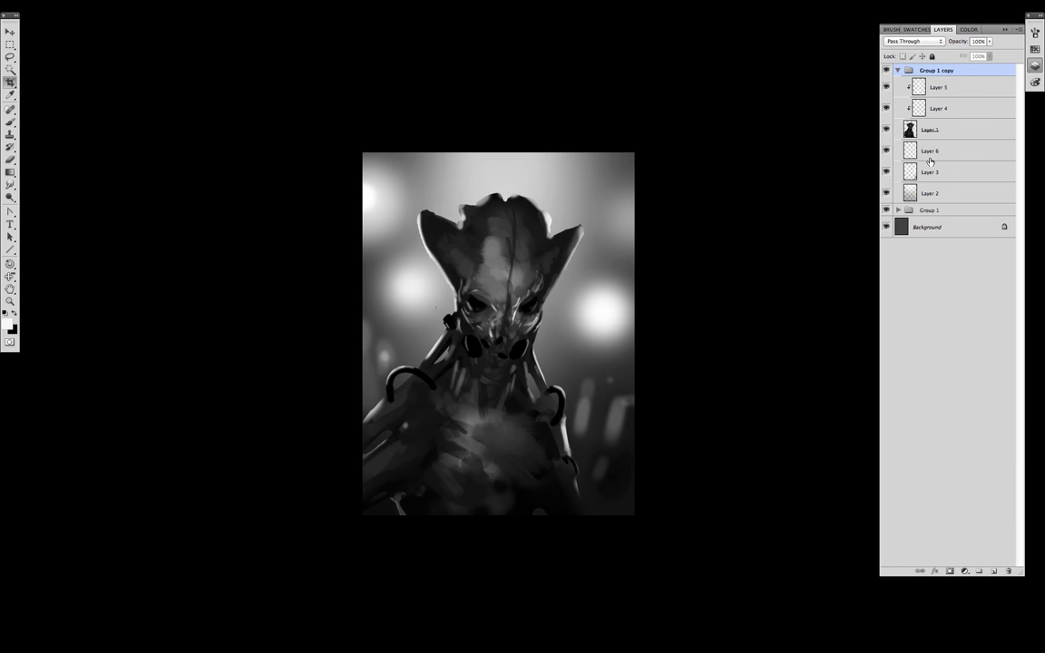
pyautogui.moveTo(949, 140)
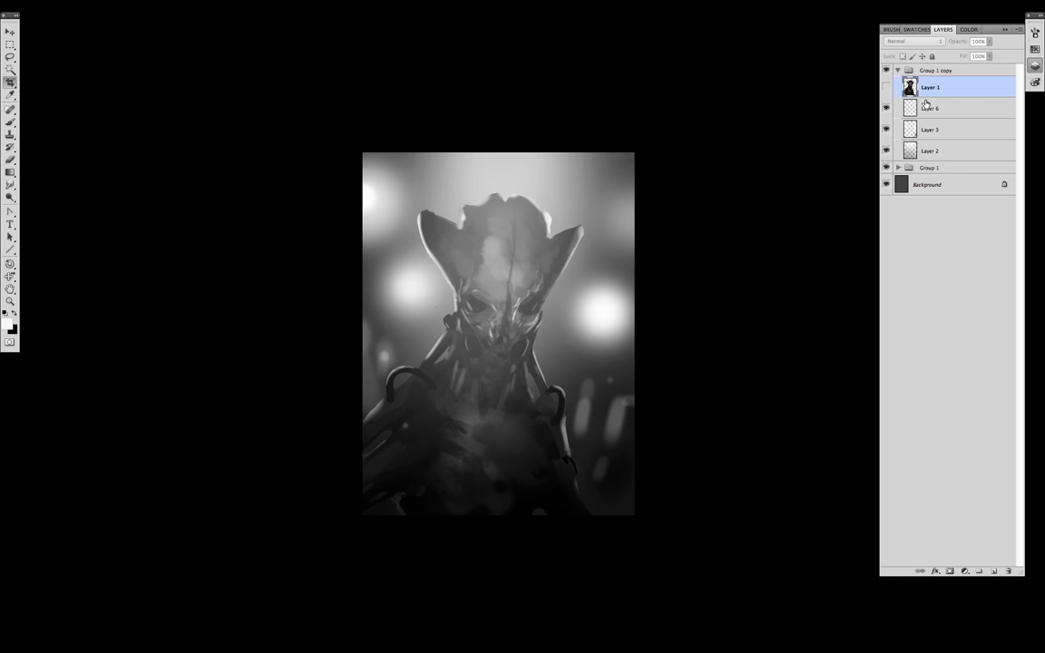
pyautogui.click(930, 108)
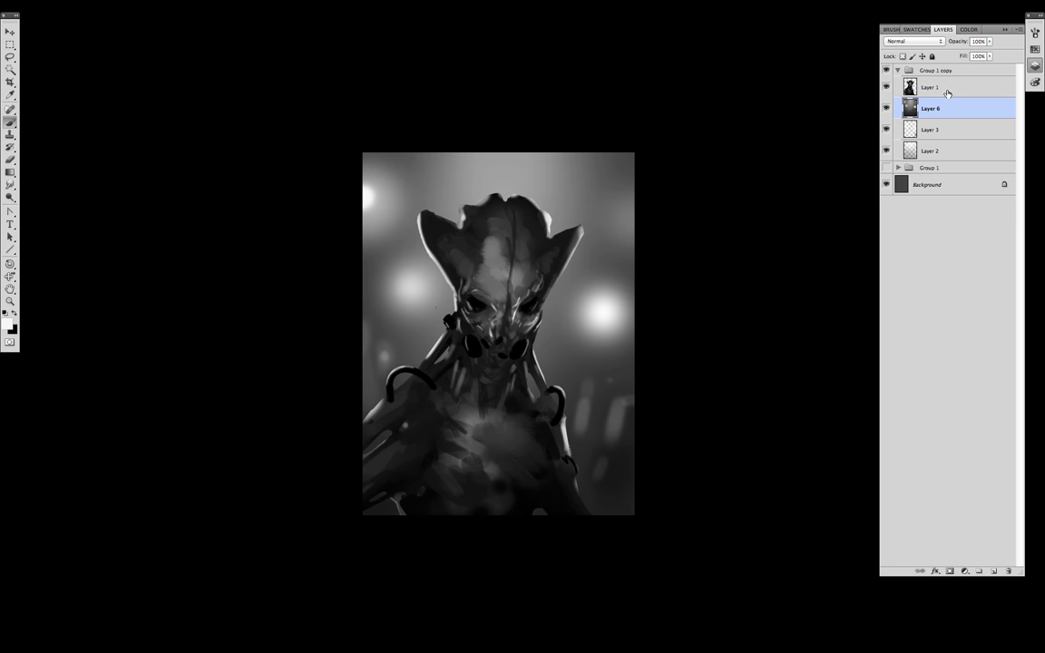
pyautogui.click(930, 87)
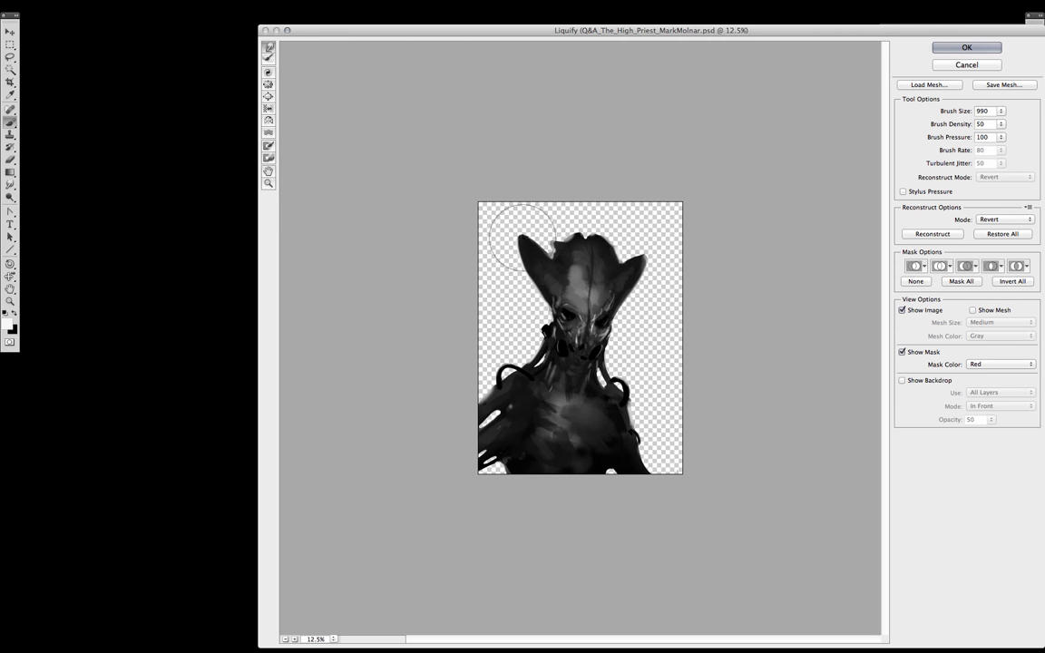
# Step: Forward Warp the top of the head and lower right body, then apply Liquify
pyautogui.moveTo(522, 236); pyautogui.dragTo(621, 254)
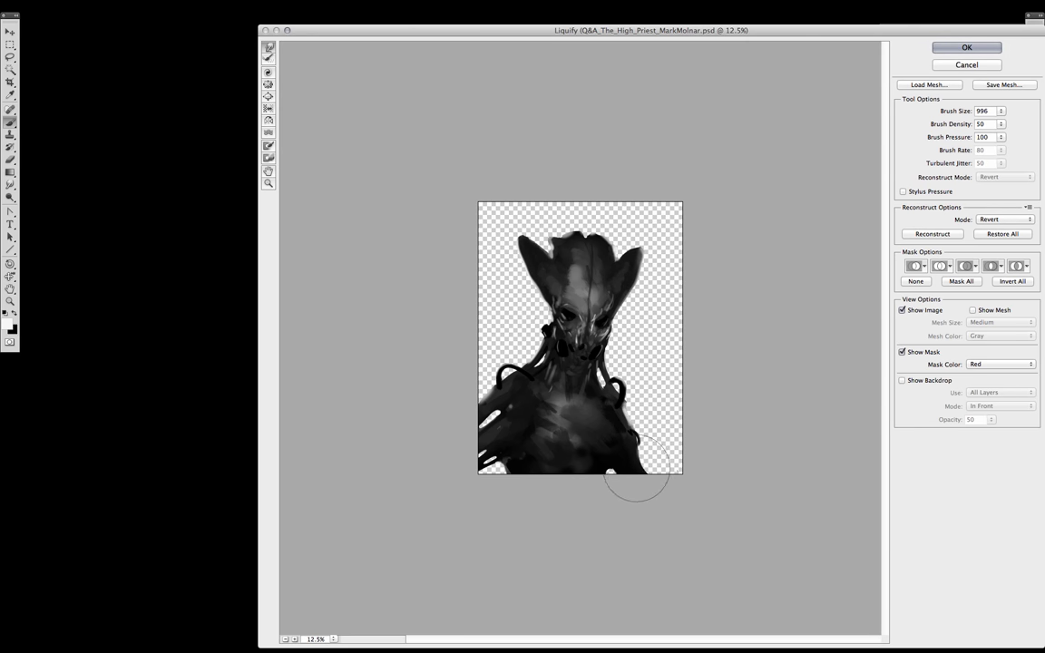
pyautogui.moveTo(635, 476); pyautogui.dragTo(504, 372)
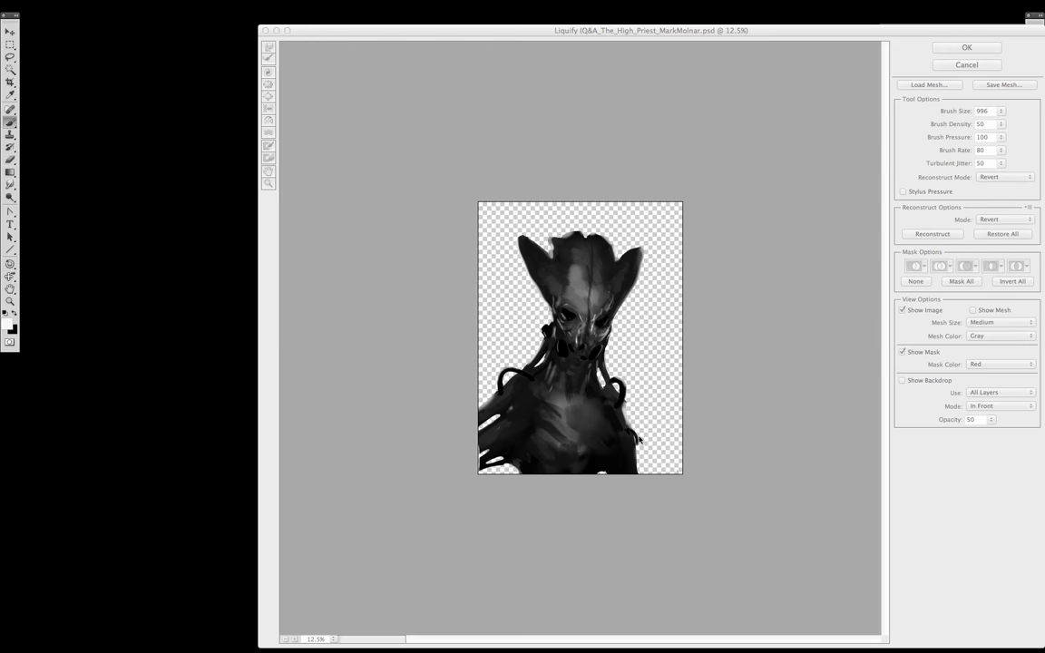
pyautogui.click(966, 47)
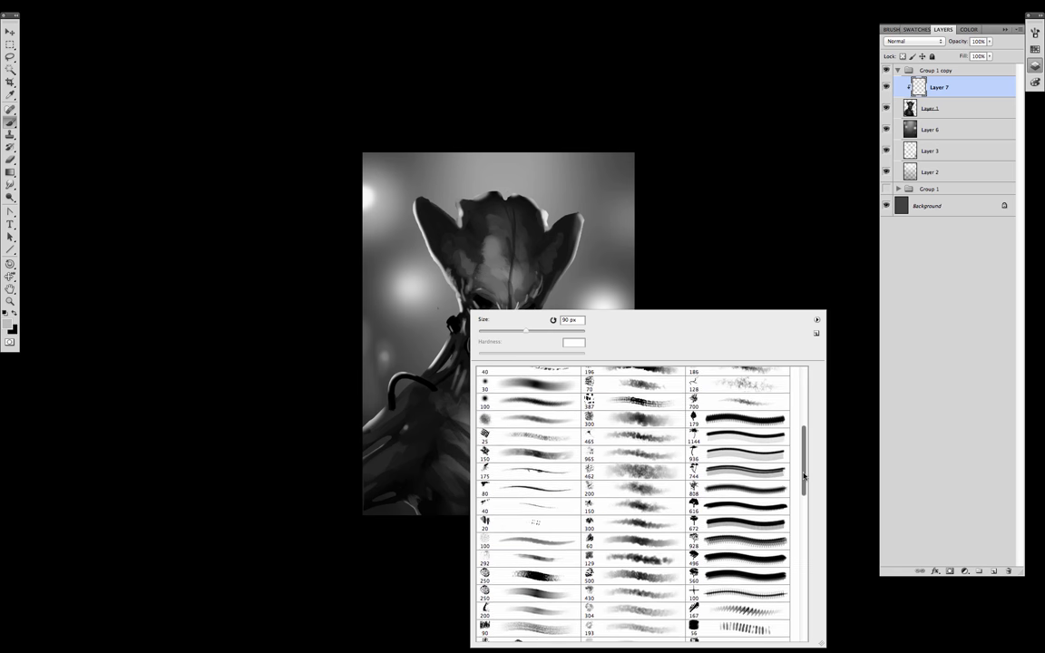
# Step: Paint speckled texture over the head and face, alternating darker and lighter colours
pyautogui.scroll(-3)
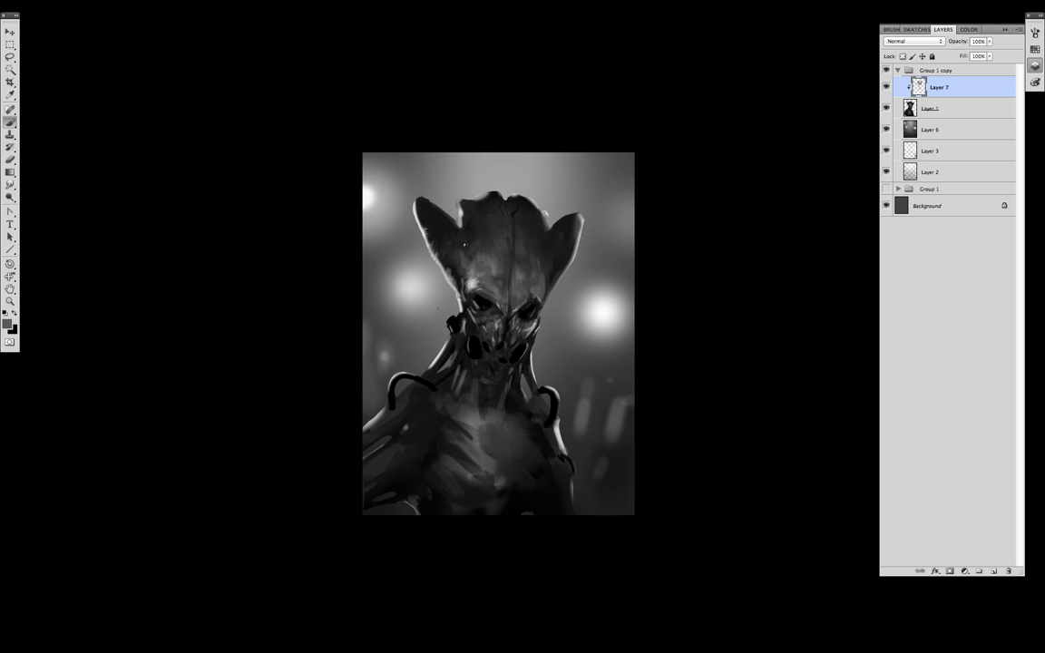
pyautogui.moveTo(462, 245); pyautogui.dragTo(558, 263)
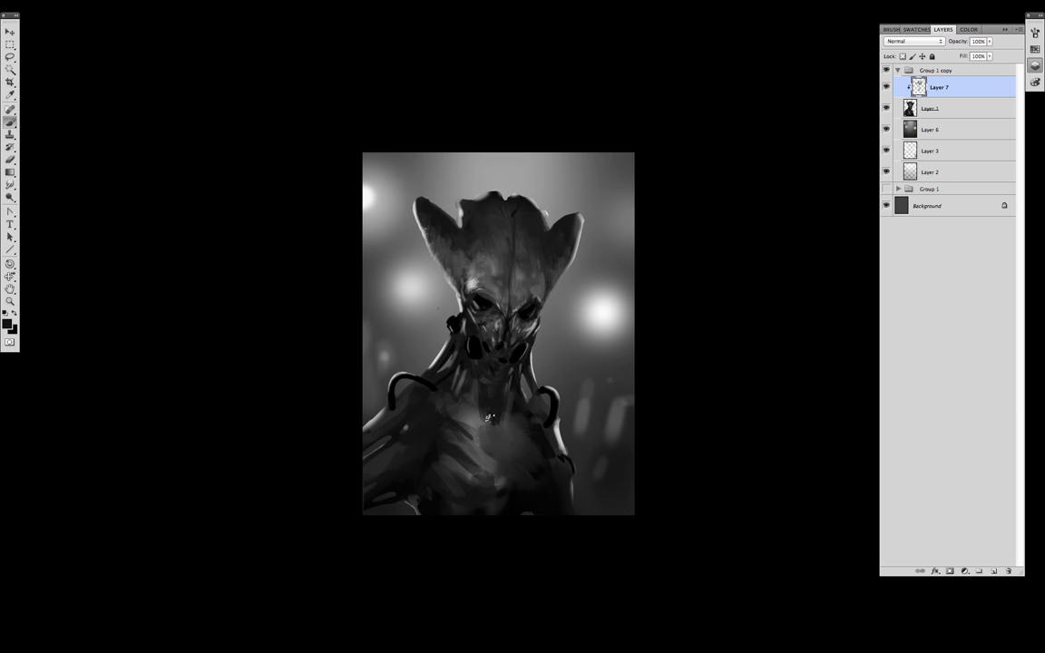
pyautogui.click(490, 408)
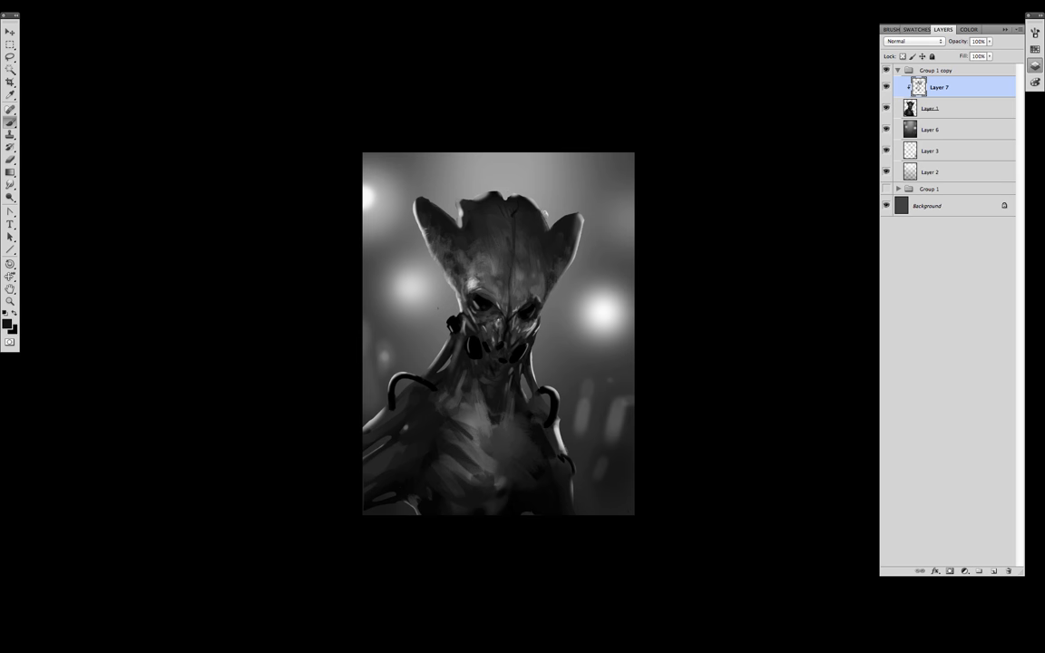
pyautogui.moveTo(495, 322); pyautogui.dragTo(539, 403)
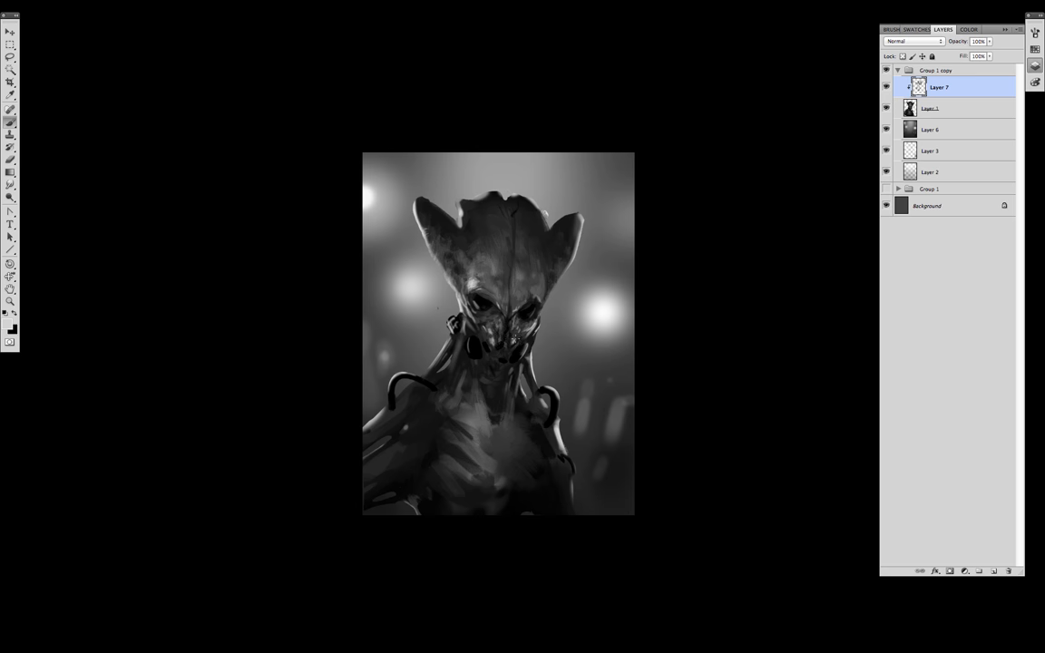
pyautogui.click(507, 340)
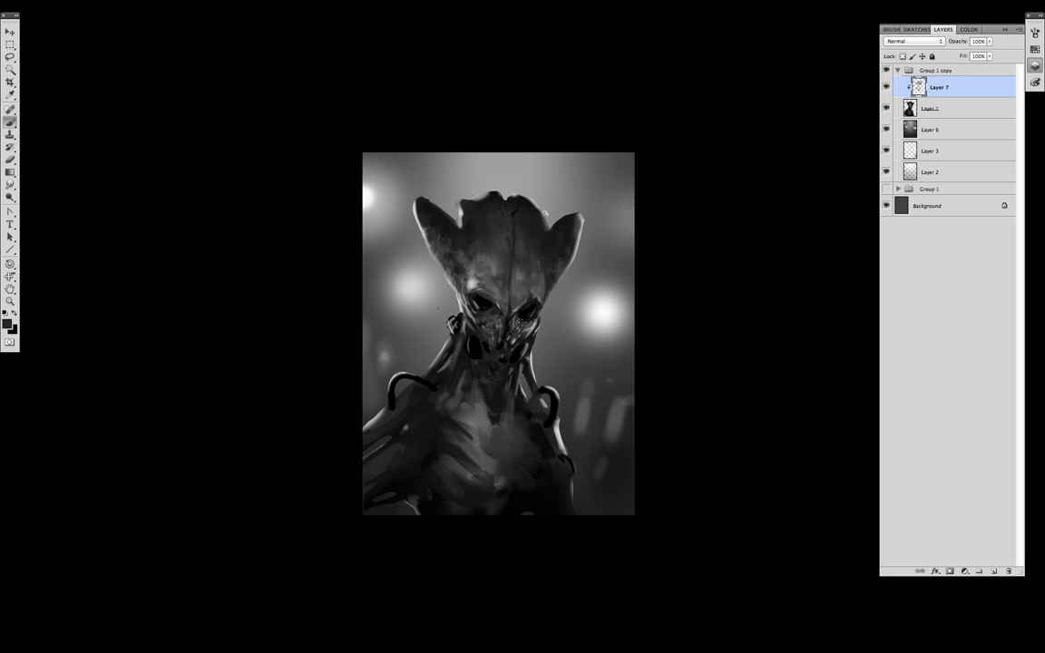
pyautogui.click(458, 426)
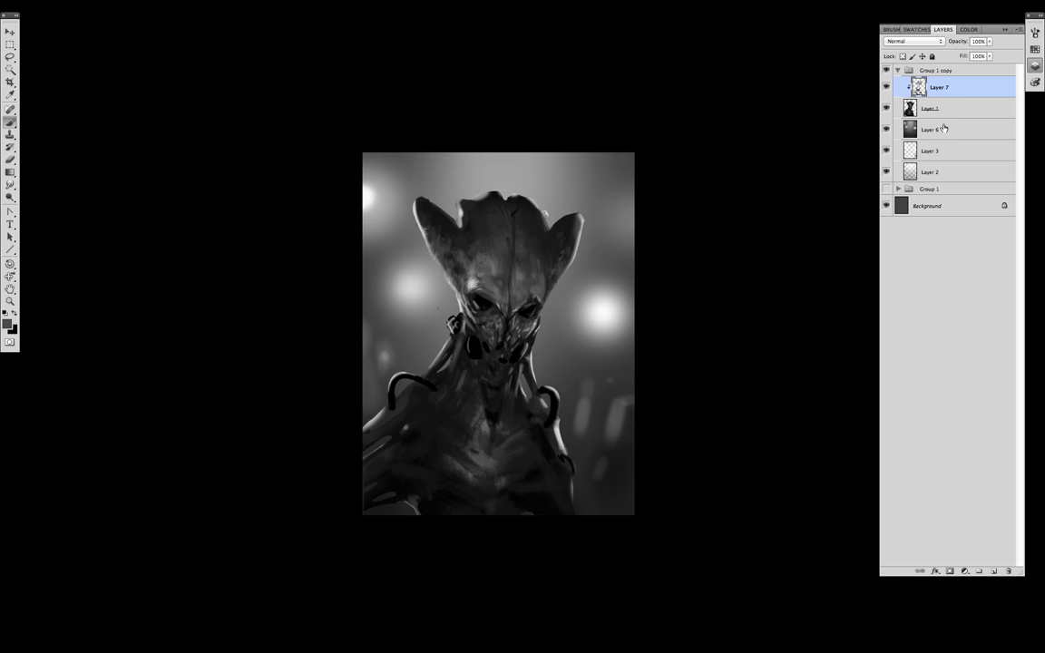
pyautogui.click(929, 129)
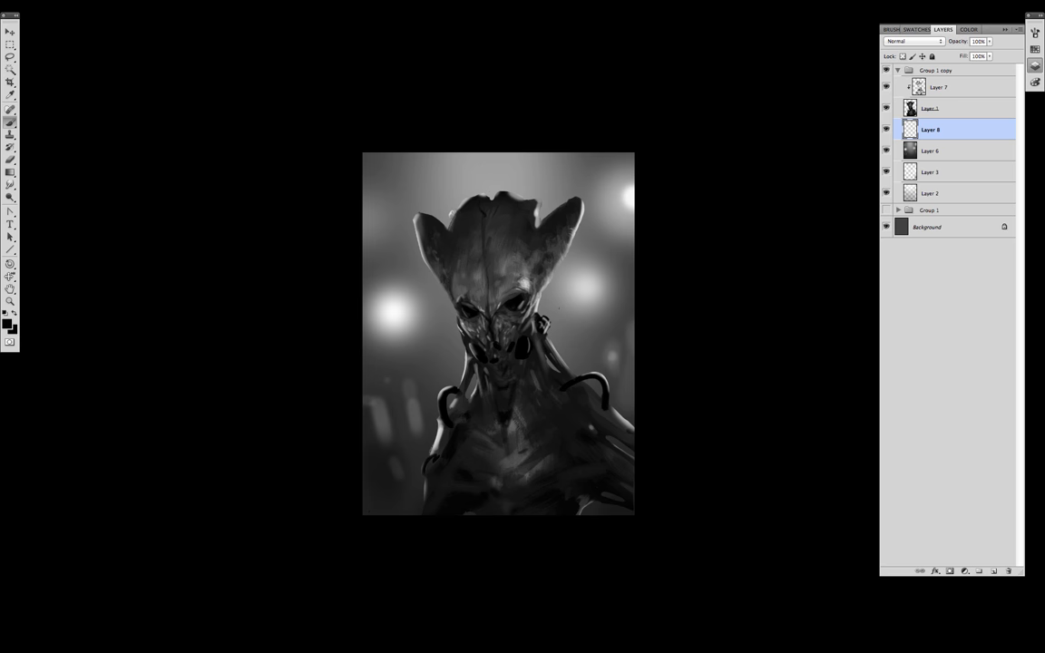
# Step: Paint dark hoses from the creature's neck on Layer 8 and blur them 7.2 px
pyautogui.moveTo(545, 318); pyautogui.dragTo(626, 371)
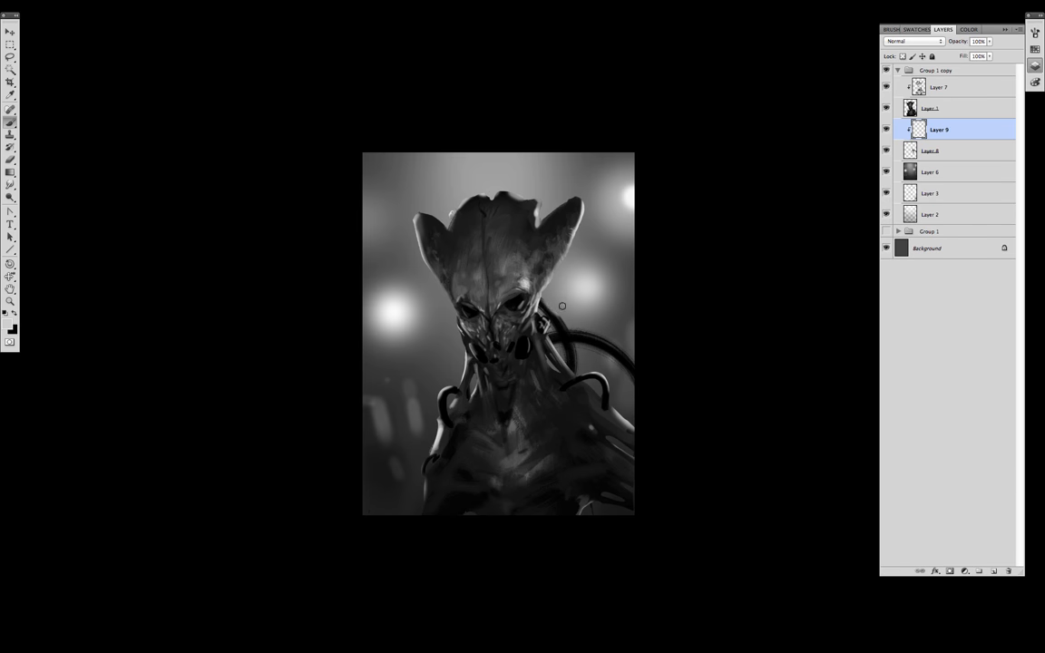
pyautogui.moveTo(562, 305); pyautogui.dragTo(620, 340)
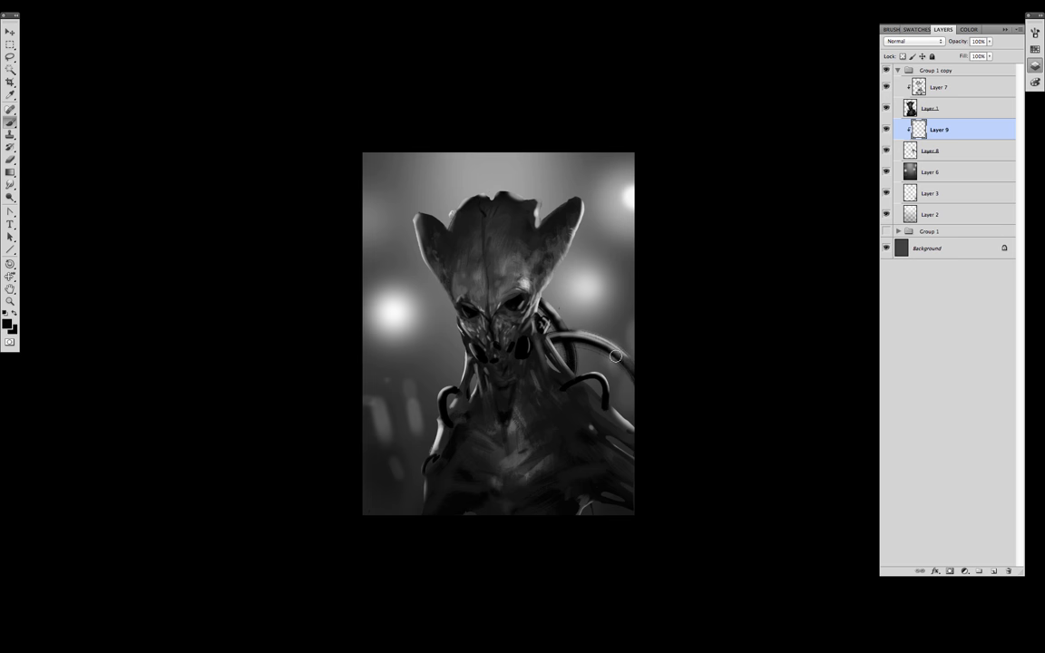
pyautogui.moveTo(615, 355); pyautogui.dragTo(551, 343)
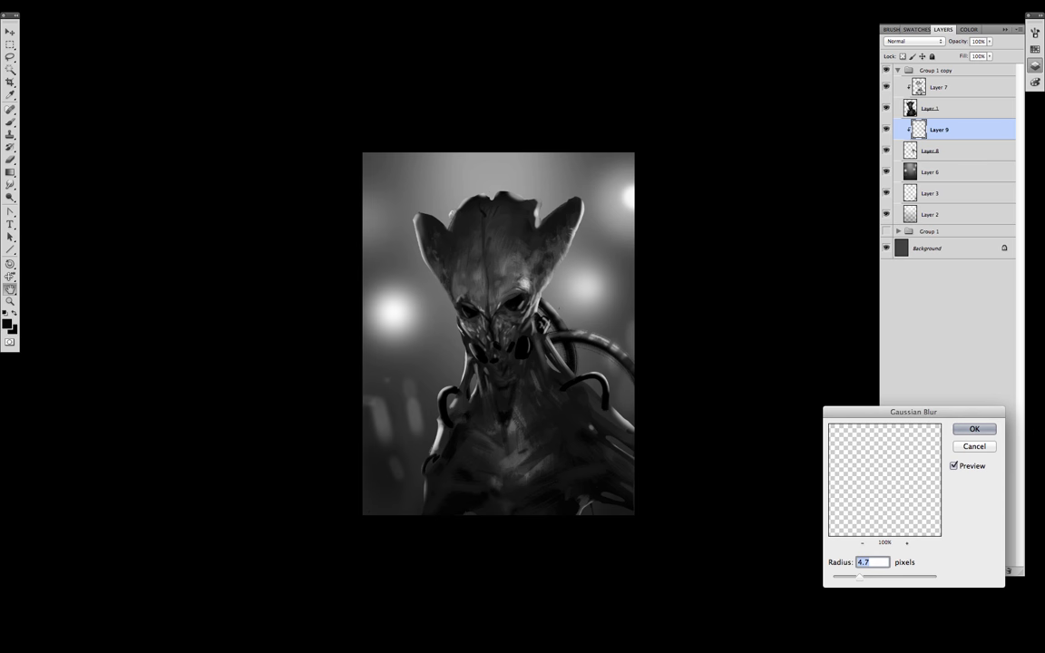
pyautogui.click(974, 428)
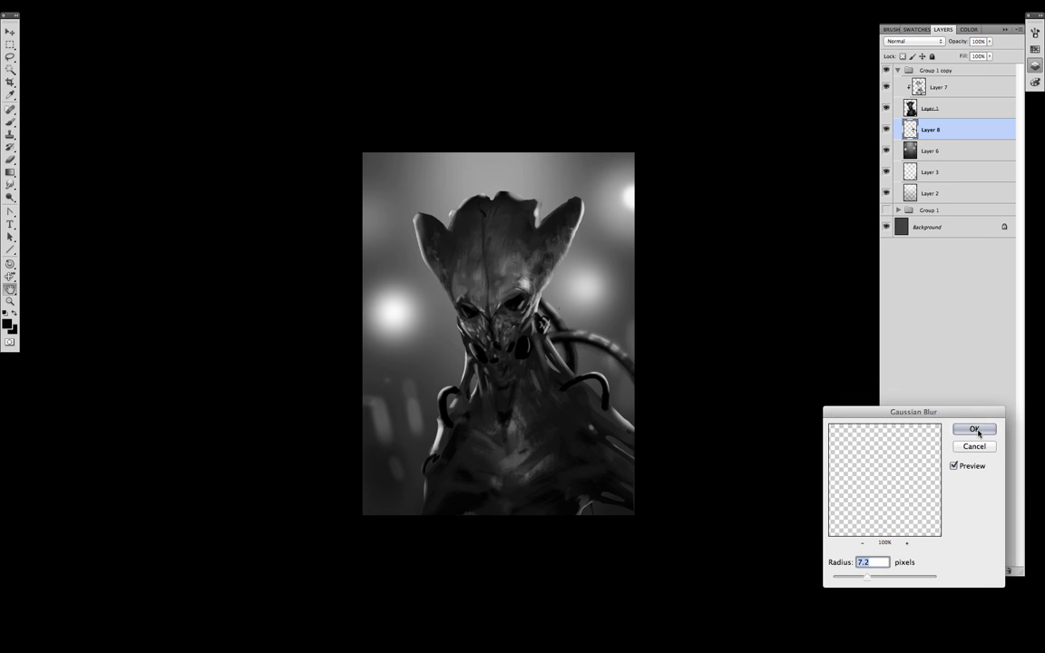
pyautogui.click(974, 429)
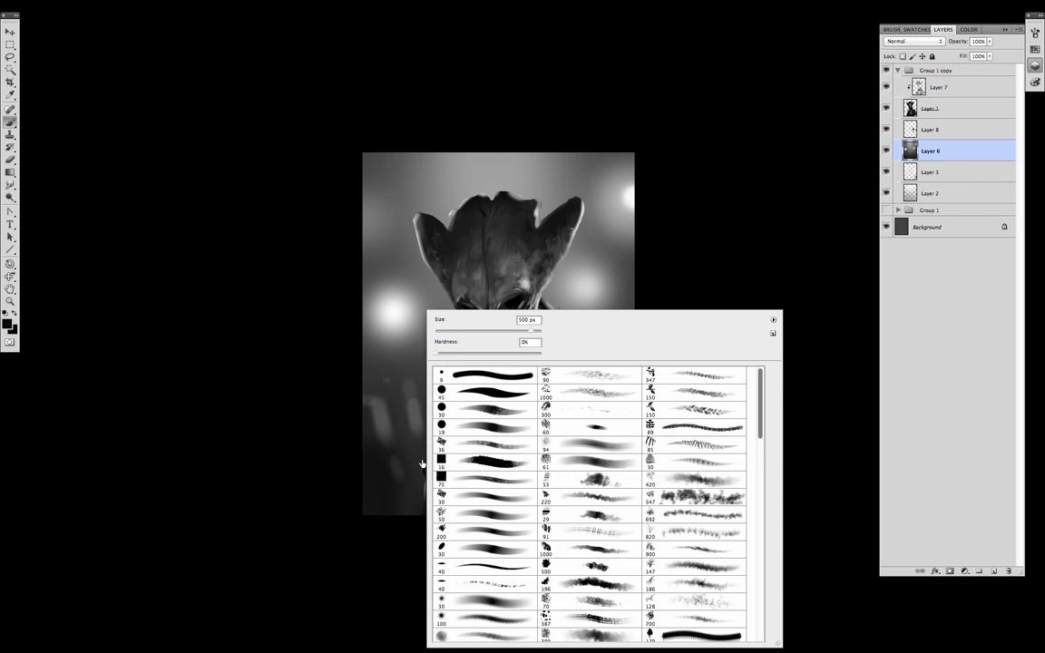
# Step: Paint a smoky mottled texture across the background on Layer 6, cancelling Liquify
pyautogui.scroll(-3)
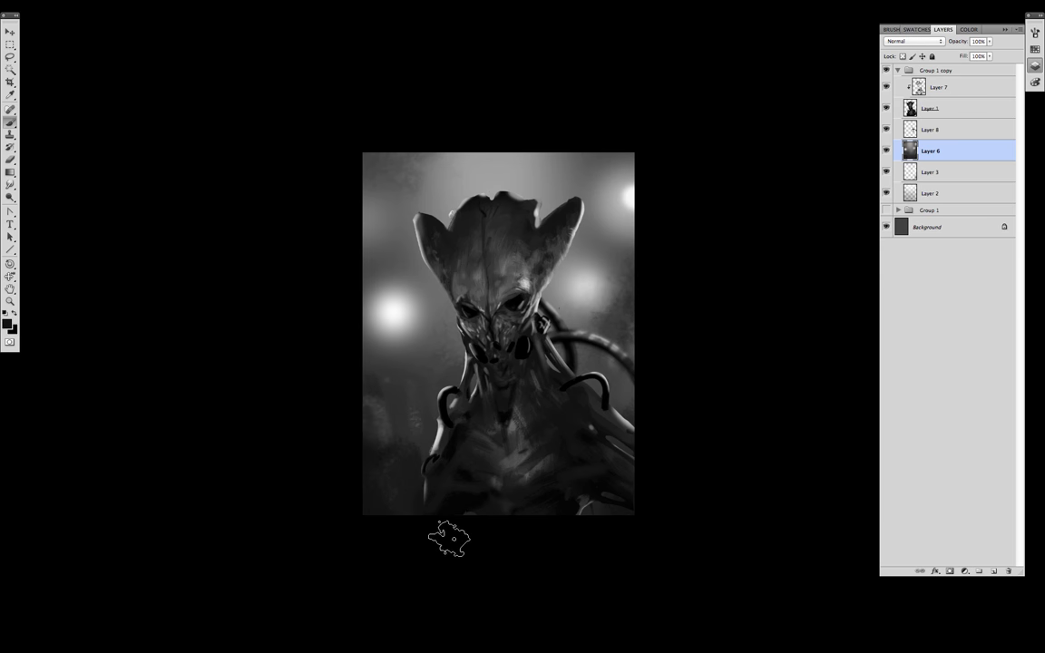
pyautogui.moveTo(449, 540); pyautogui.dragTo(700, 508)
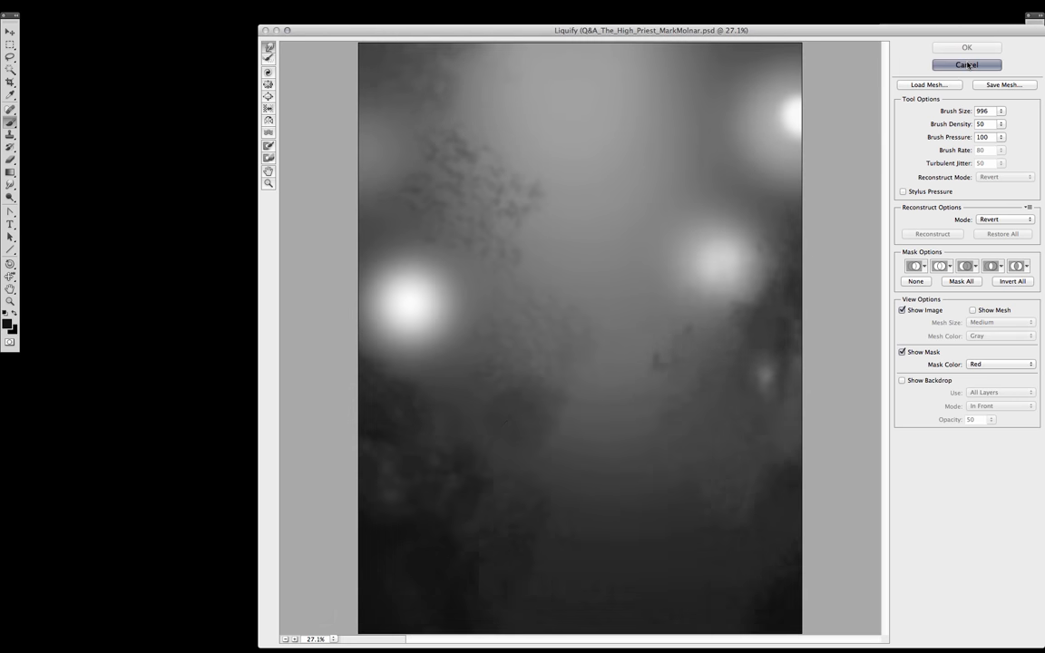
pyautogui.click(966, 64)
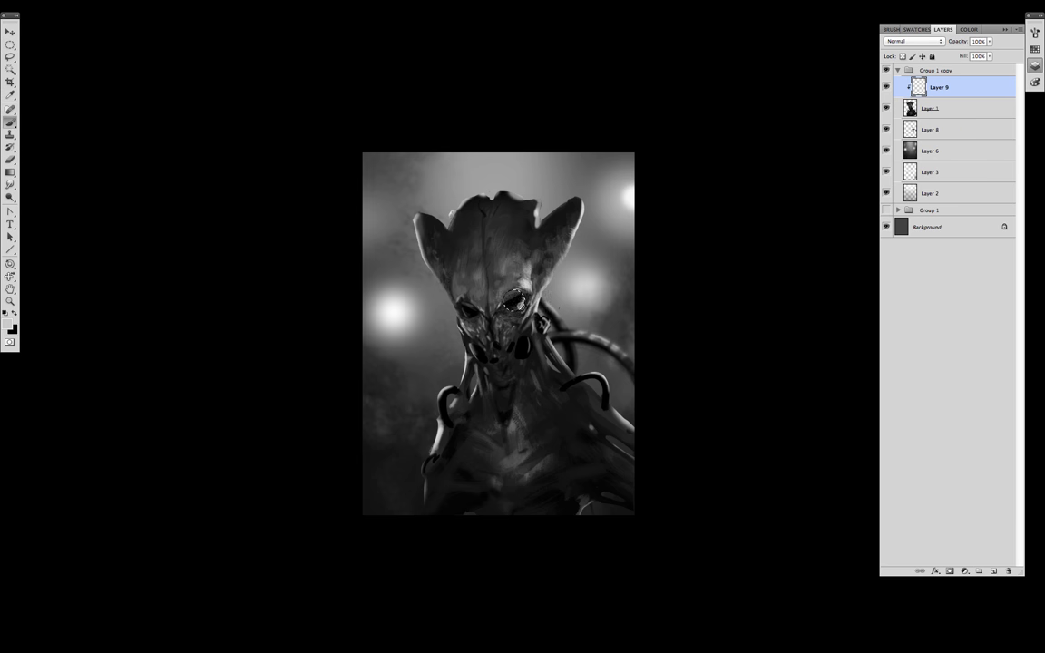
# Step: Clear the selection around the eye and choose a new brush shape and size
pyautogui.click(509, 301)
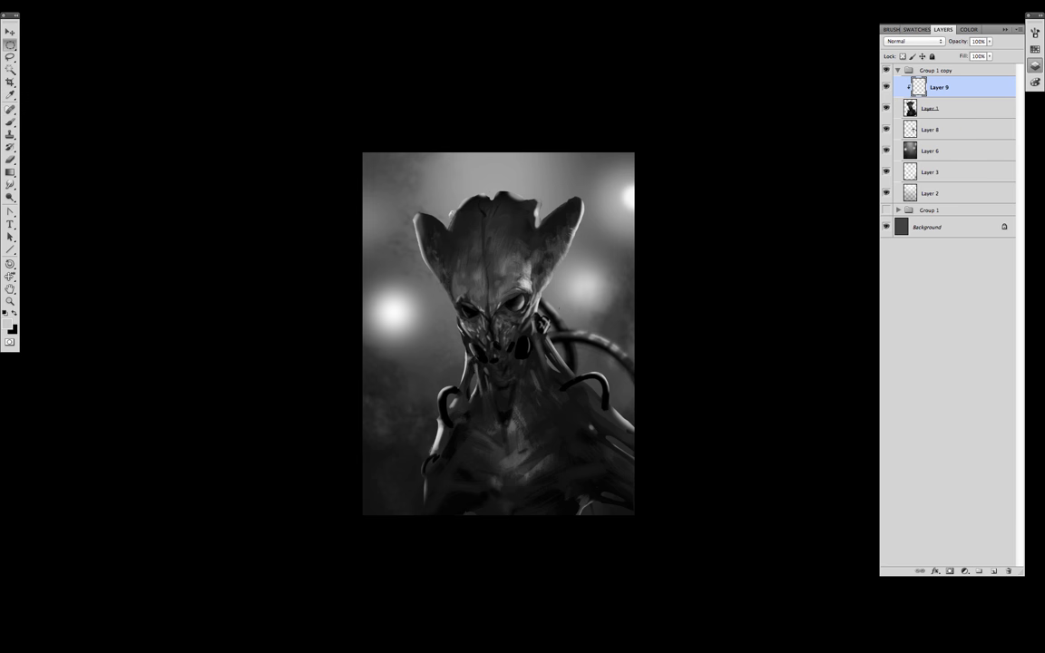
pyautogui.click(463, 310)
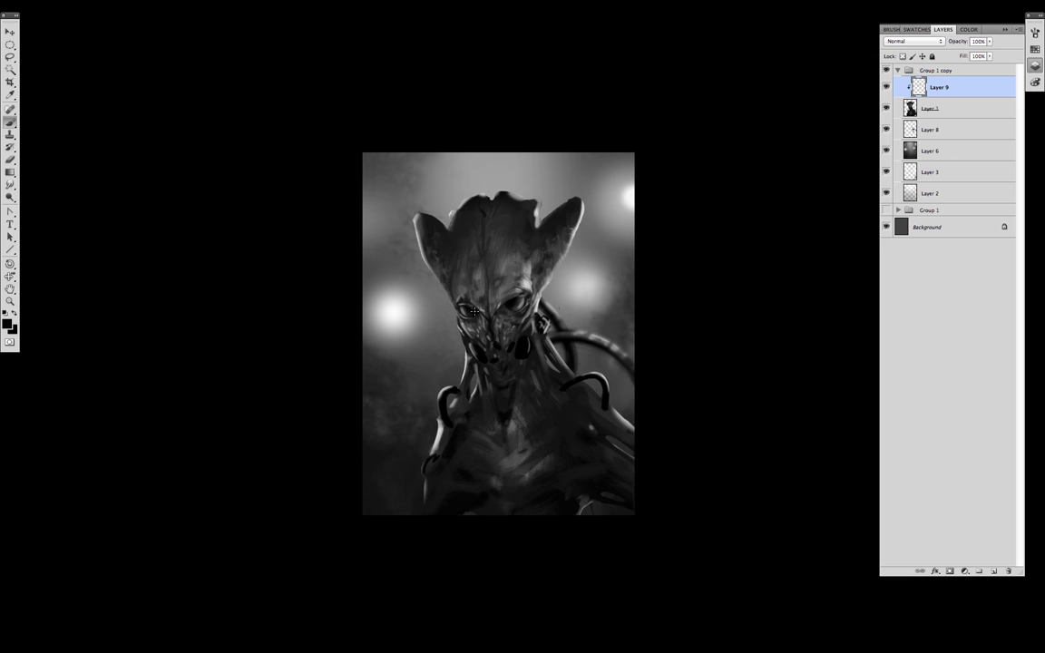
pyautogui.rightClick(529, 352)
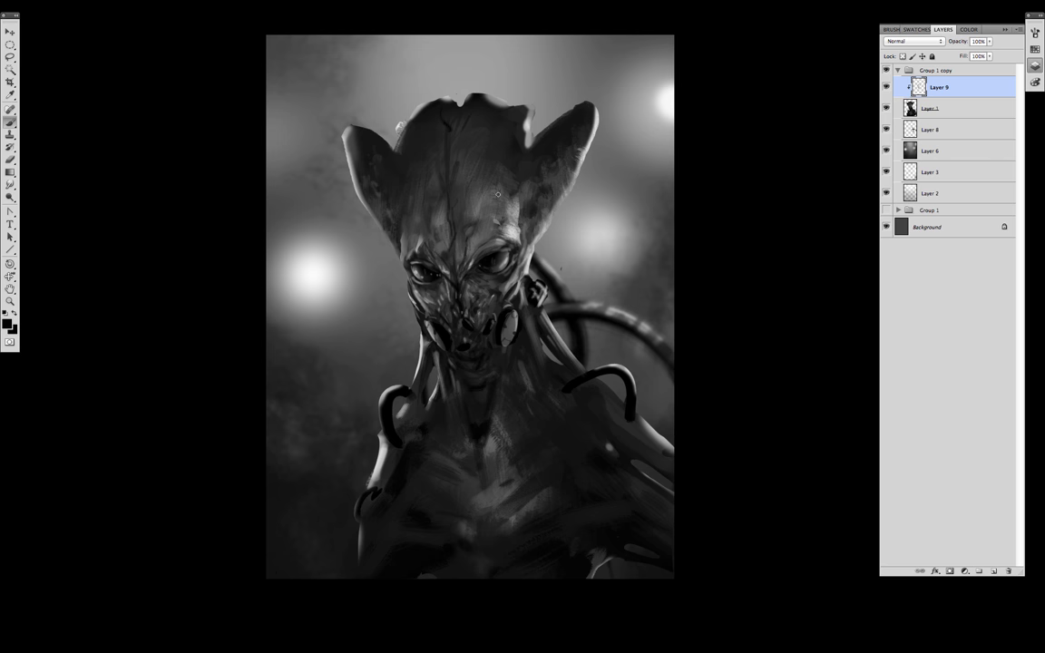
# Step: Brush dark spots across the creature's forehead and head
pyautogui.moveTo(497, 194); pyautogui.dragTo(428, 144)
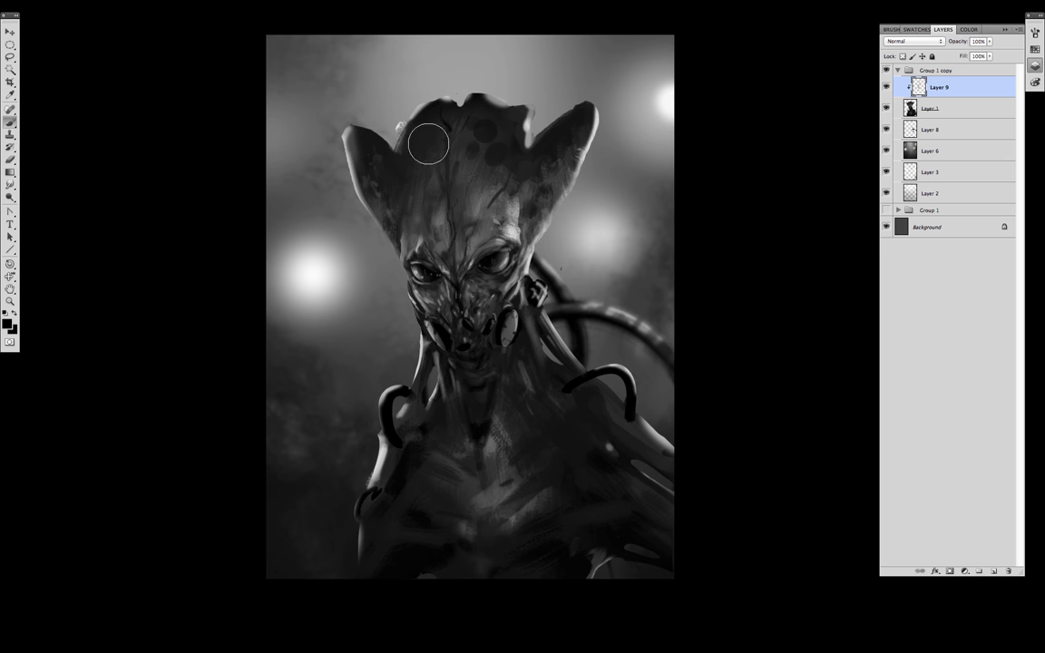
pyautogui.moveTo(427, 145); pyautogui.dragTo(497, 179)
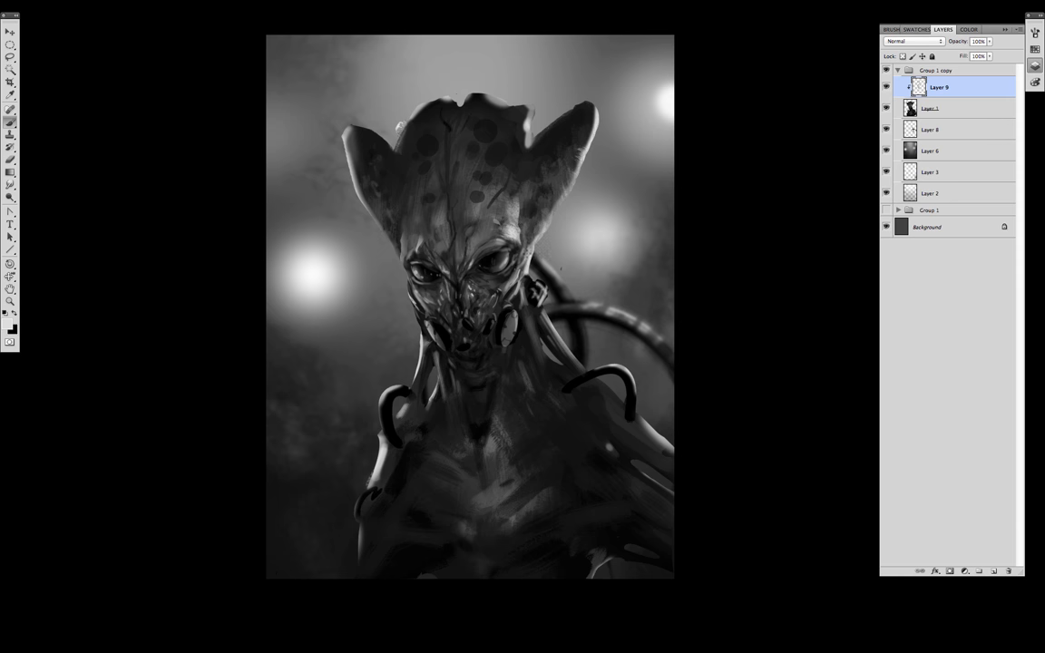
pyautogui.click(436, 331)
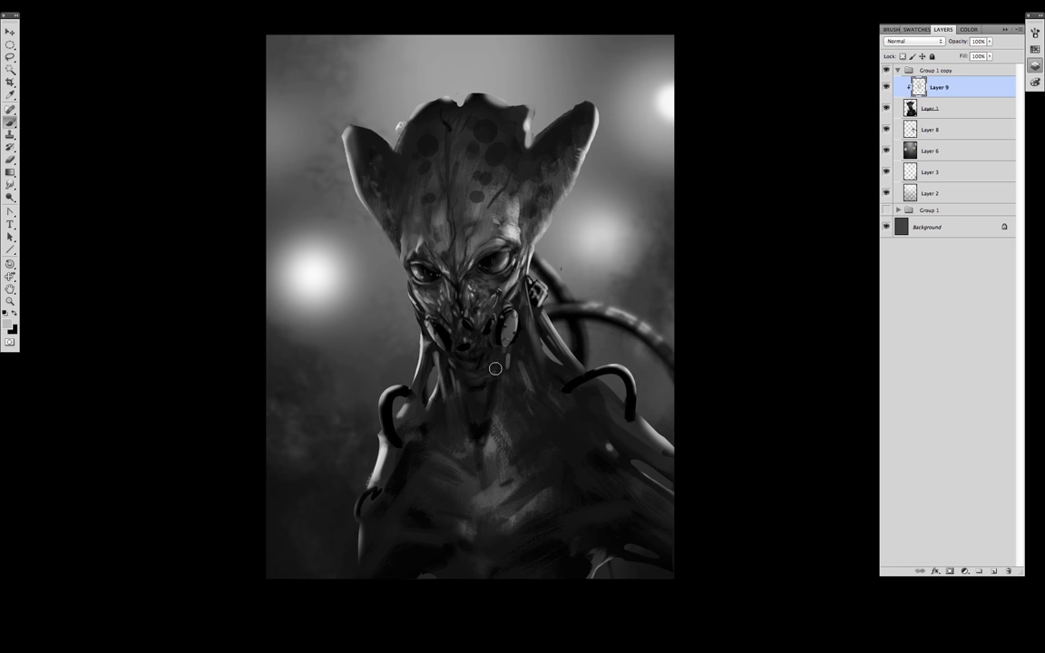
pyautogui.moveTo(496, 393)
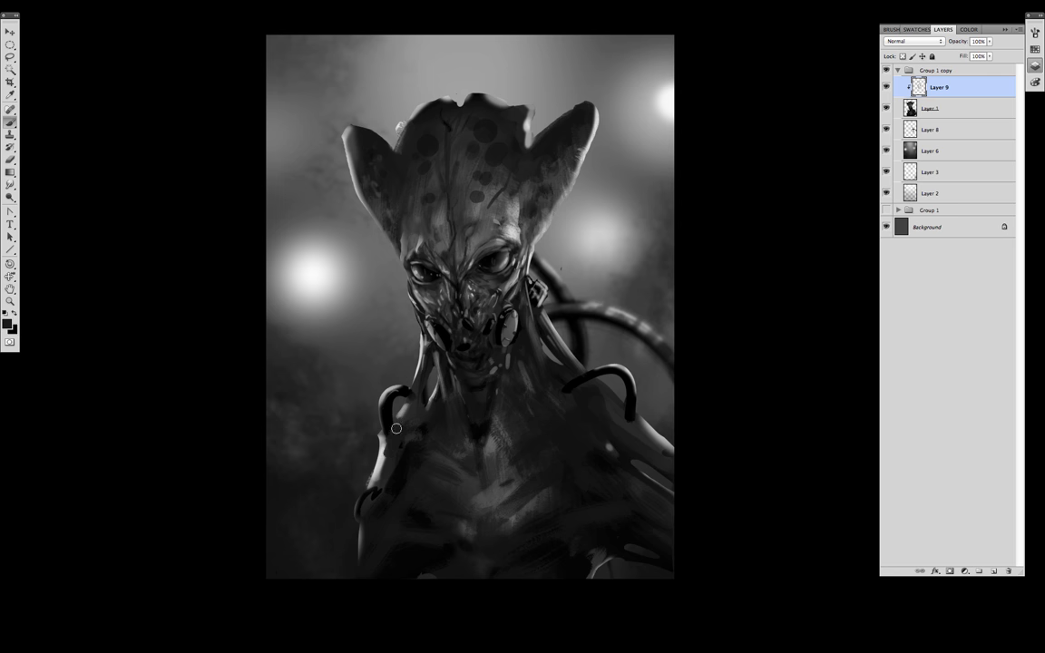
# Step: Paint pale rib-like streaks on the chest and grey patches on the body on Layer 9
pyautogui.moveTo(396, 429); pyautogui.dragTo(533, 478)
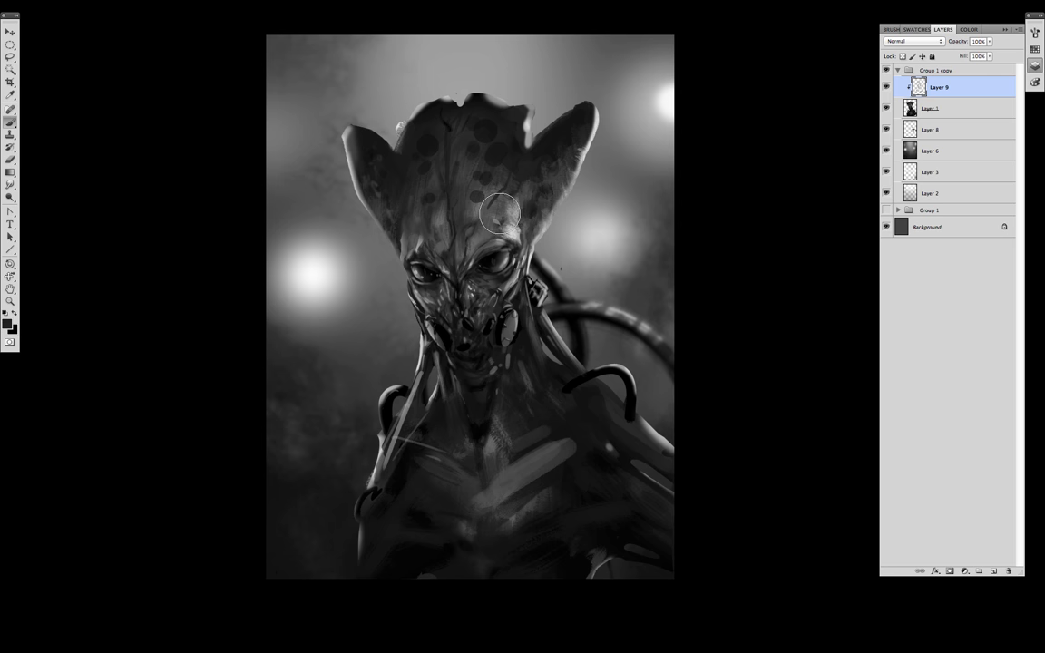
pyautogui.moveTo(499, 214); pyautogui.dragTo(483, 508)
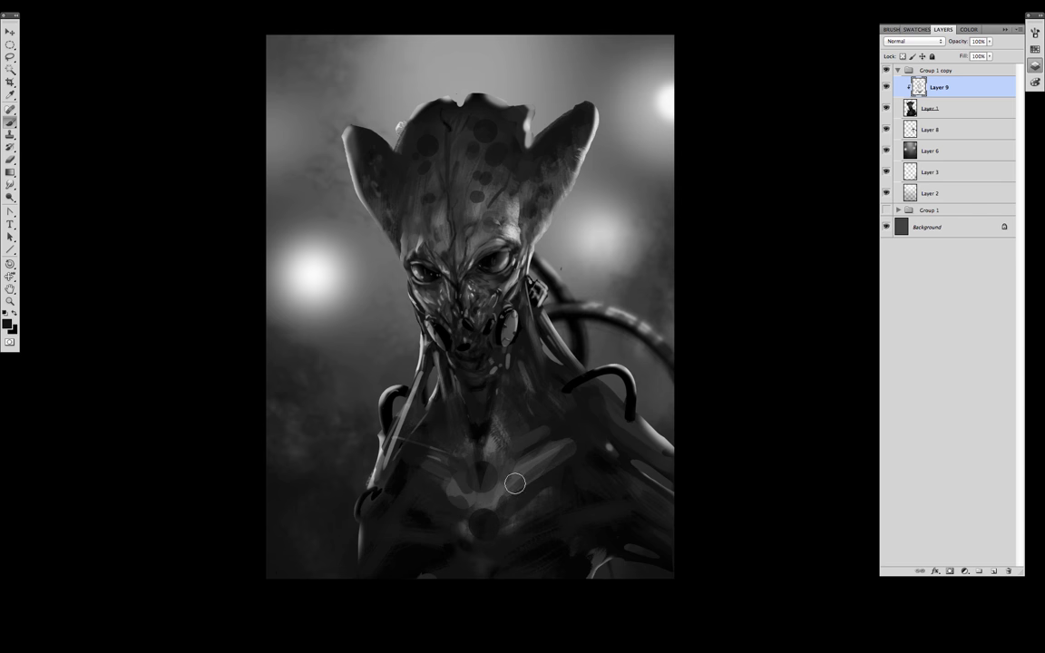
pyautogui.moveTo(460, 348)
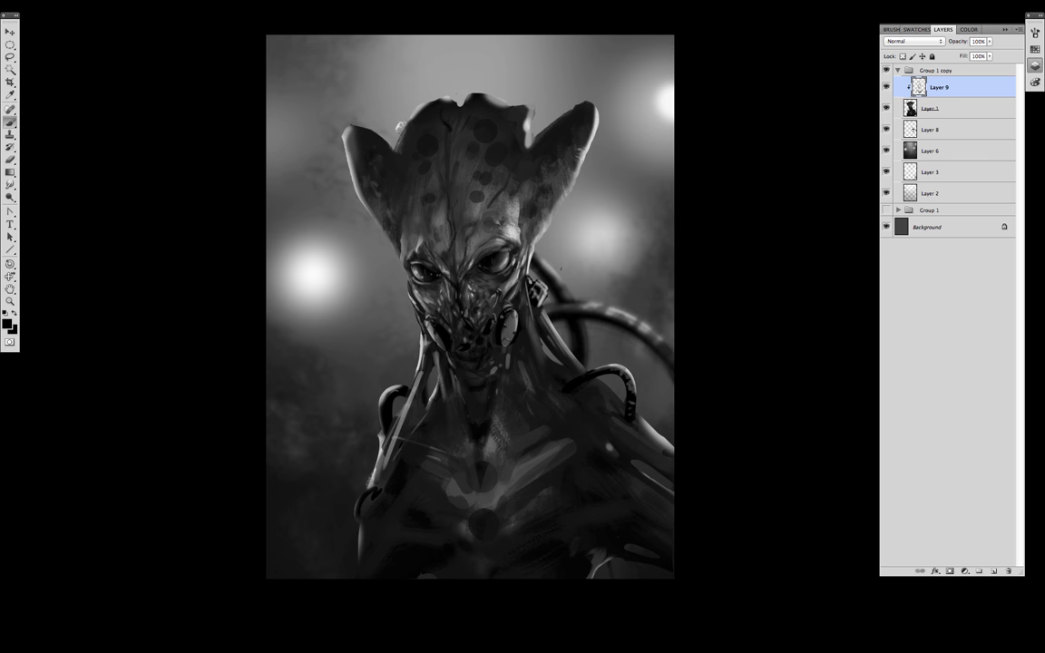
pyautogui.click(930, 108)
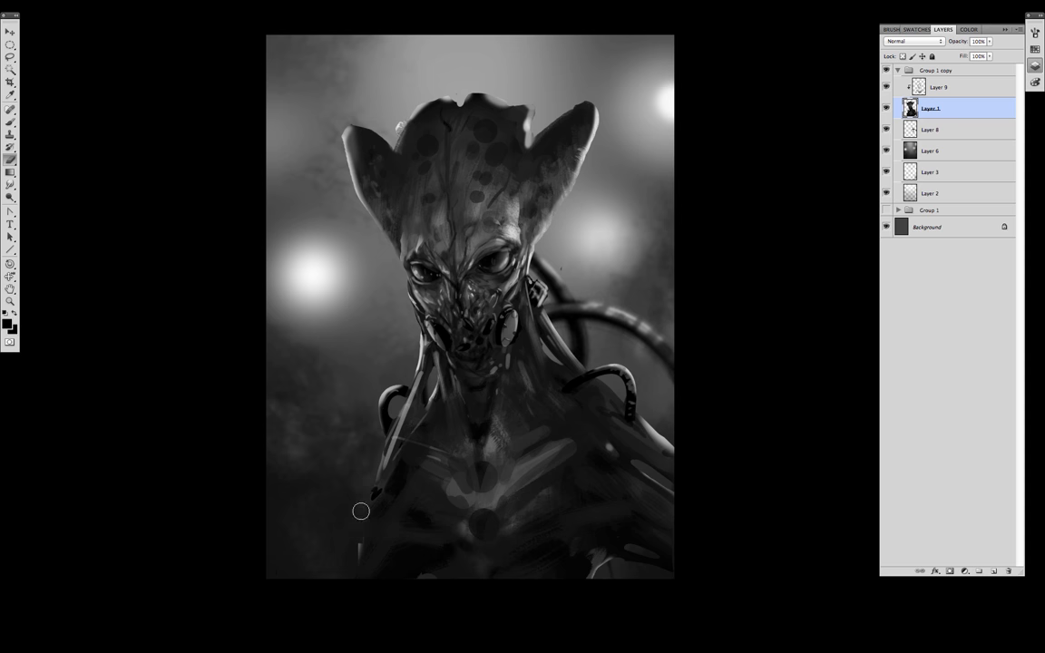
pyautogui.click(939, 87)
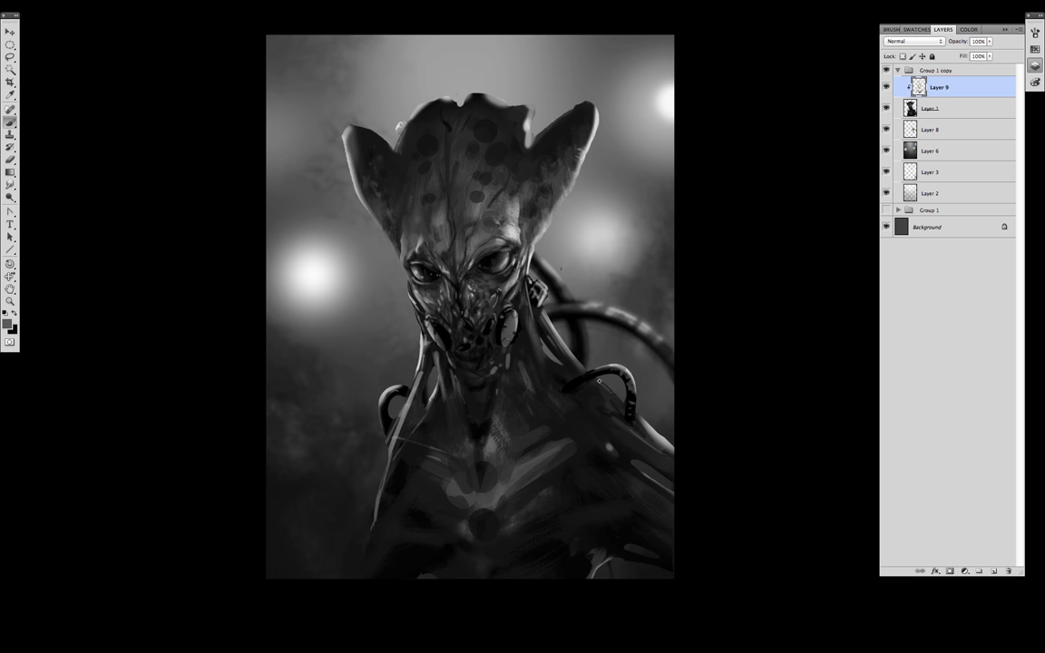
pyautogui.moveTo(599, 381); pyautogui.dragTo(590, 405)
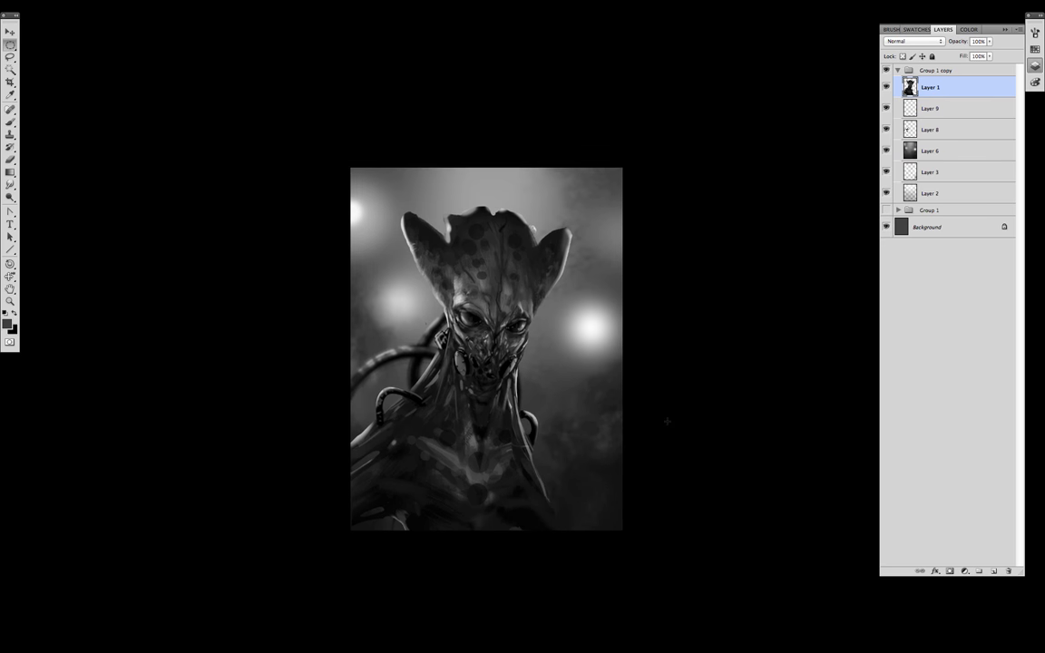
# Step: Fill a layer with dark blue, lighten it, and add a desaturated Overlay copy
pyautogui.click(916, 29)
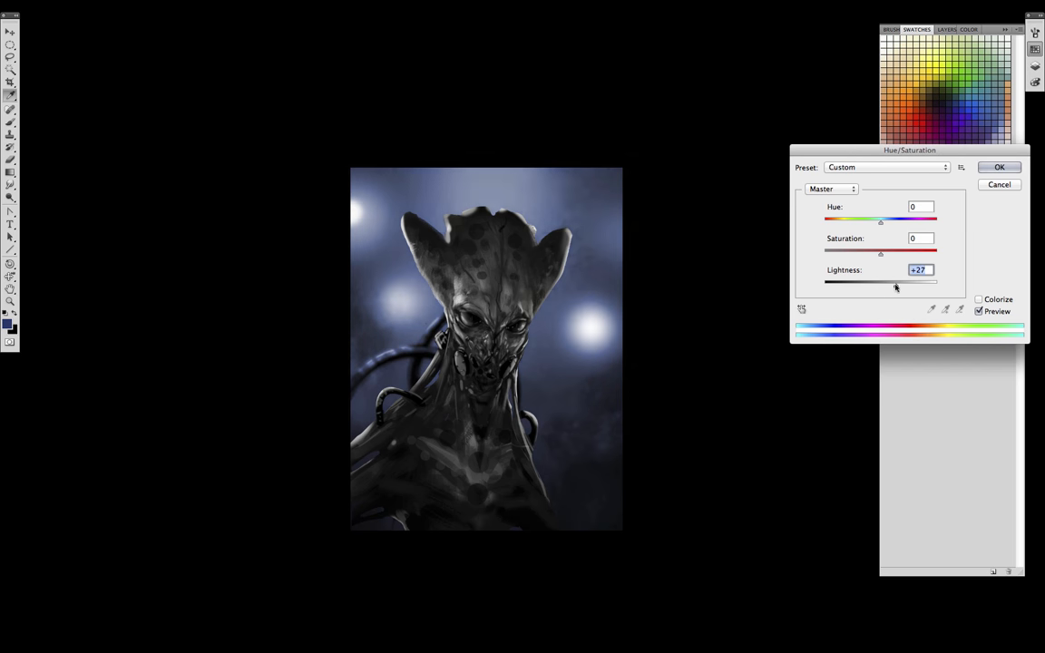
pyautogui.click(998, 167)
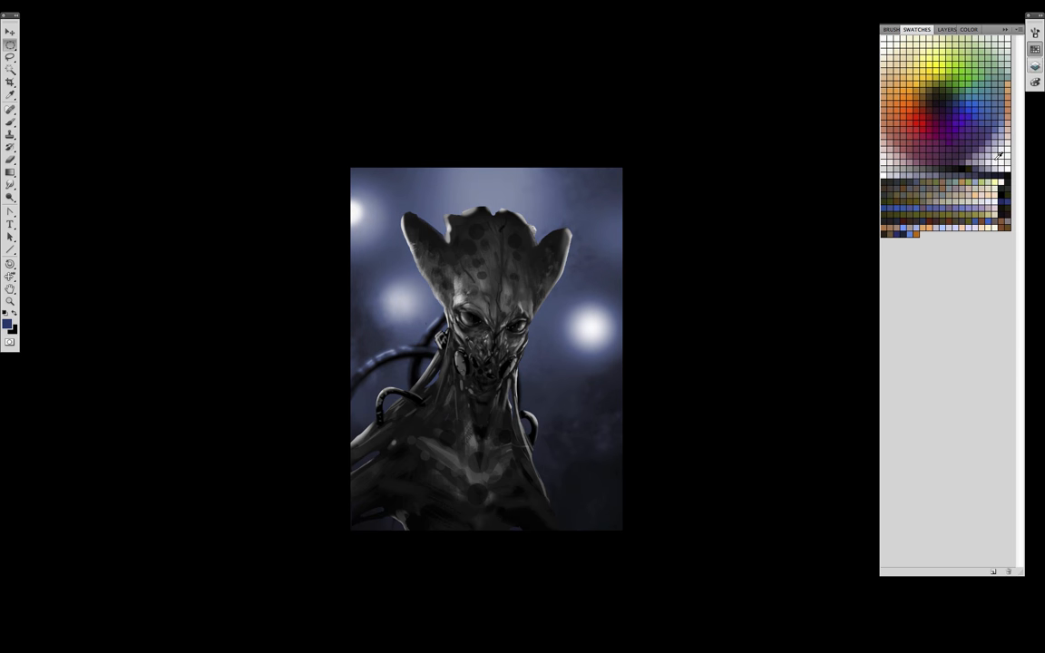
pyautogui.click(944, 29)
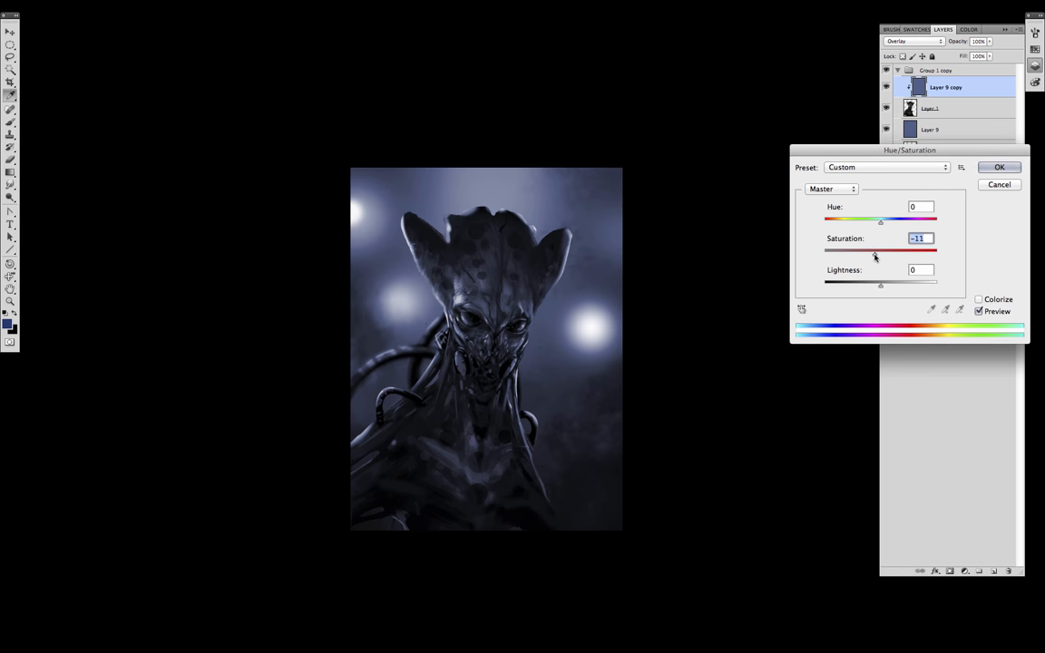
pyautogui.click(998, 167)
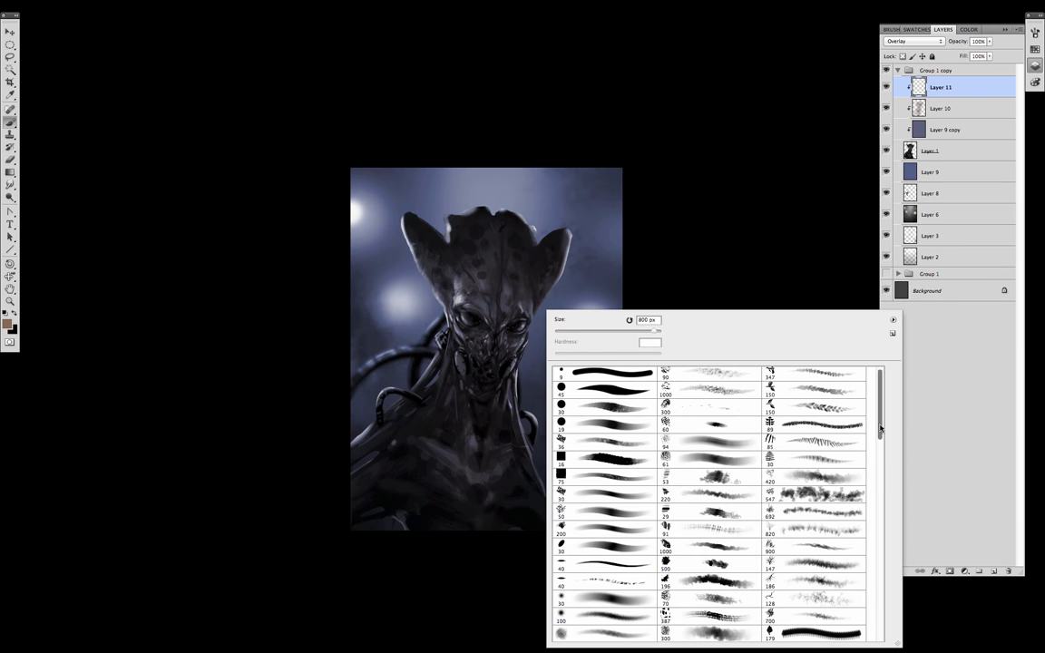
# Step: Shift the rim light to orange and the background lights bluer, then add Layer 13
pyautogui.scroll(-3)
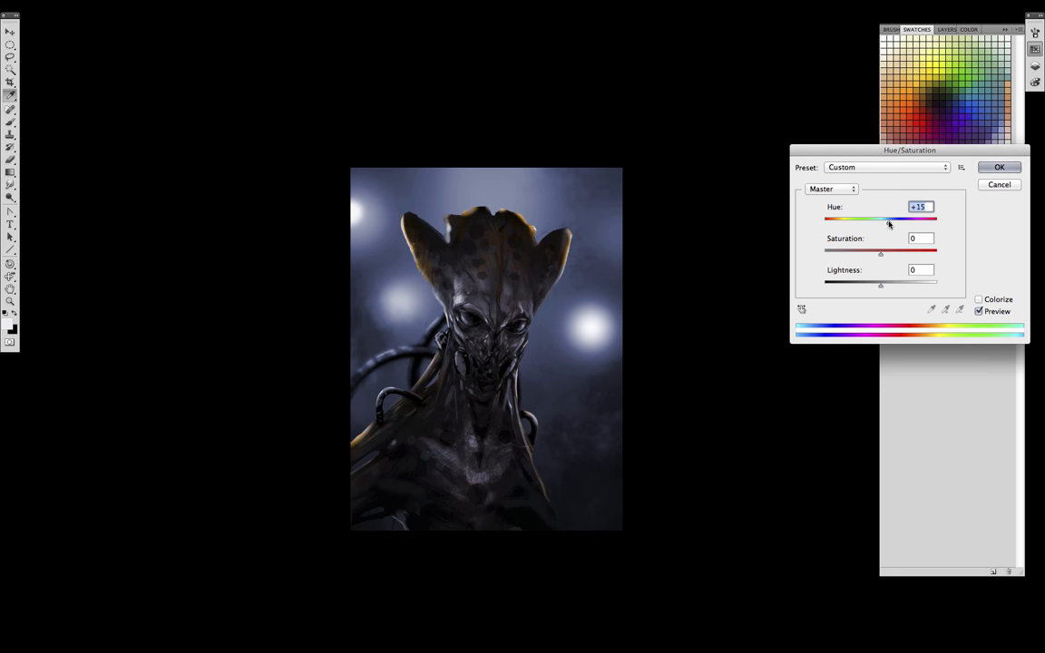
pyautogui.click(999, 167)
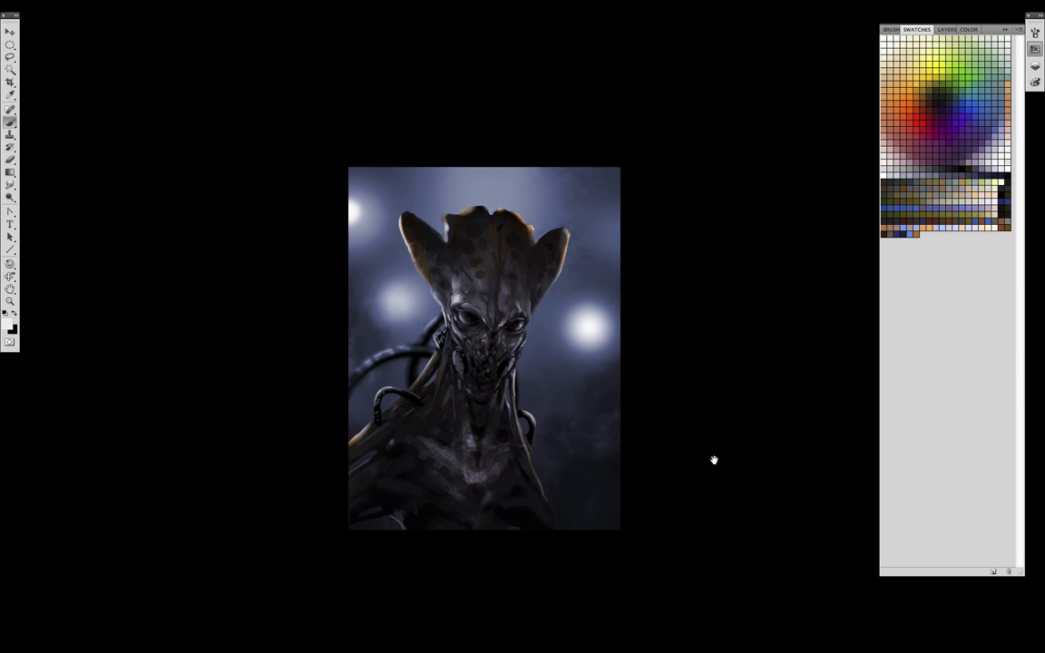
pyautogui.click(503, 489)
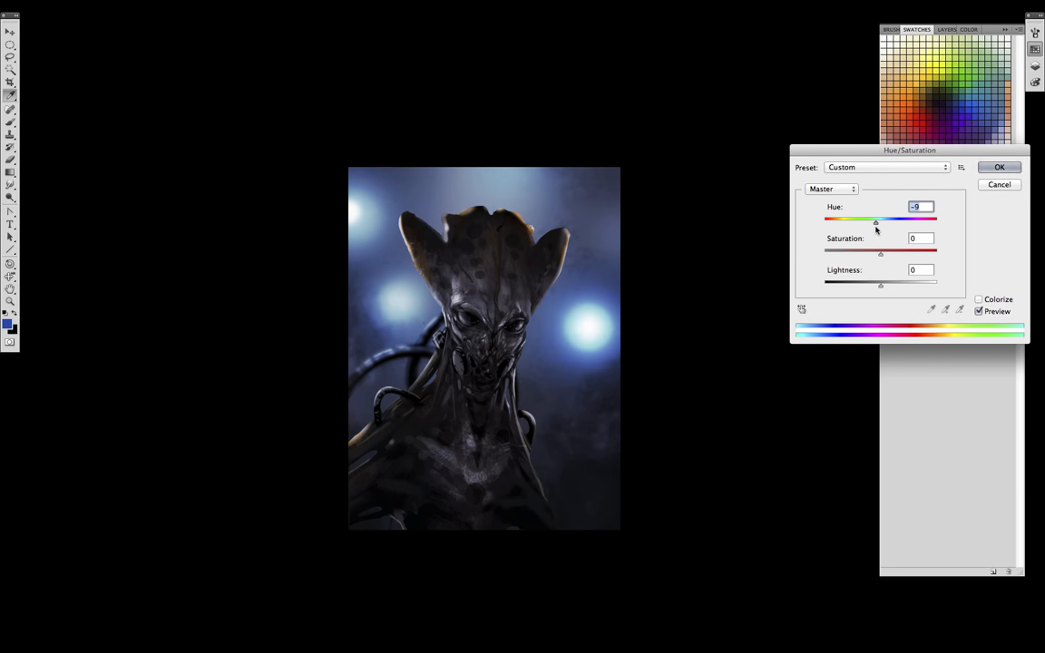
pyautogui.click(999, 167)
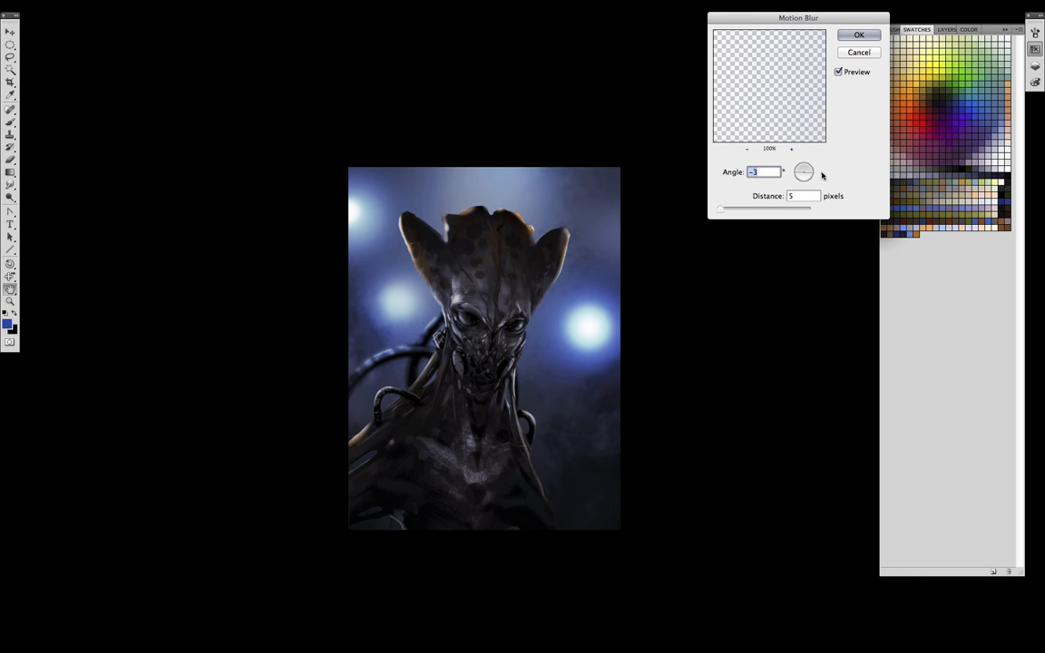
pyautogui.click(858, 34)
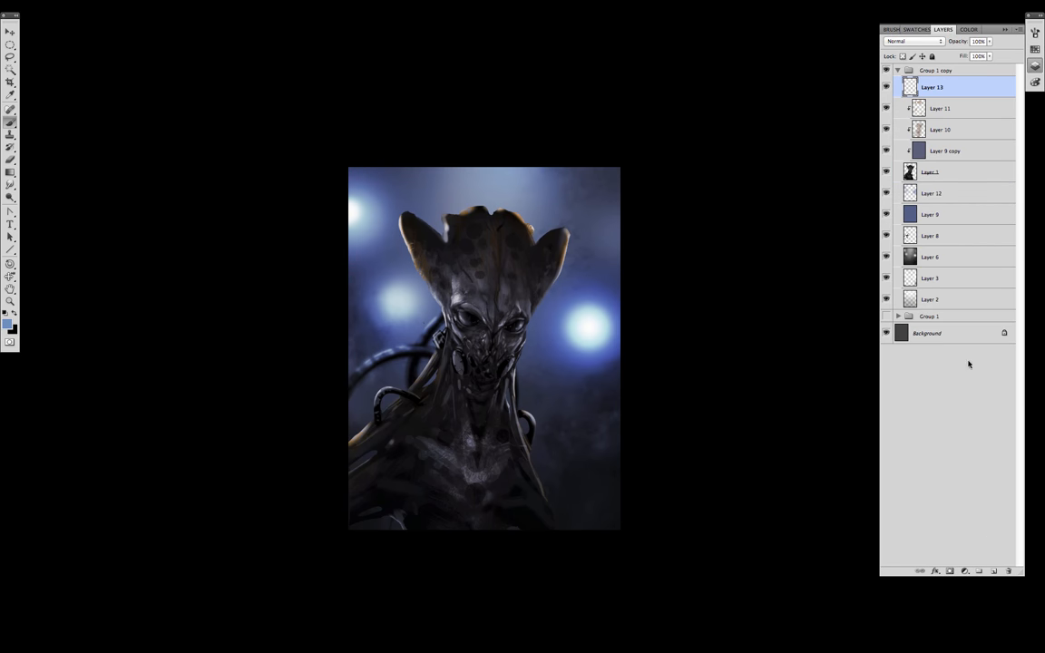
# Step: Clip Layer 13 and paint Color Dodge highlights on the face and right horn
pyautogui.click(912, 41)
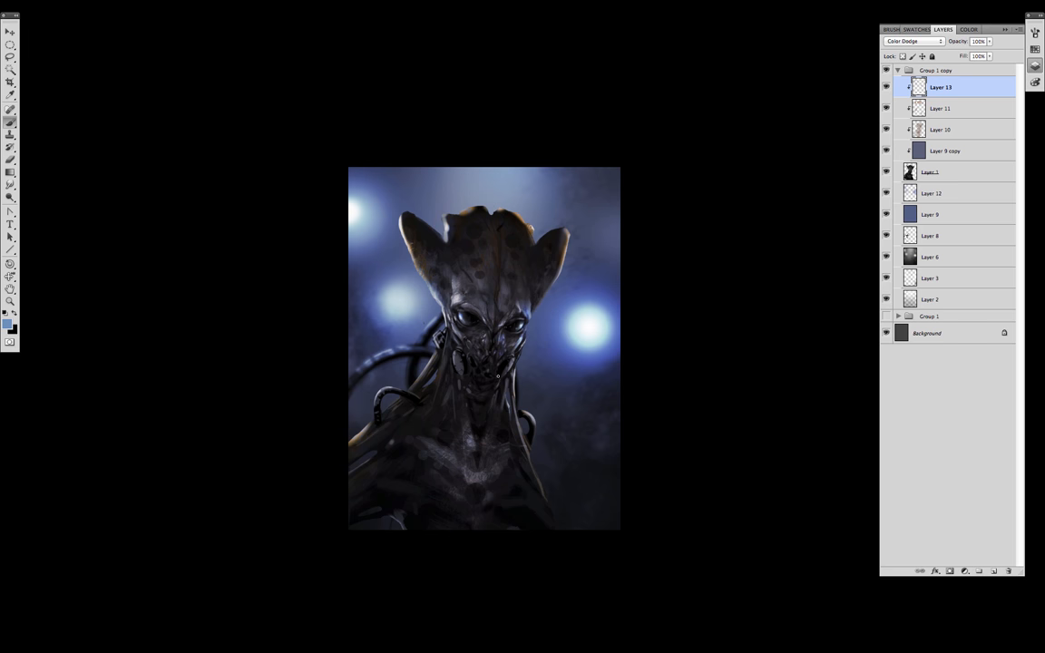
pyautogui.moveTo(497, 375); pyautogui.dragTo(565, 261)
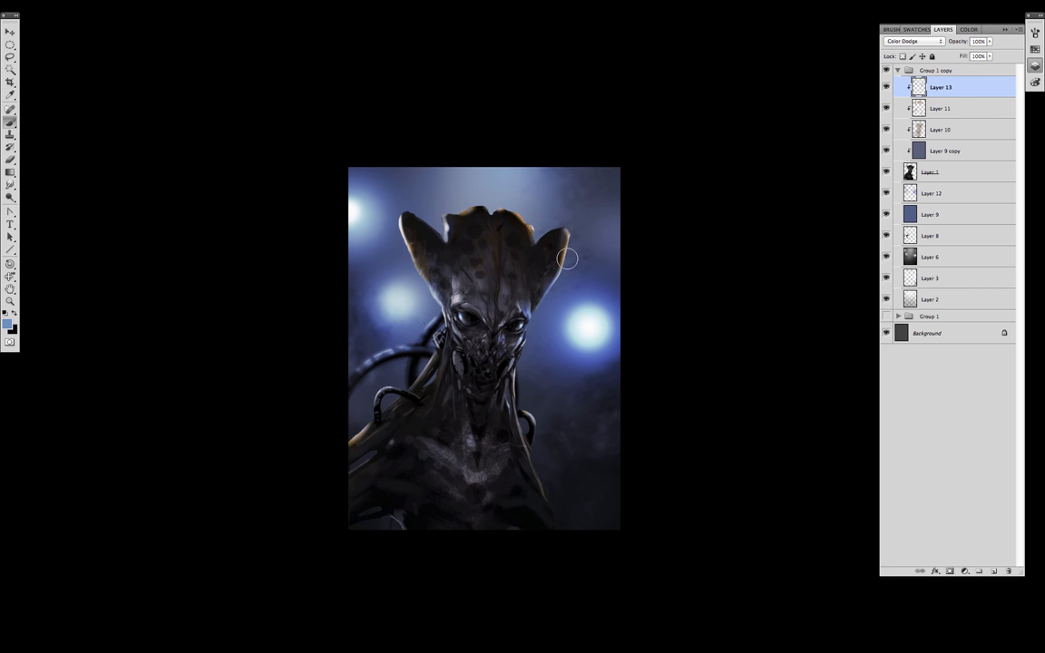
pyautogui.moveTo(565, 260); pyautogui.dragTo(432, 356)
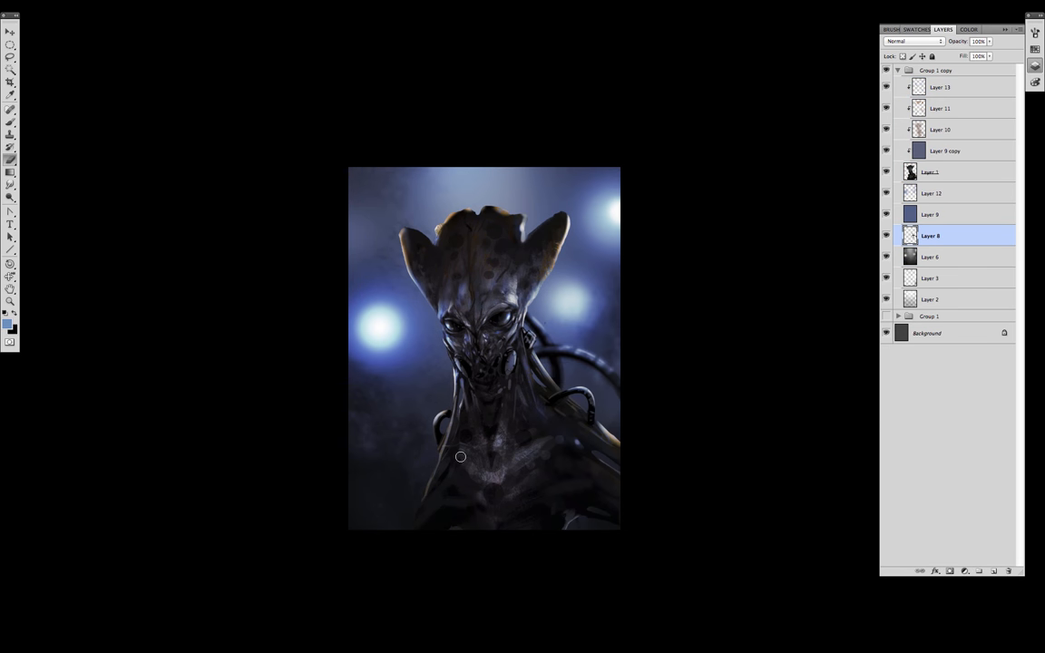
# Step: Duplicate the layer group from its right-click menu to create Group 1 copy 2
pyautogui.rightClick(935, 70)
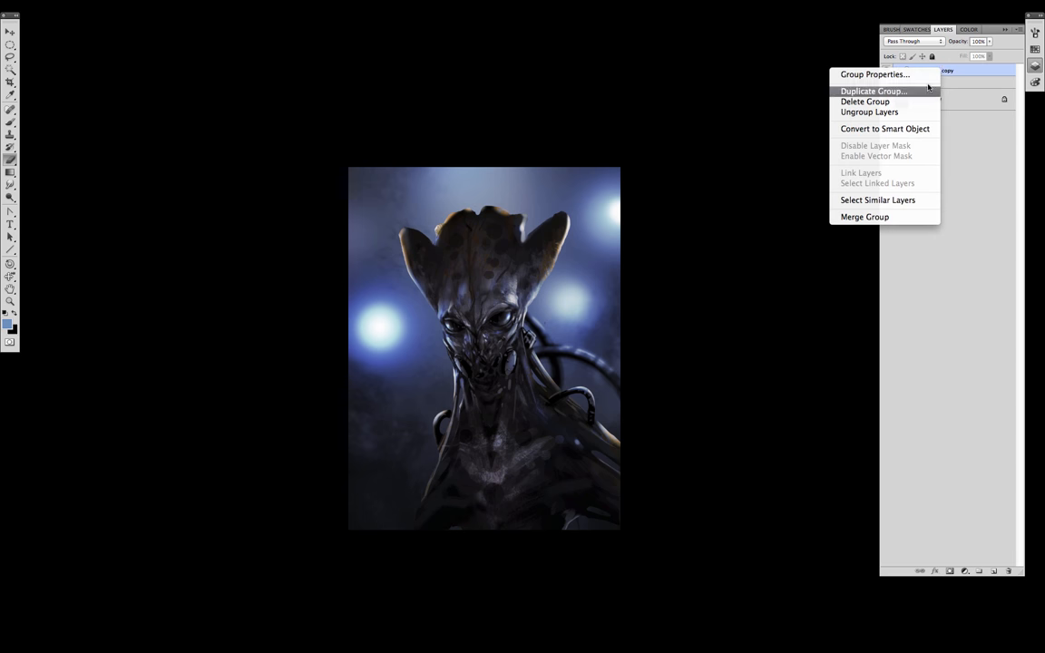
pyautogui.click(872, 91)
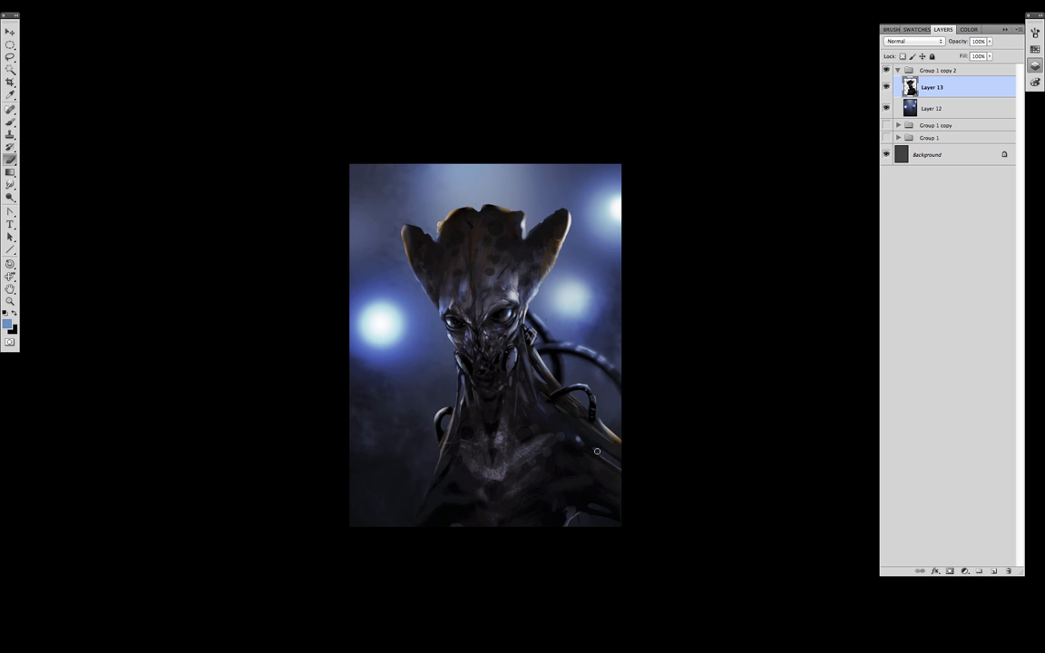
pyautogui.moveTo(407, 610)
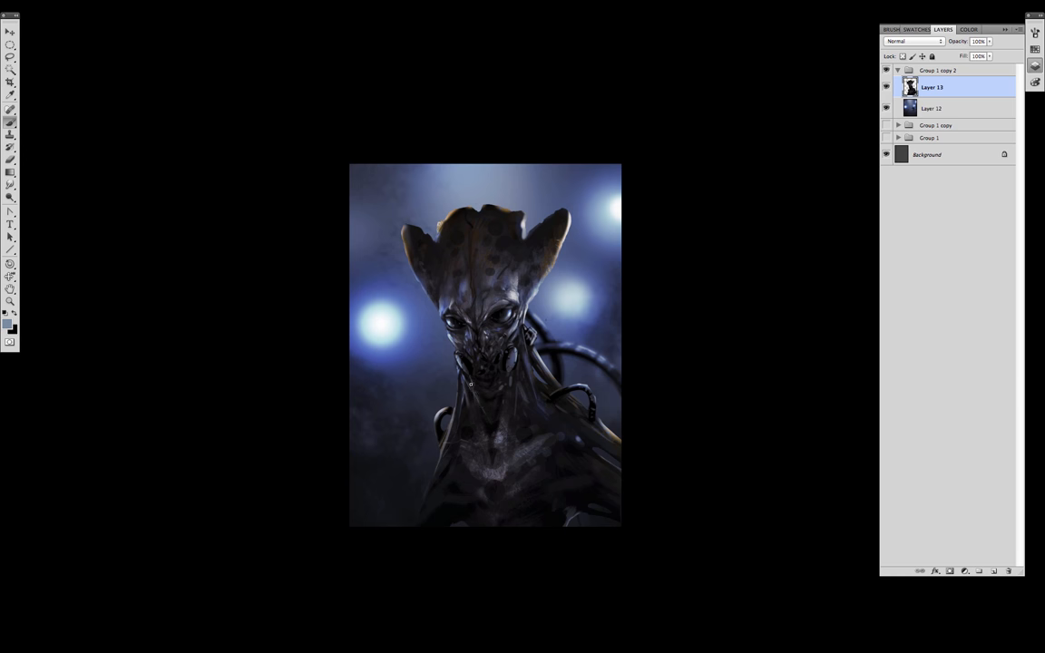
pyautogui.moveTo(481, 421)
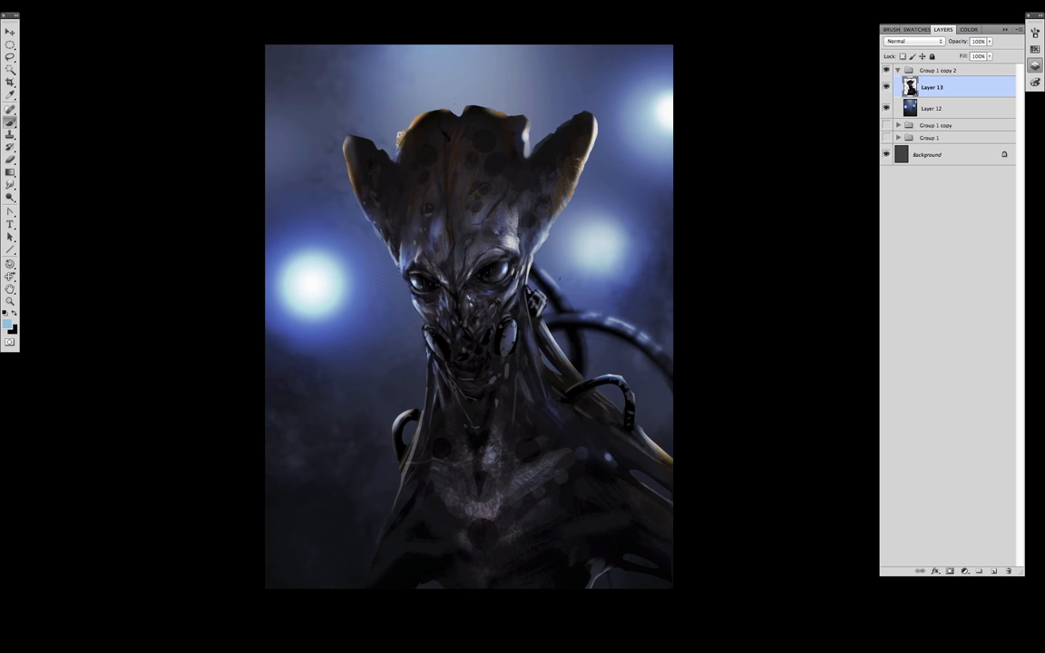
pyautogui.moveTo(487, 367)
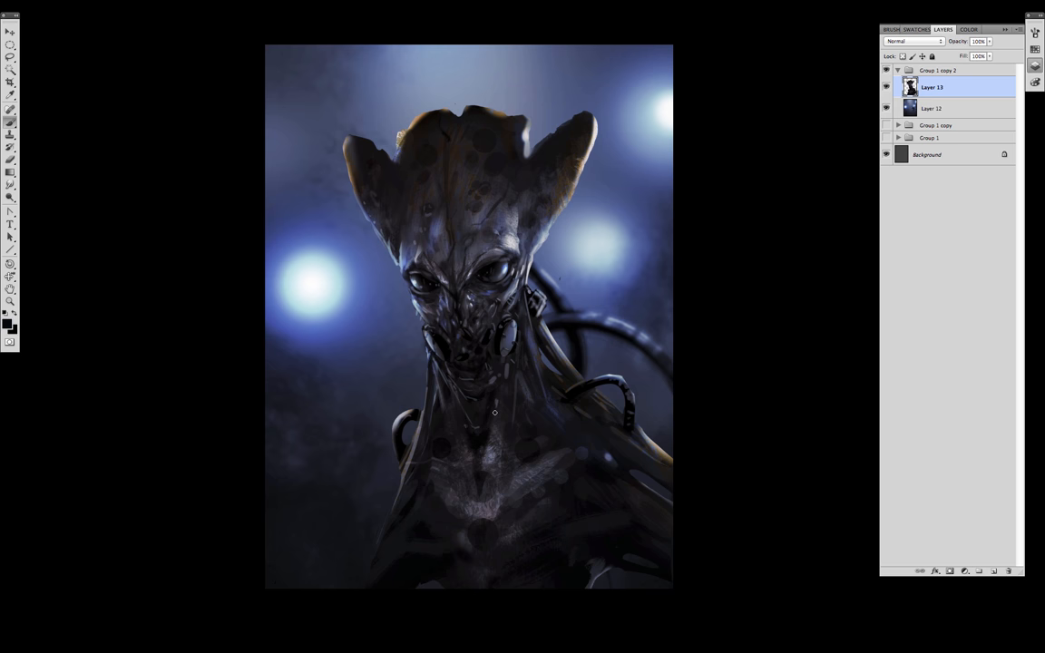
# Step: Brush fine etched line markings across the creature's forehead and crest
pyautogui.moveTo(494, 413); pyautogui.dragTo(447, 169)
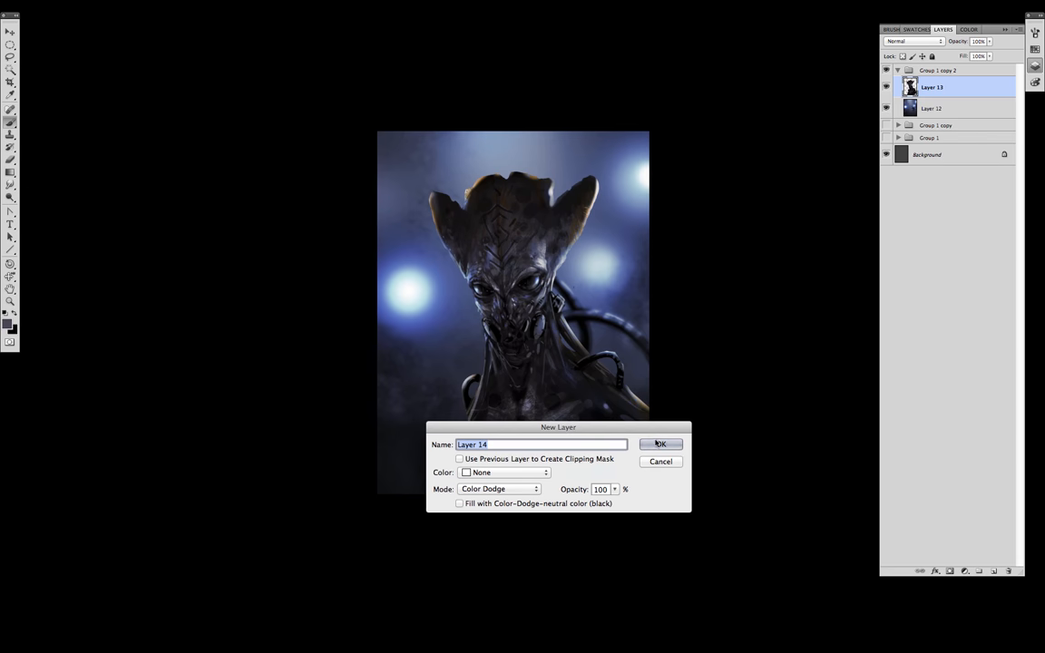
# Step: Create the Color Dodge Layer 14 and shift the creature's hue to a darker warm brown
pyautogui.click(659, 444)
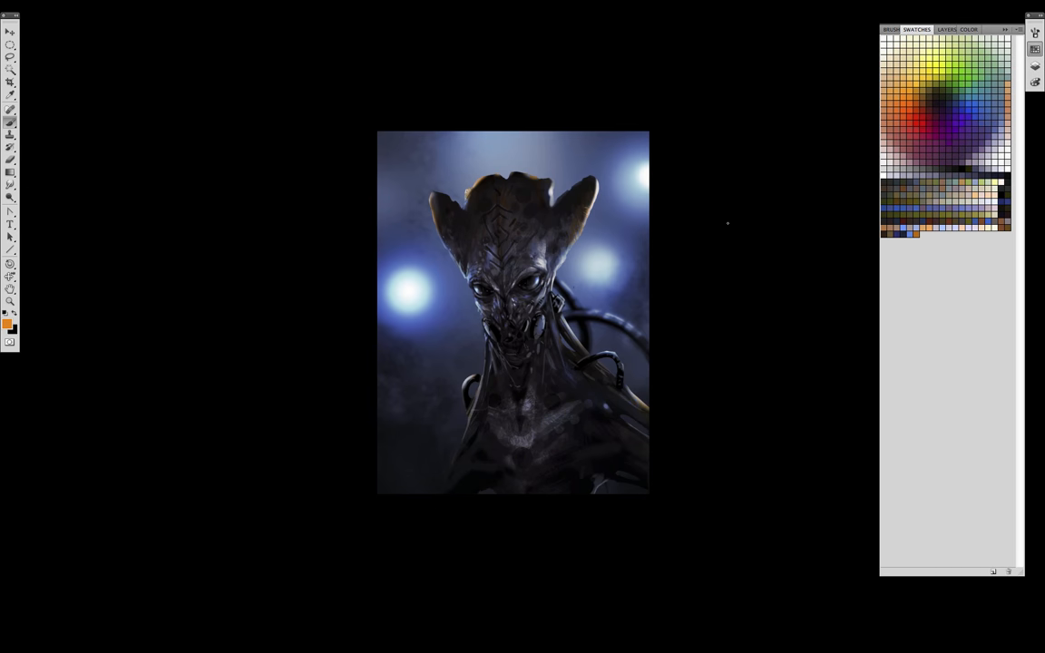
pyautogui.moveTo(513, 227); pyautogui.dragTo(523, 426)
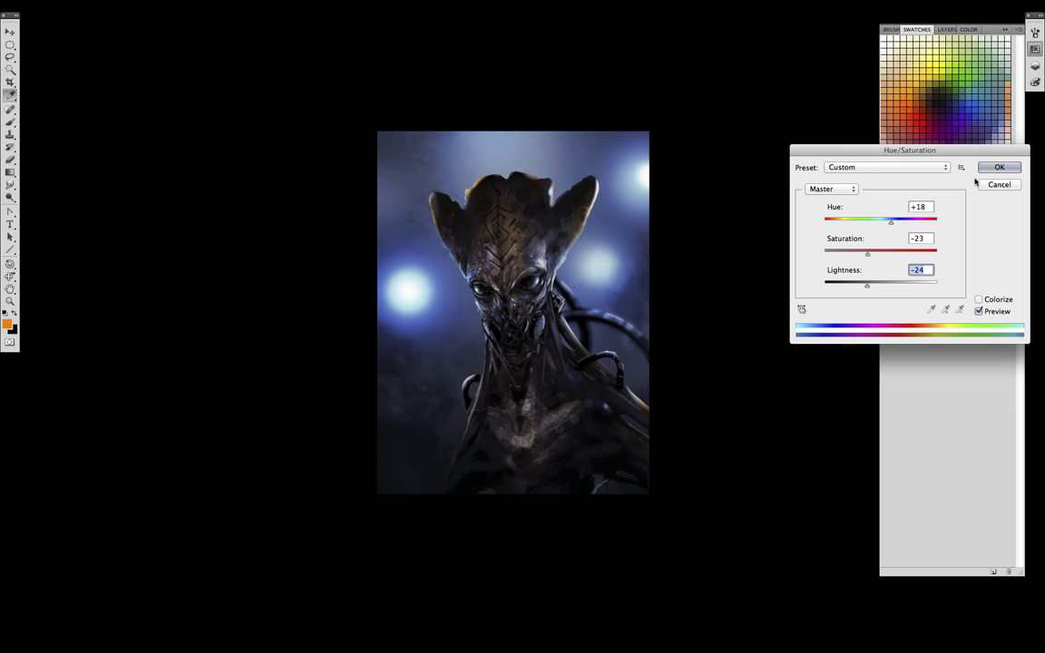
pyautogui.click(998, 167)
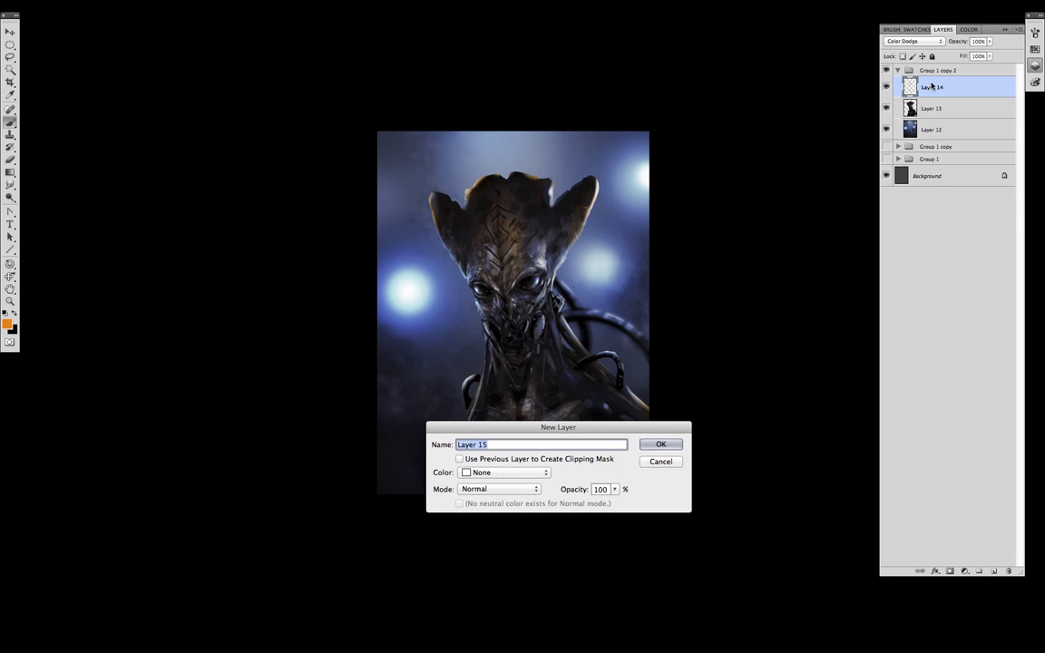
# Step: Add a new normal Layer 15 and pick red and other tint colours
pyautogui.click(660, 461)
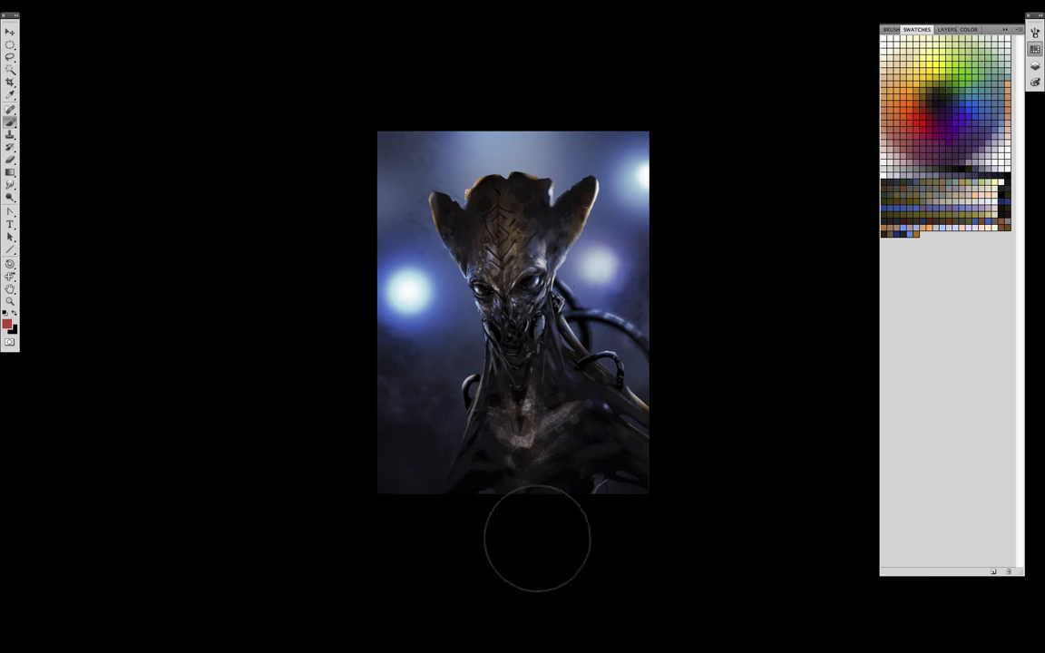
pyautogui.click(970, 80)
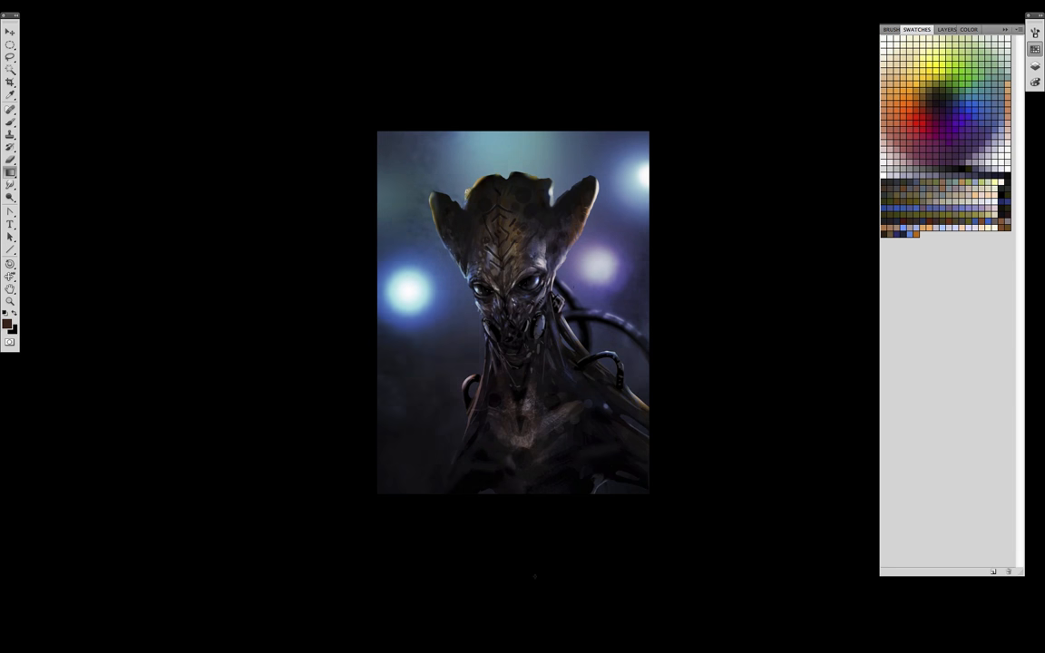
pyautogui.click(944, 29)
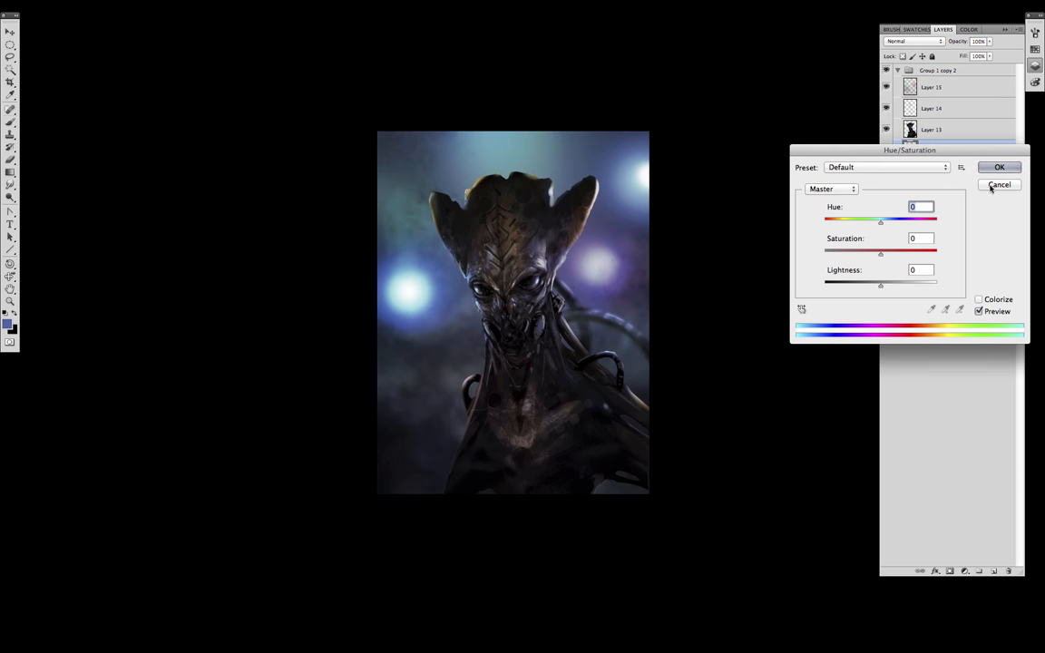
# Step: Desaturate the overlay layer, then brighten Layer 14 with a lifted Curves adjustment
pyautogui.click(999, 167)
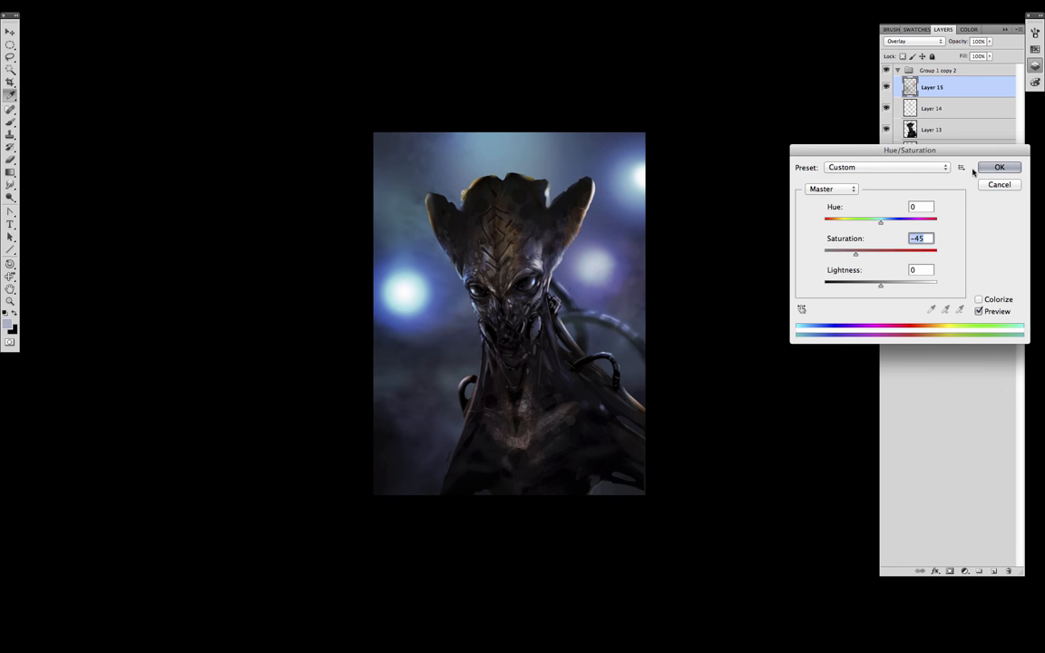
pyautogui.click(998, 167)
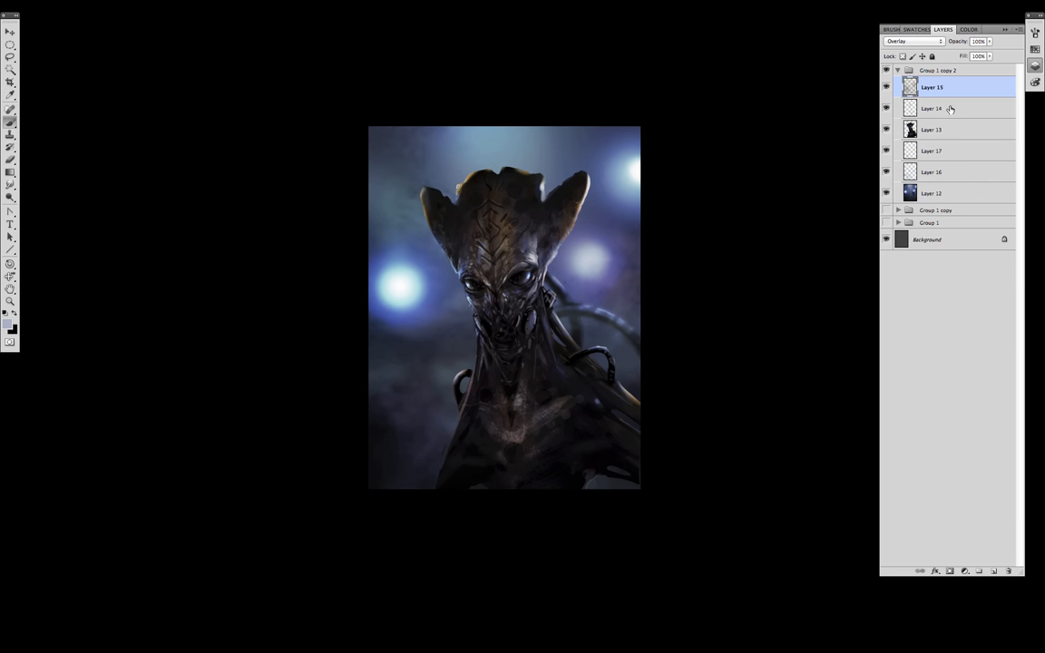
pyautogui.click(909, 40)
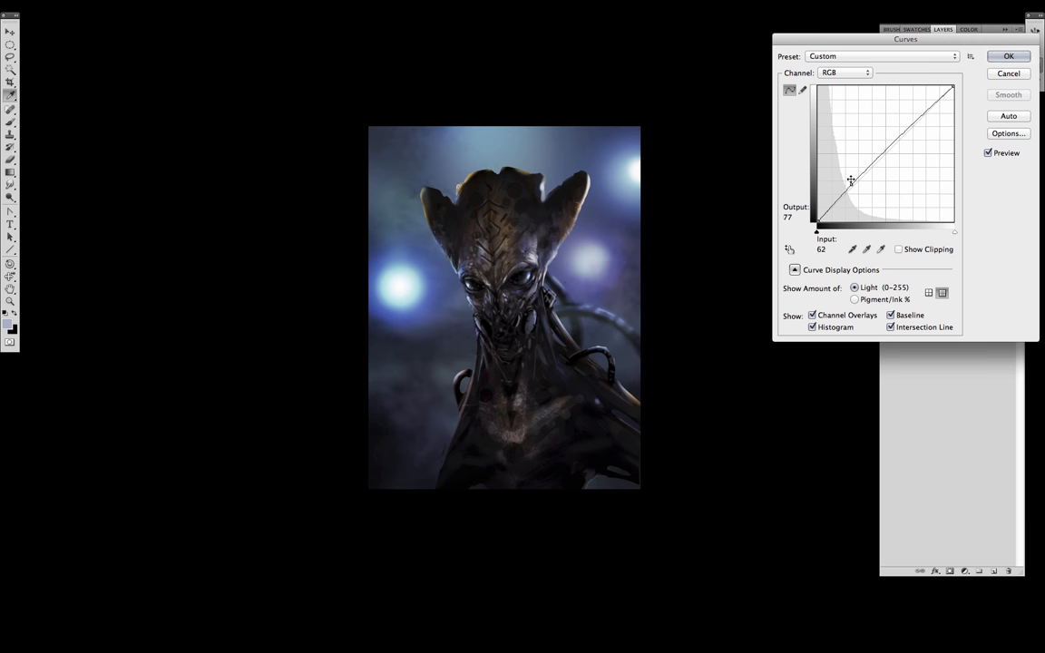
pyautogui.moveTo(850, 179); pyautogui.dragTo(847, 181)
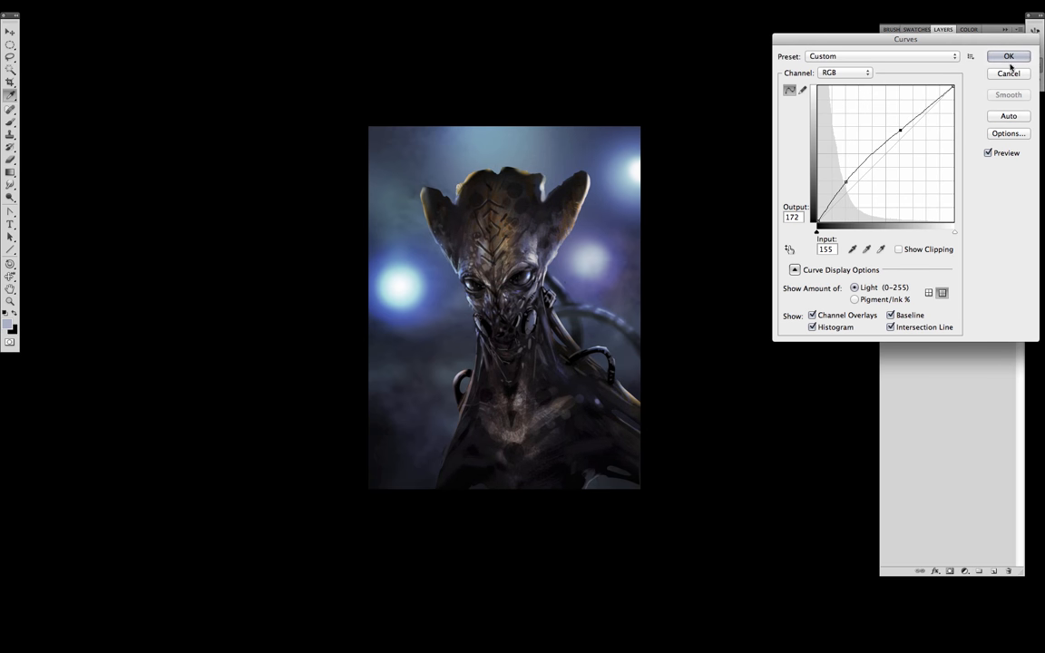
pyautogui.click(1009, 55)
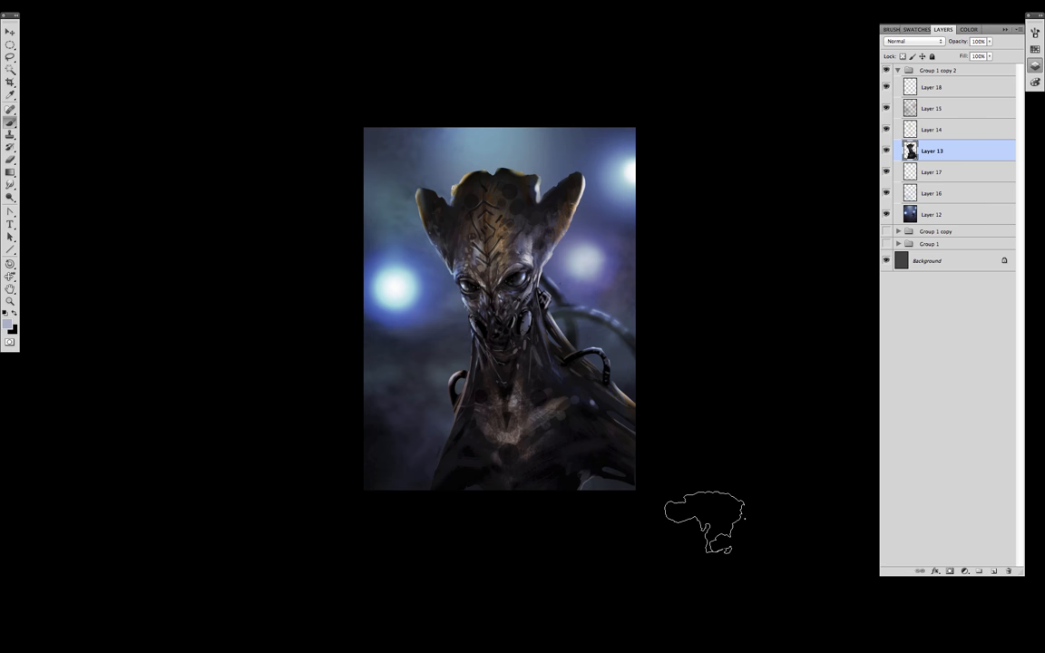
# Step: Select all the layers in the group and apply a darkening adjustment
pyautogui.click(931, 129)
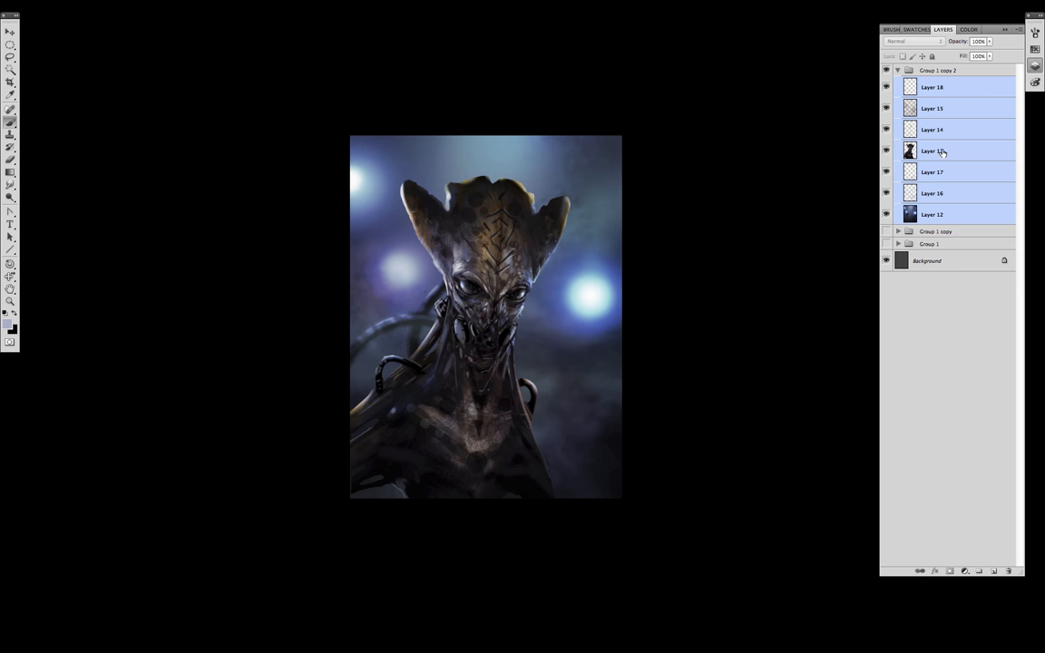
pyautogui.click(932, 150)
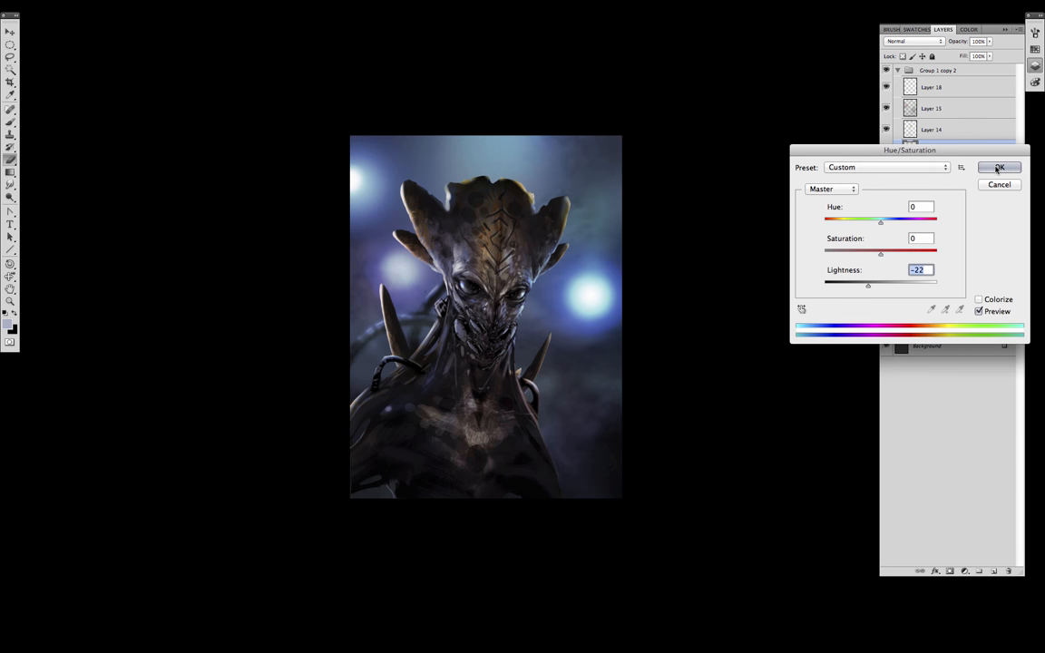
pyautogui.click(999, 168)
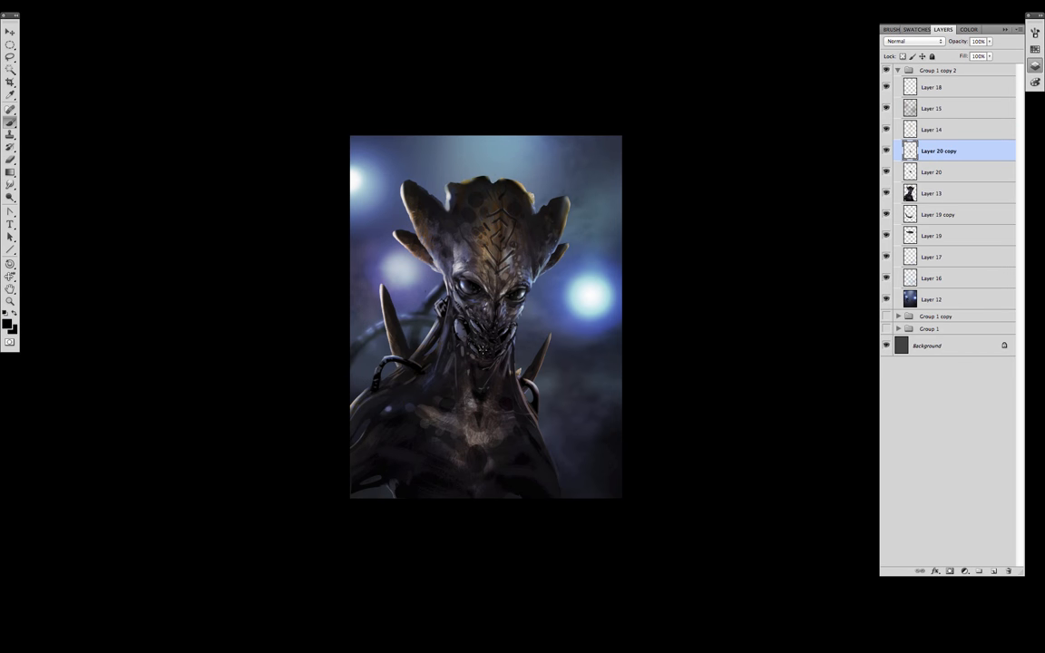
pyautogui.moveTo(485, 347)
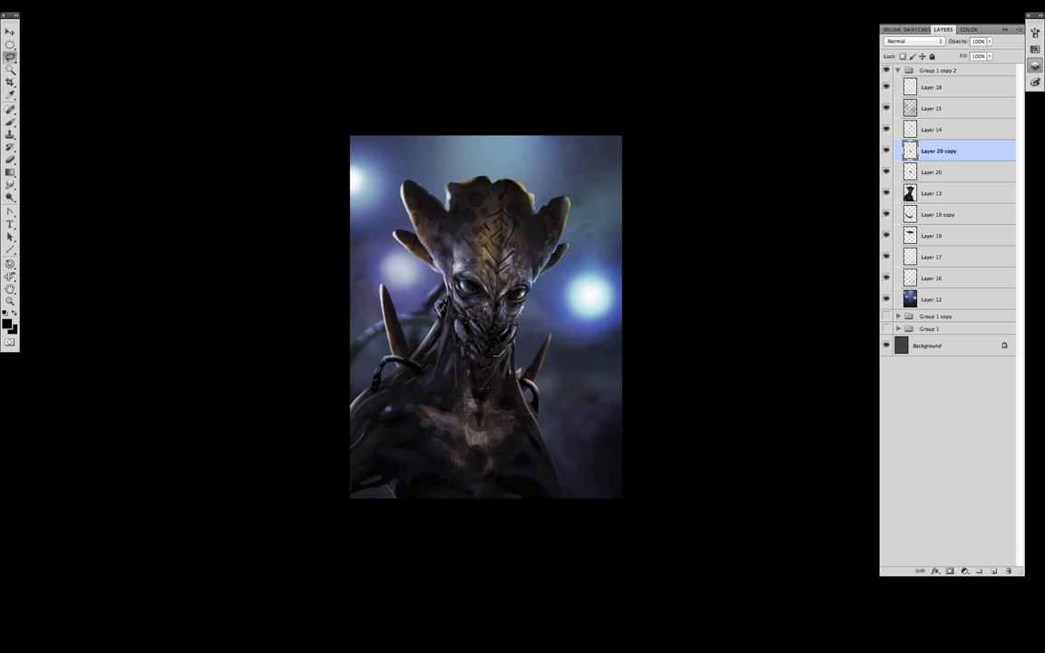
# Step: Select part of the creature and paint detail near its jaw
pyautogui.moveTo(476, 354); pyautogui.dragTo(487, 408)
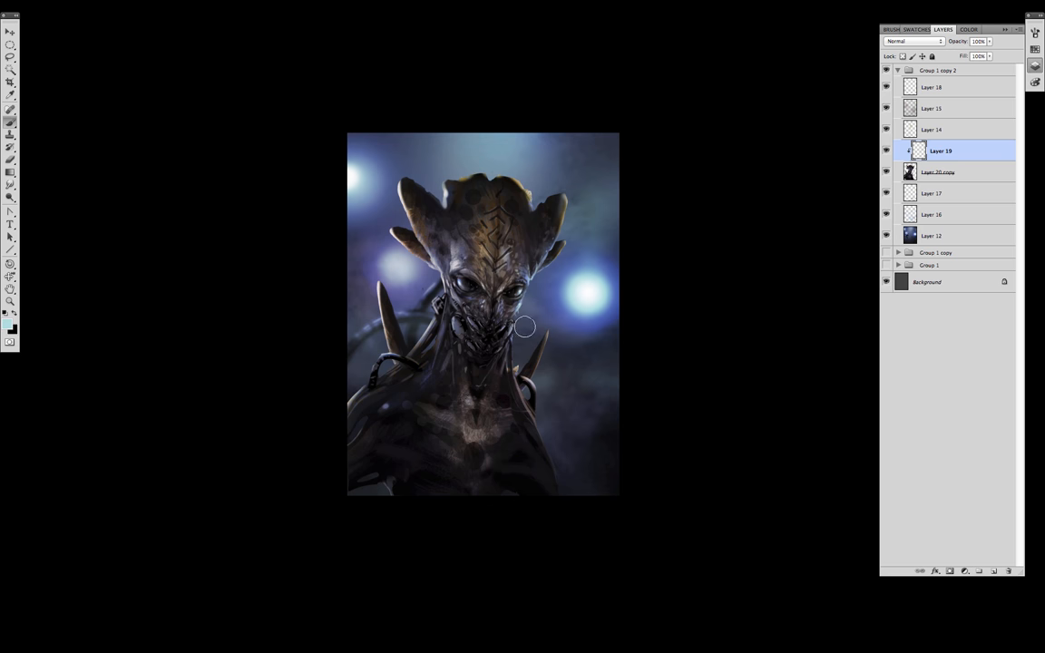
pyautogui.moveTo(524, 326); pyautogui.dragTo(401, 315)
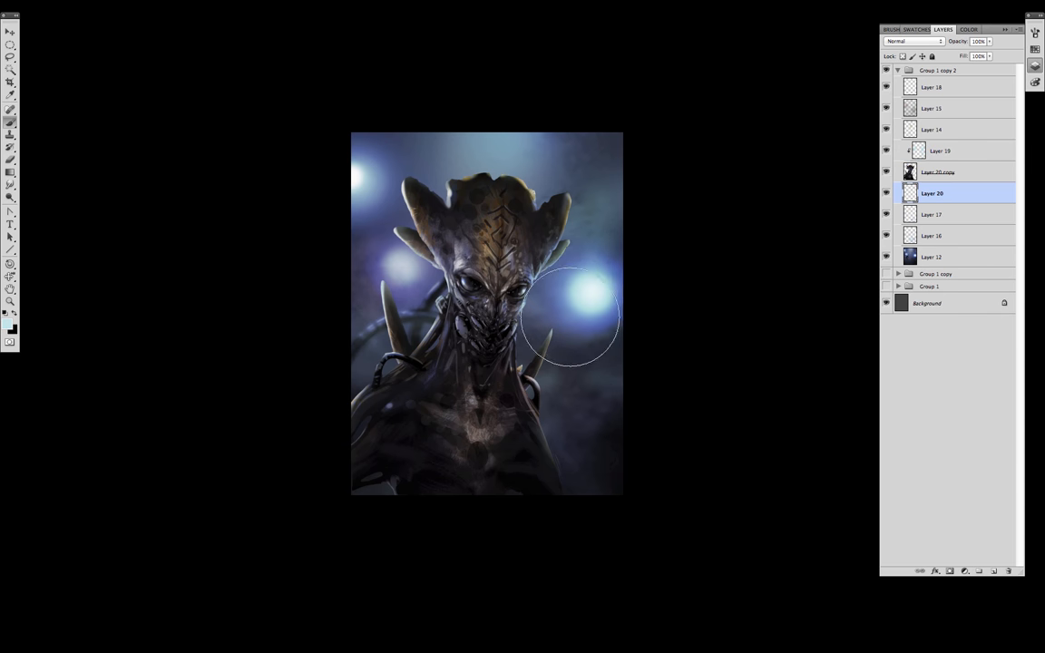
pyautogui.moveTo(517, 390)
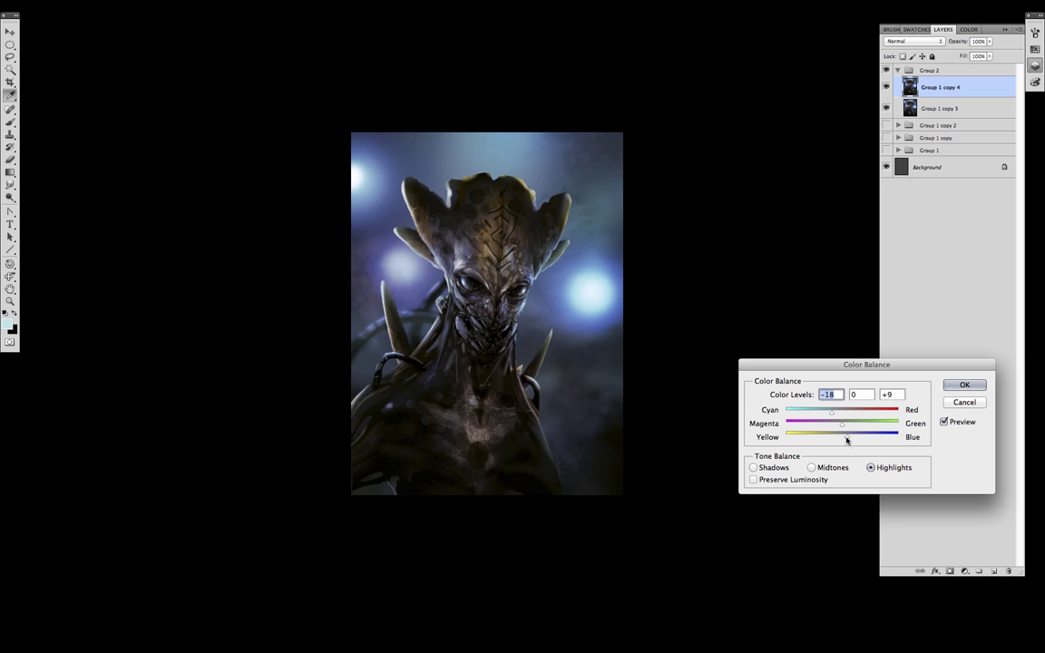
# Step: Apply Color Balance with Highlights -18/0/+9 and Midtones +9/-4/+7
pyautogui.click(812, 468)
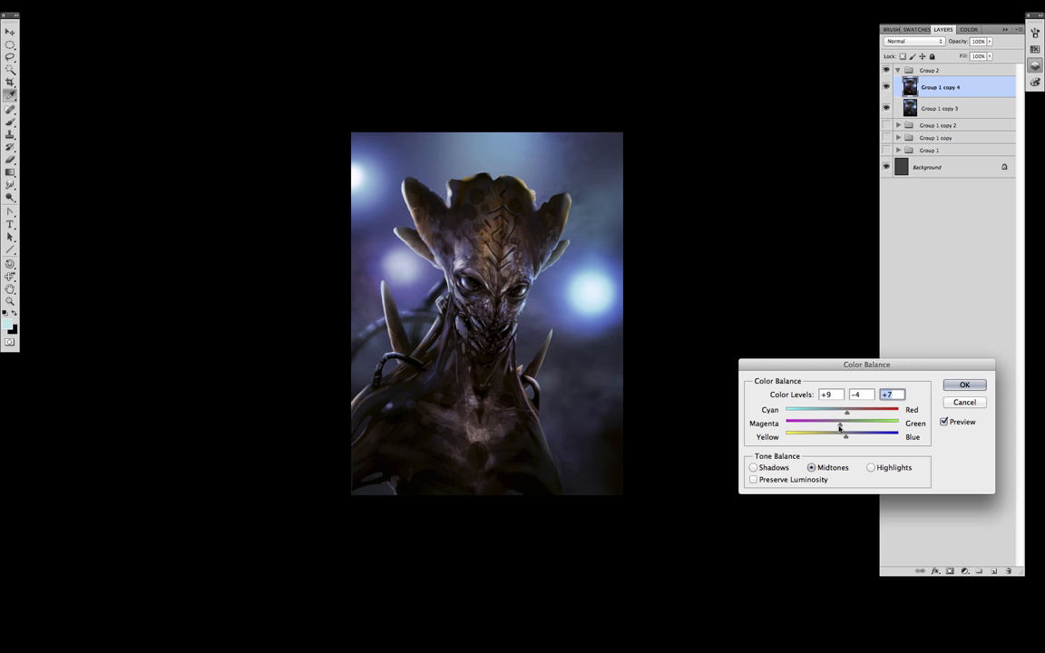
pyautogui.click(964, 384)
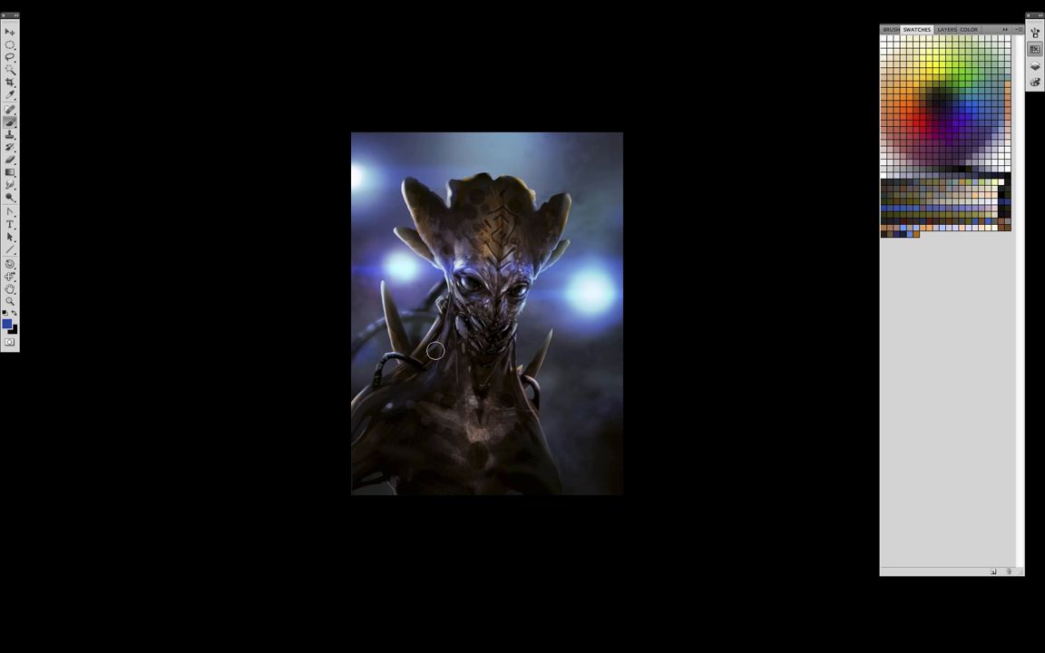
# Step: Paint blue light streaks across the creature's face and choose a new brush shape
pyautogui.moveTo(435, 351); pyautogui.dragTo(539, 245)
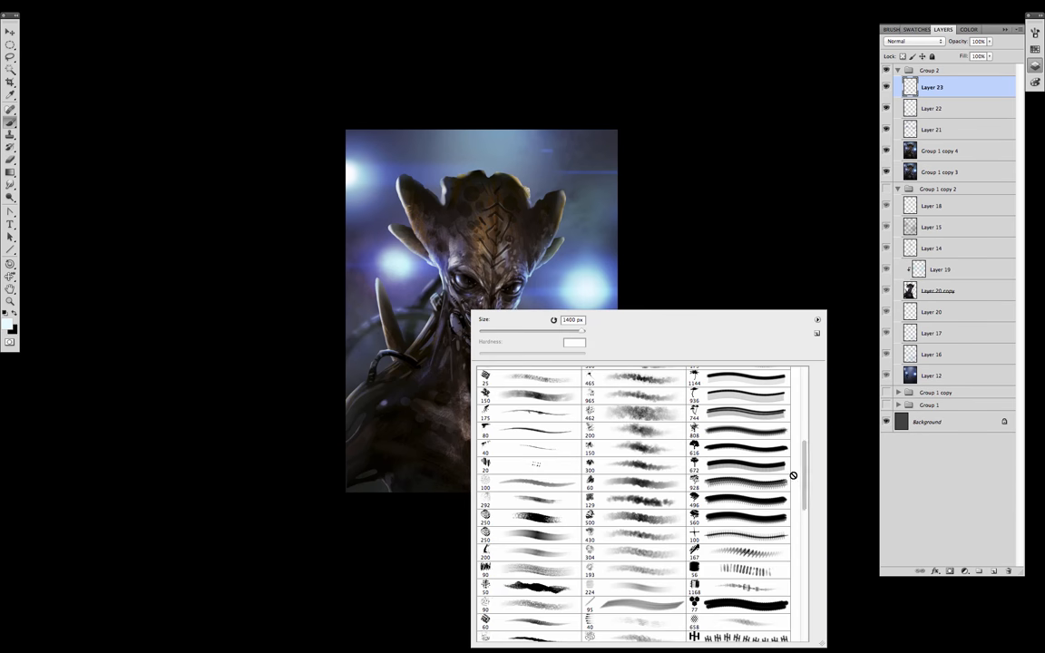
pyautogui.click(917, 28)
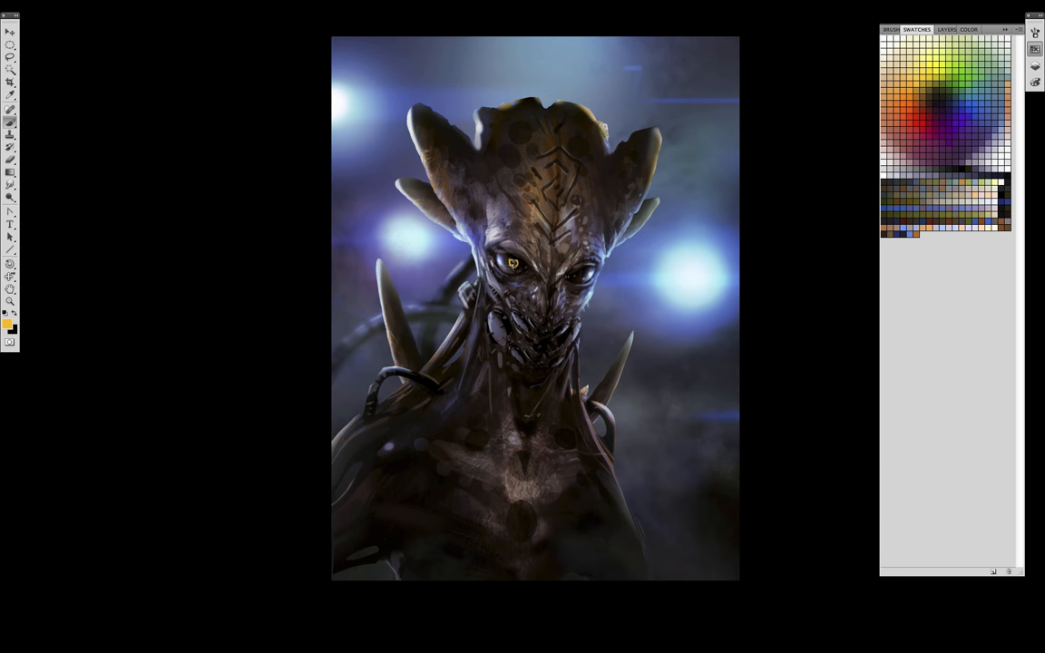
# Step: Paint an orange pupil and mouth glints, then shift their hue to -33
pyautogui.click(576, 270)
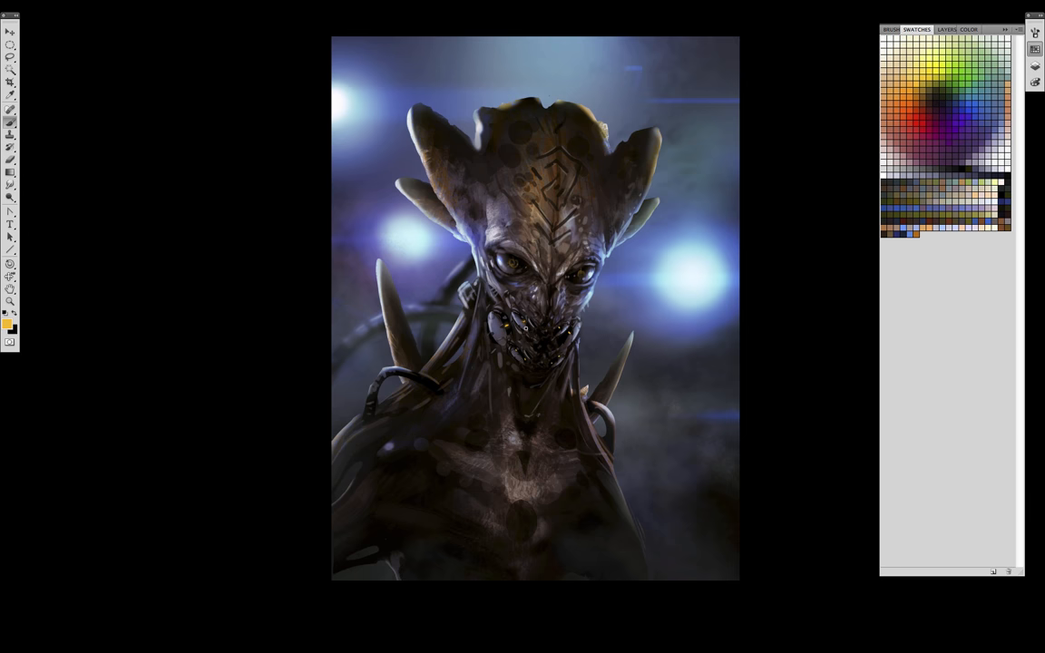
pyautogui.click(522, 327)
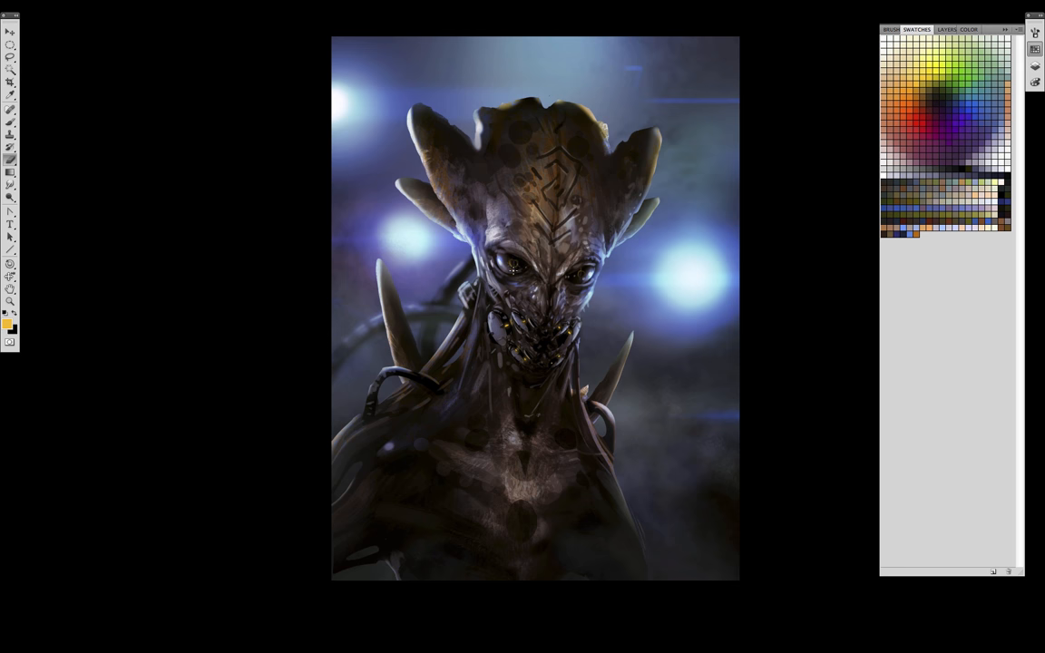
pyautogui.moveTo(573, 277)
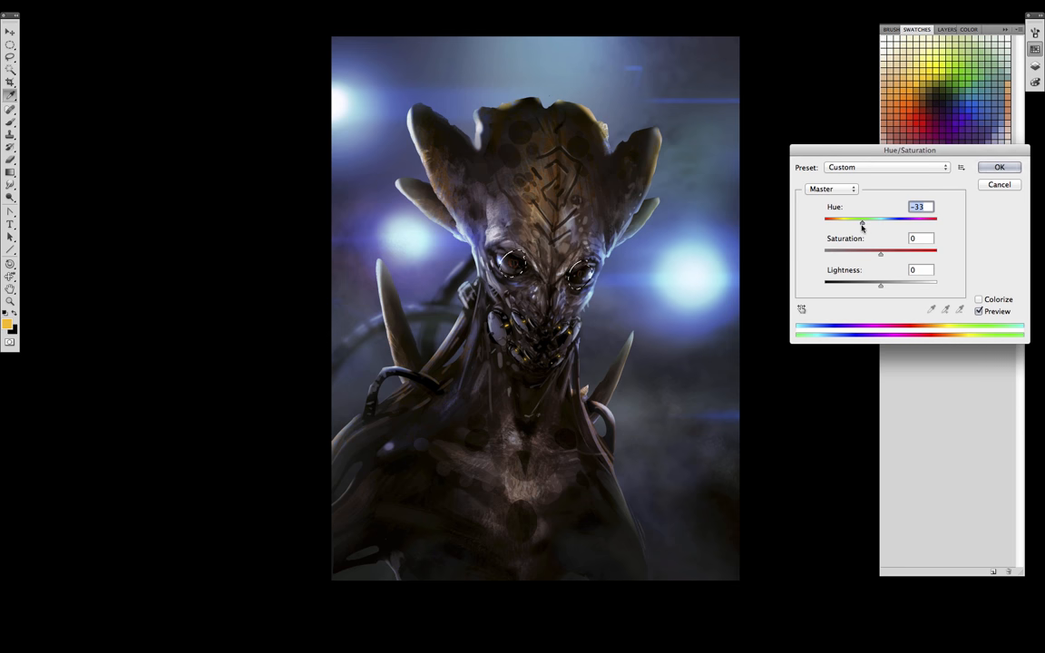
pyautogui.moveTo(862, 220); pyautogui.dragTo(934, 220)
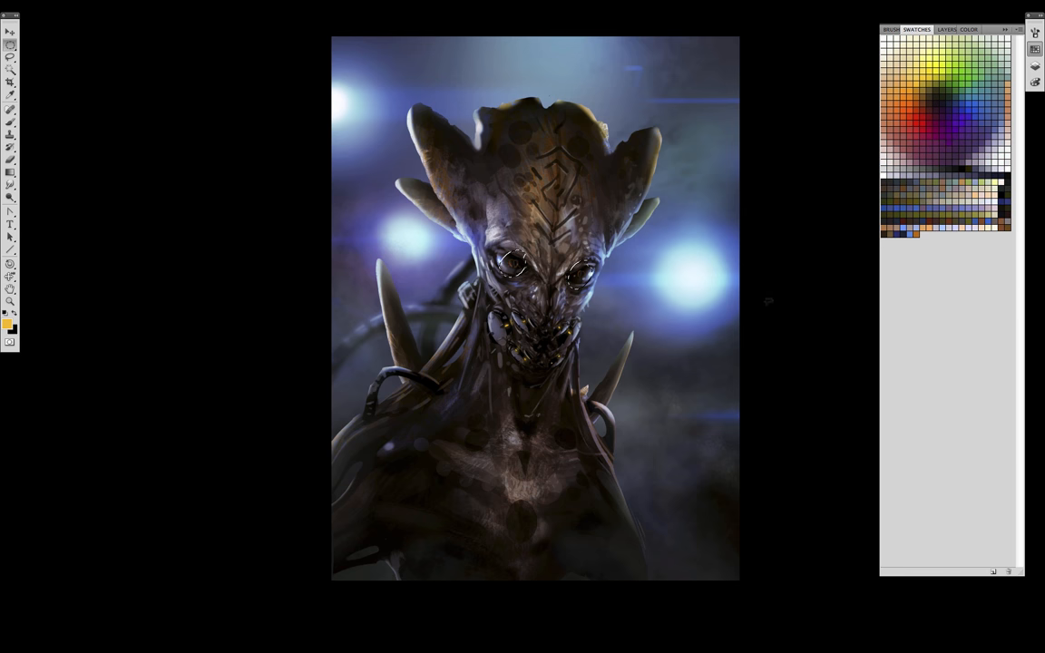
pyautogui.click(944, 29)
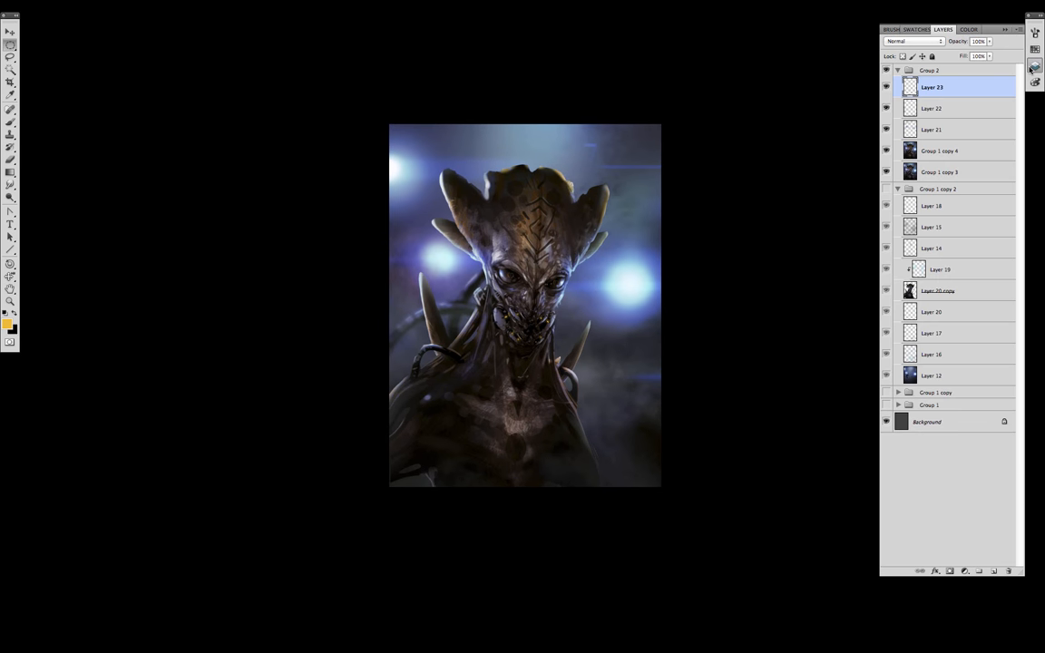
# Step: Select the top group's layers, then narrow the selection to Layer 23
pyautogui.click(941, 172)
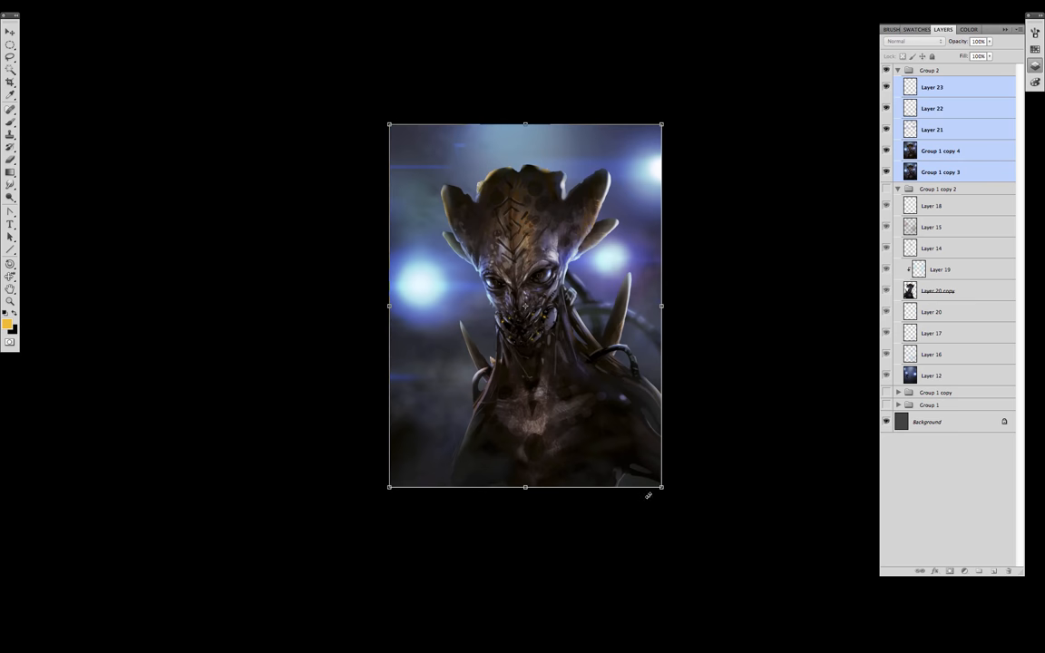
pyautogui.click(933, 108)
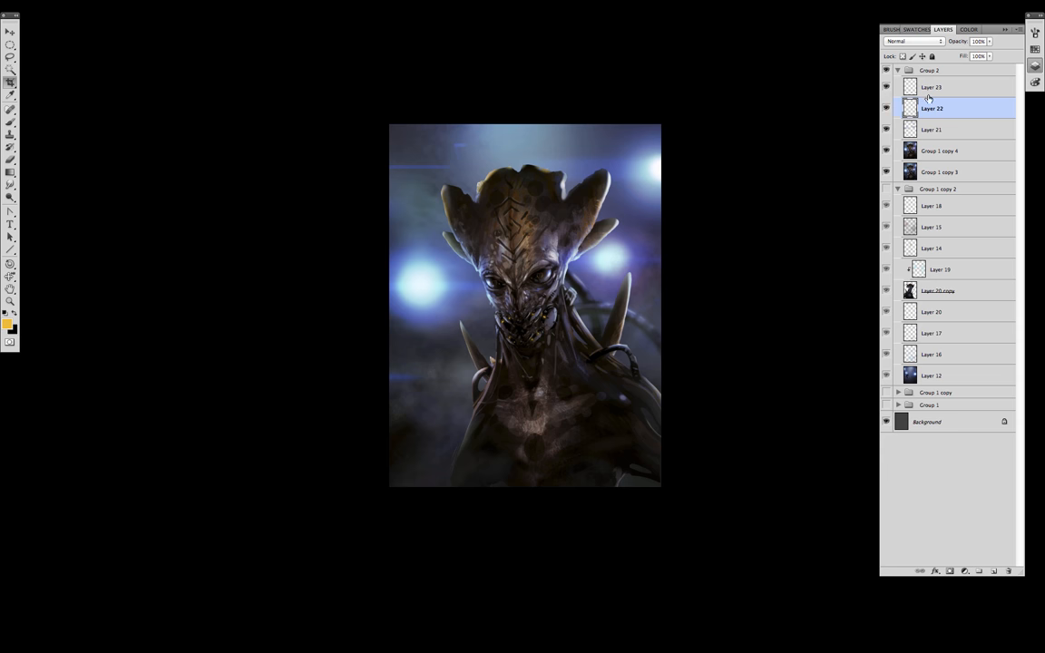
pyautogui.click(932, 87)
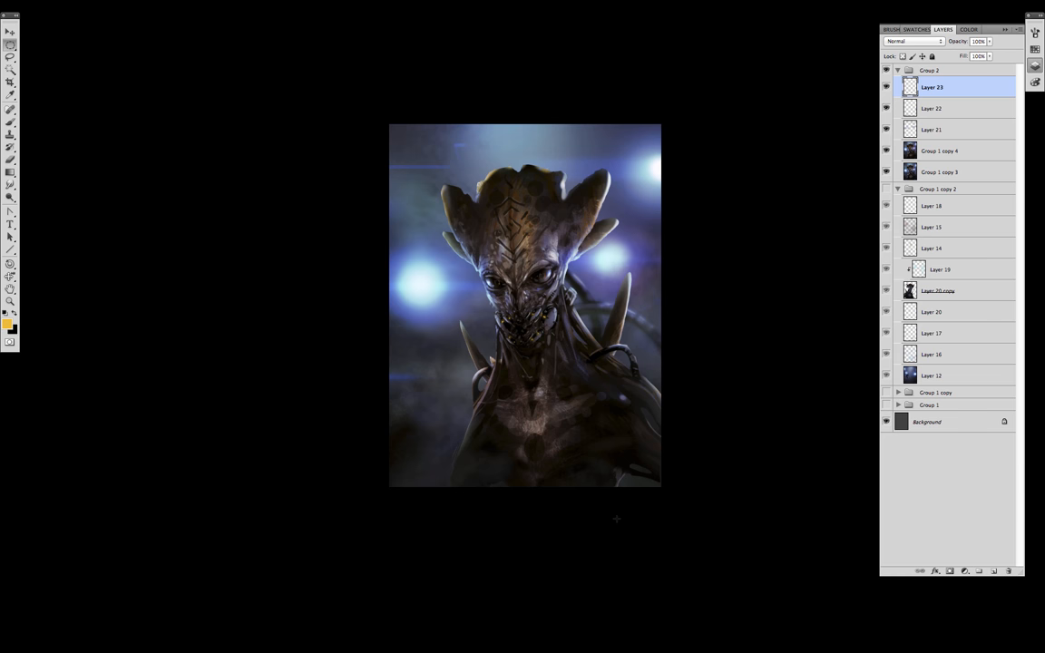
pyautogui.moveTo(620, 516)
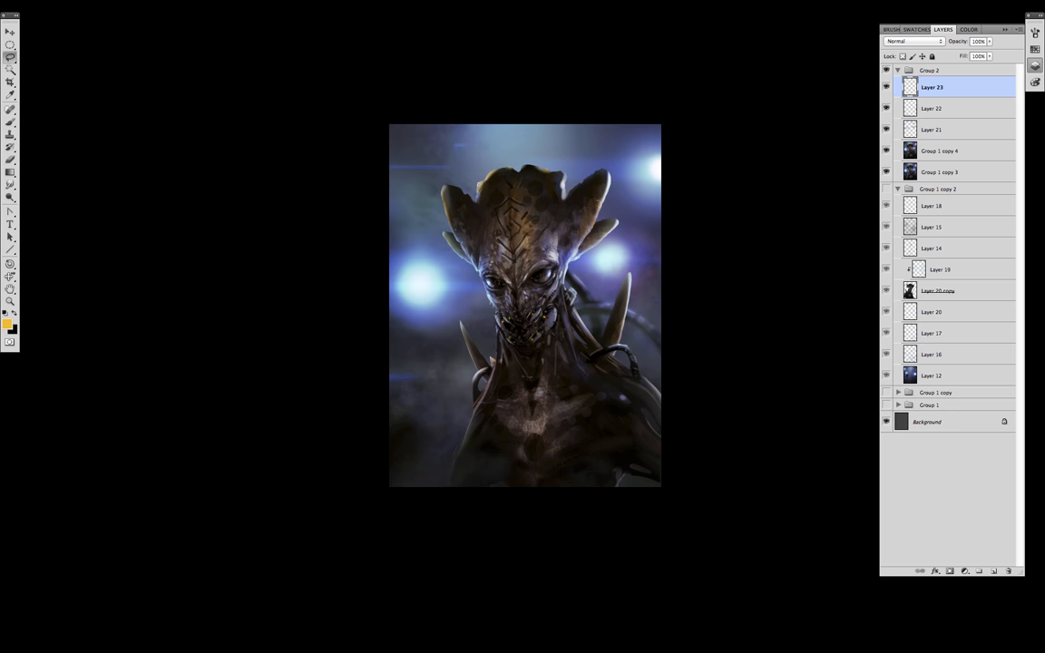
pyautogui.moveTo(560, 376)
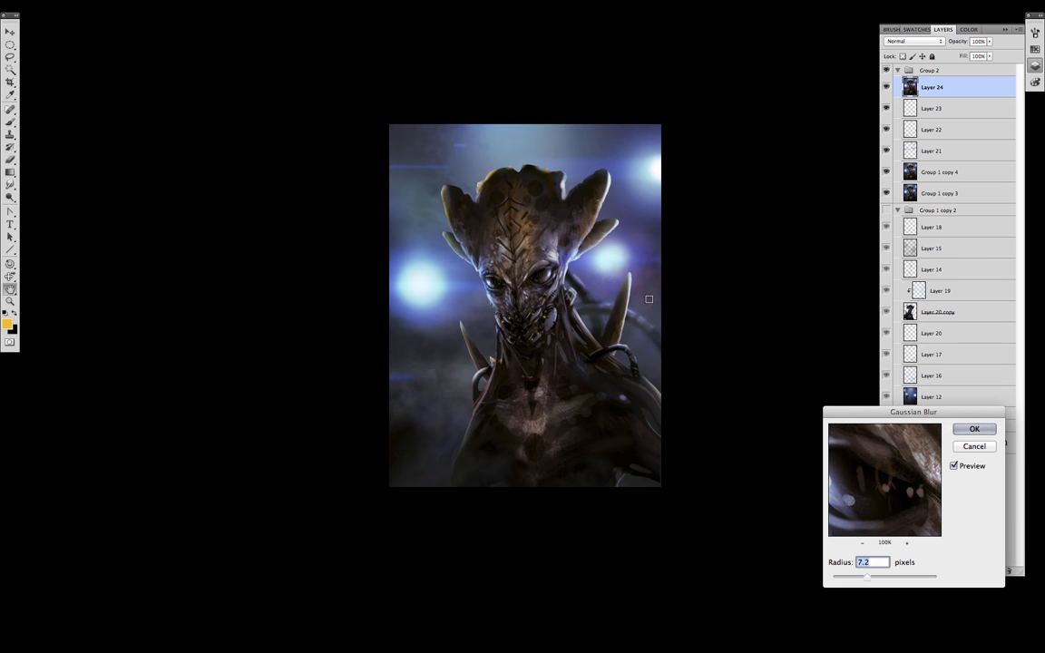
# Step: Blur the merged layer, then sharpen Layer 25 with Unsharp Mask (67, 5.6, 20)
pyautogui.moveTo(869, 576); pyautogui.dragTo(898, 576)
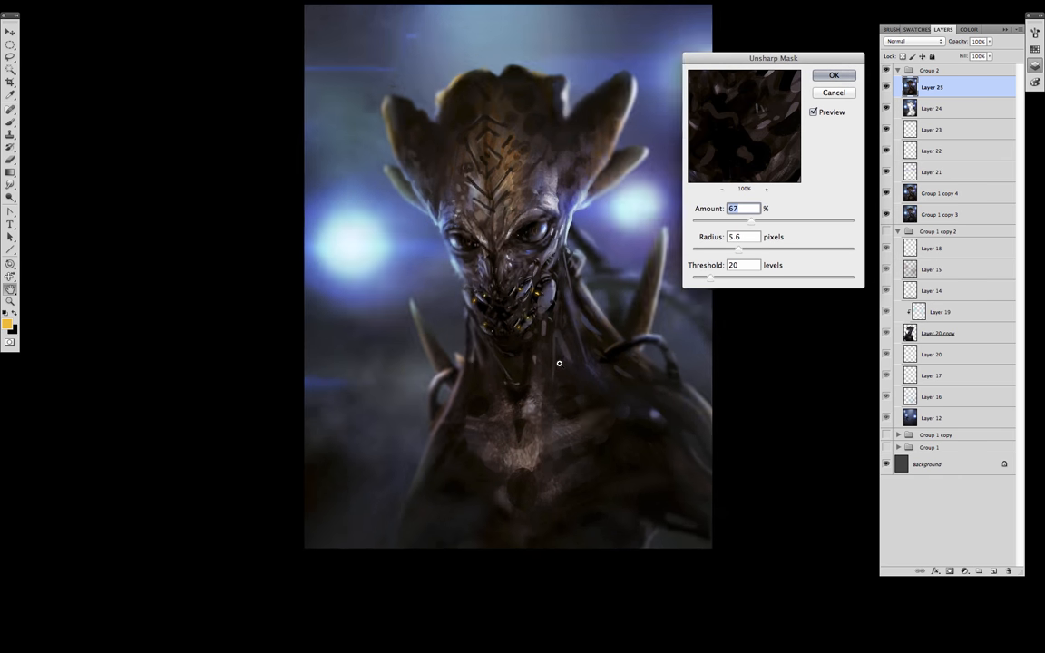
pyautogui.moveTo(751, 221); pyautogui.dragTo(755, 220)
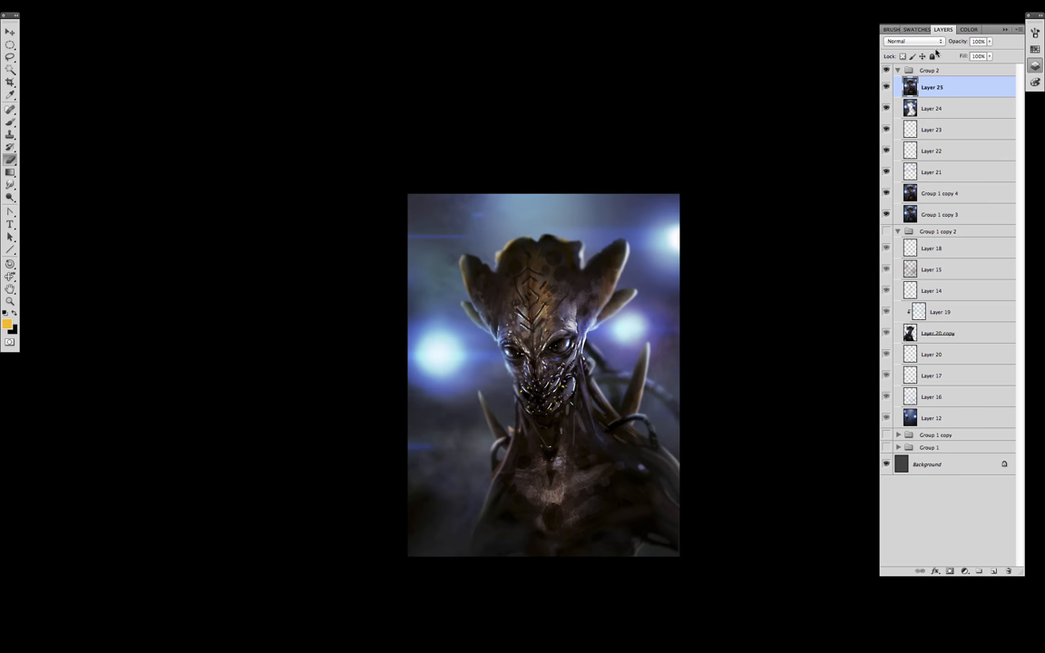
# Step: Brighten Layer 26 with a Curves lift from 137 to 148, then curve-brighten its masked copy
pyautogui.click(914, 41)
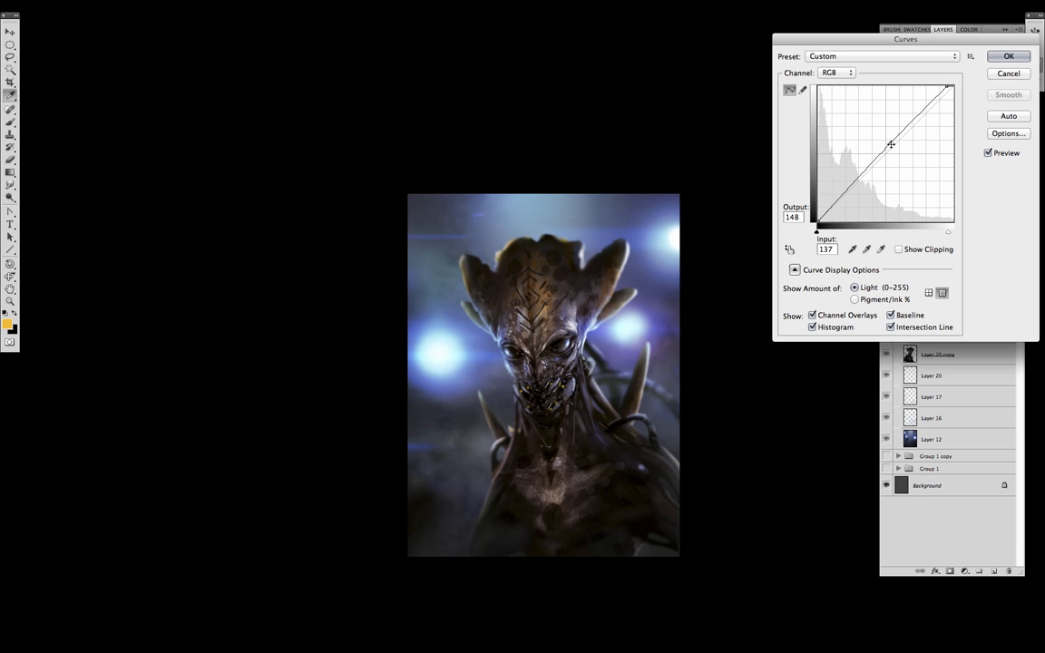
pyautogui.click(1008, 55)
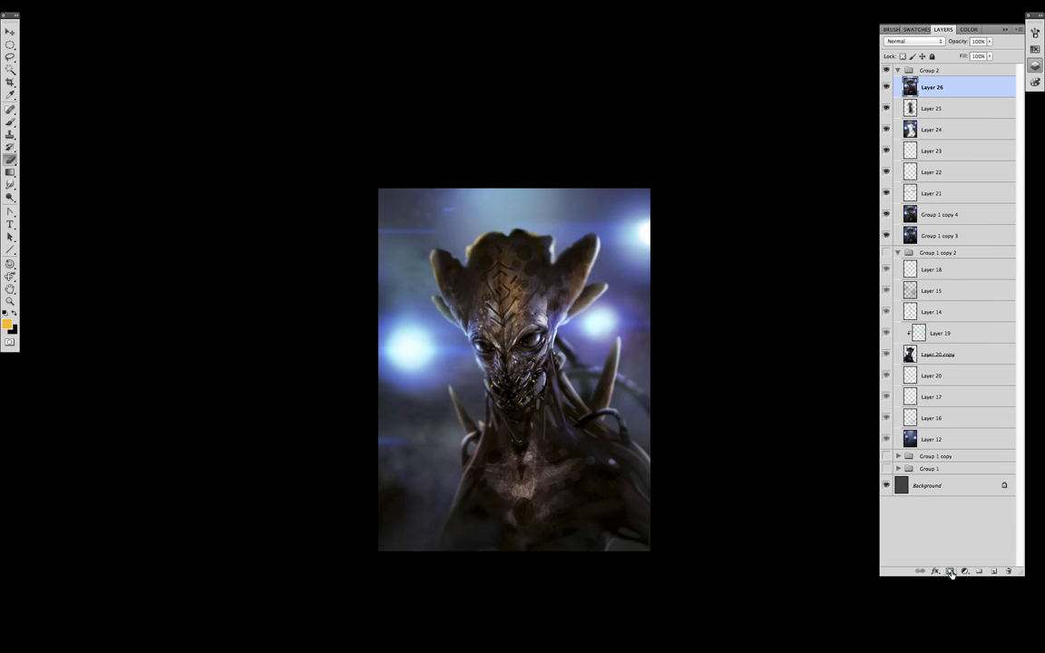
pyautogui.click(949, 571)
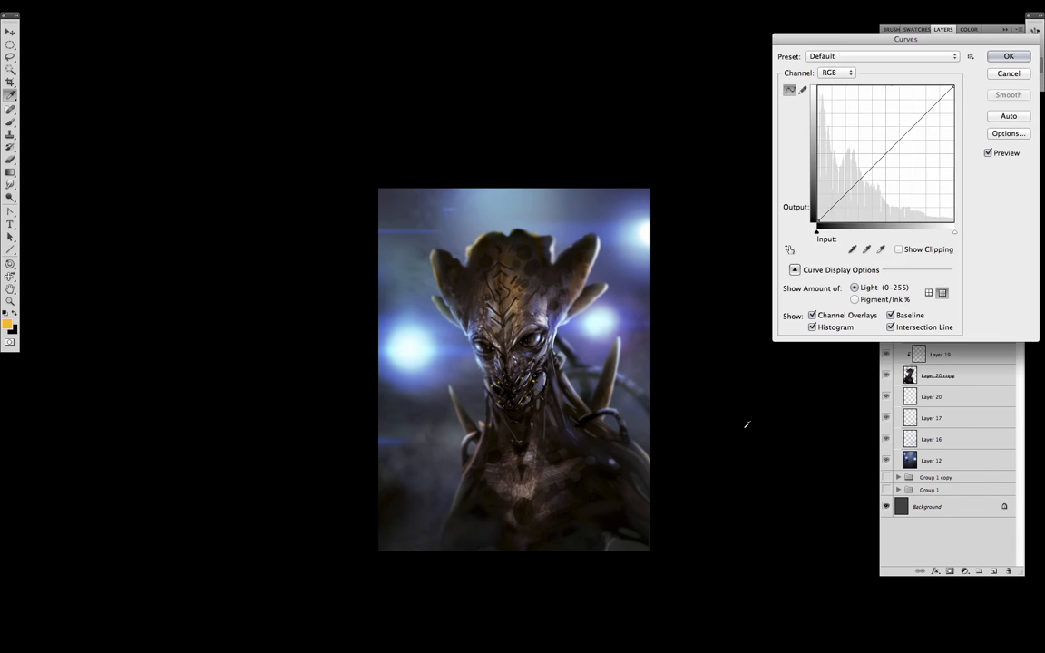
pyautogui.click(1007, 55)
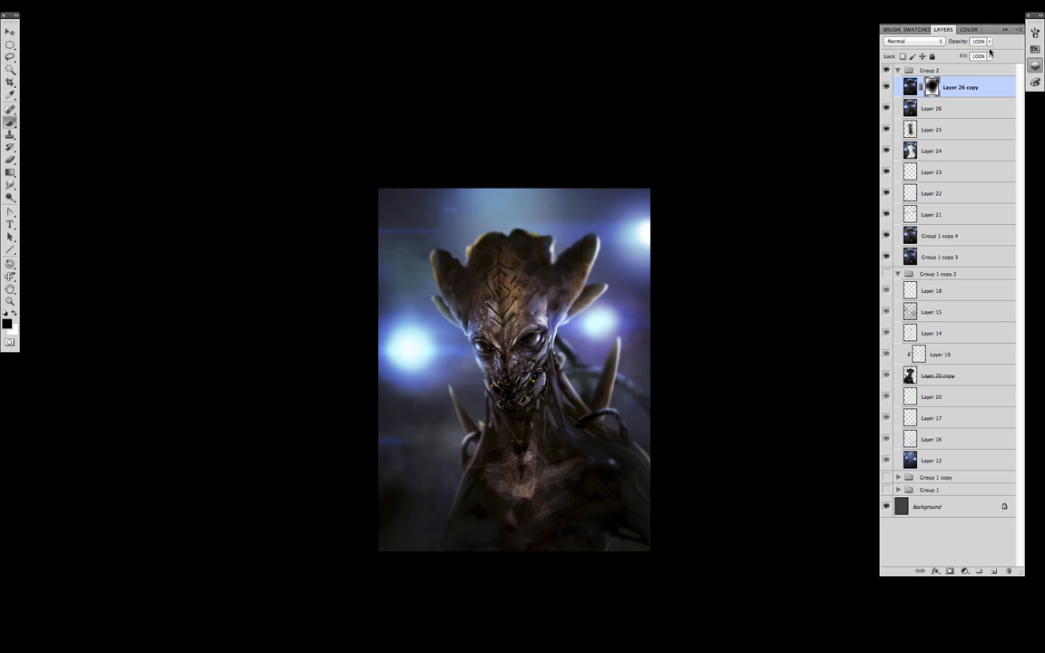
# Step: Flip merged Layer 27 horizontally and pick a dark orange paint colour
pyautogui.rightClick(514, 370)
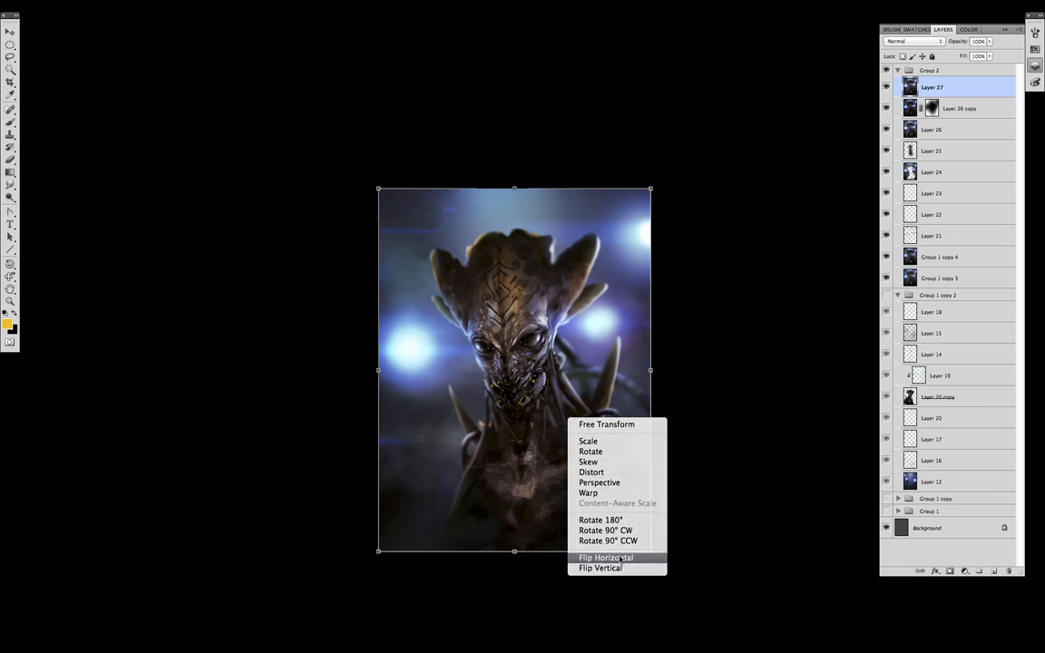
pyautogui.click(605, 557)
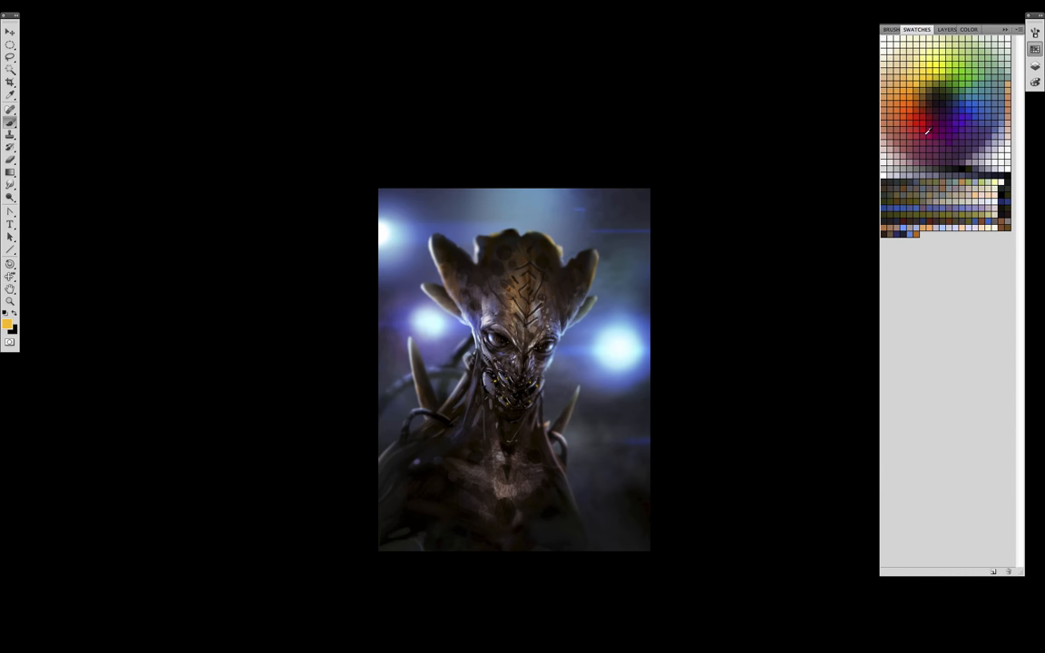
pyautogui.click(926, 132)
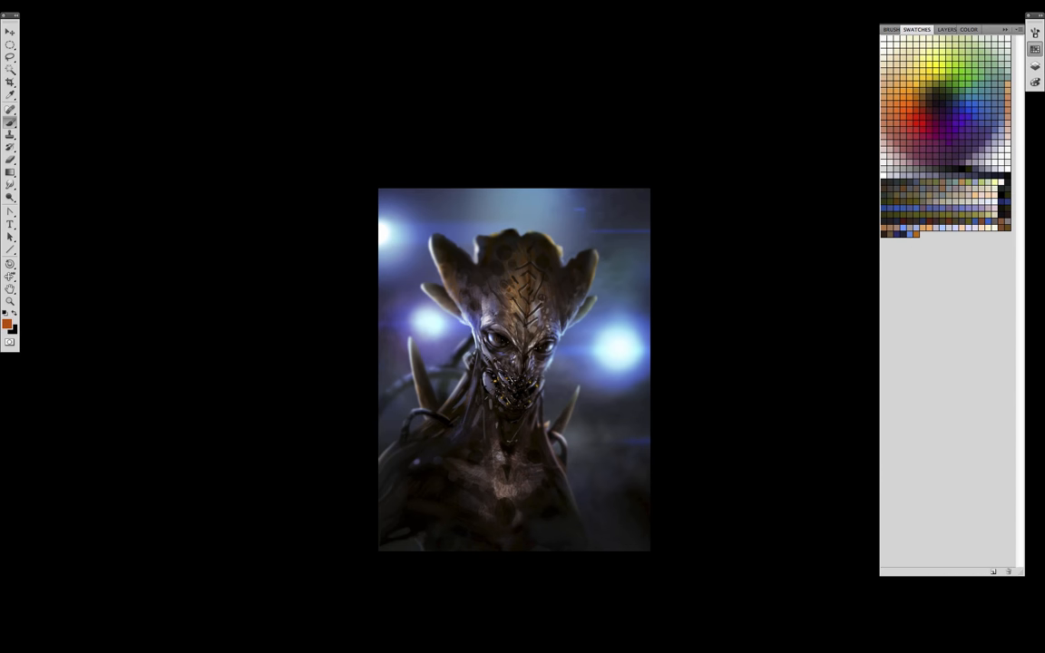